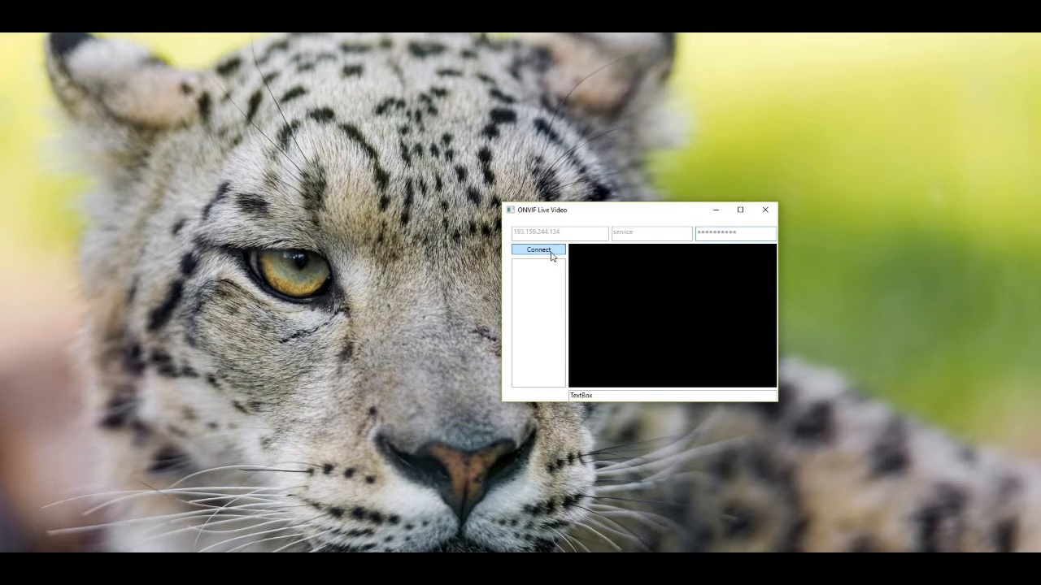
- Connect to the camera to list its media profiles and select the H264_L1S1 profile
click(538, 251)
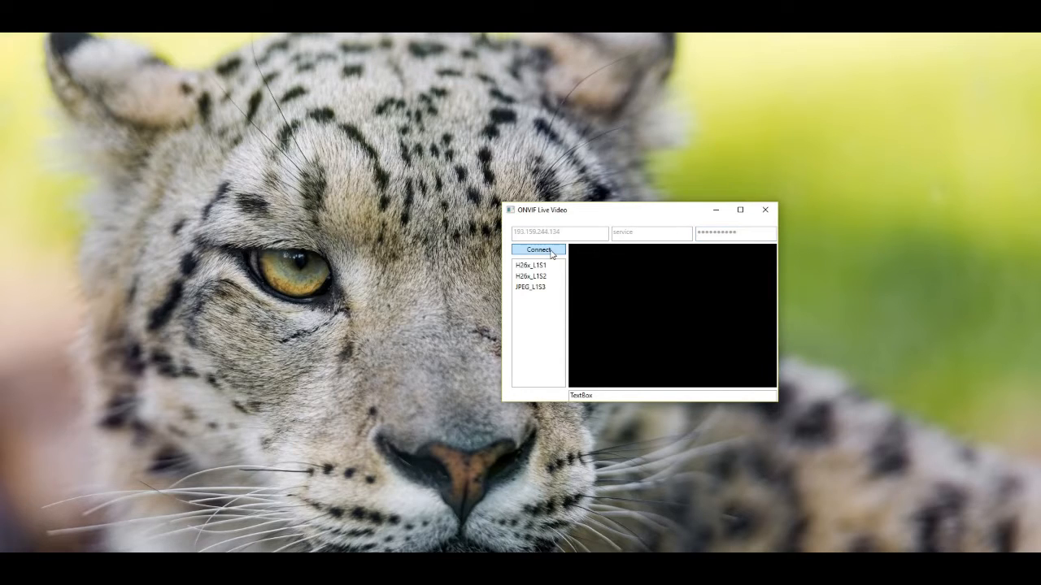
click(537, 265)
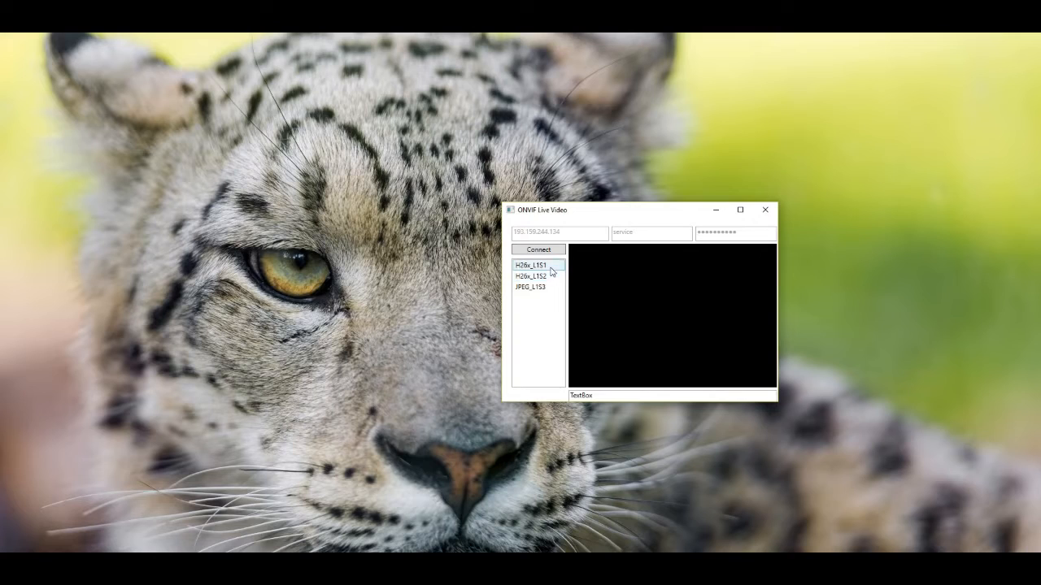
click(530, 265)
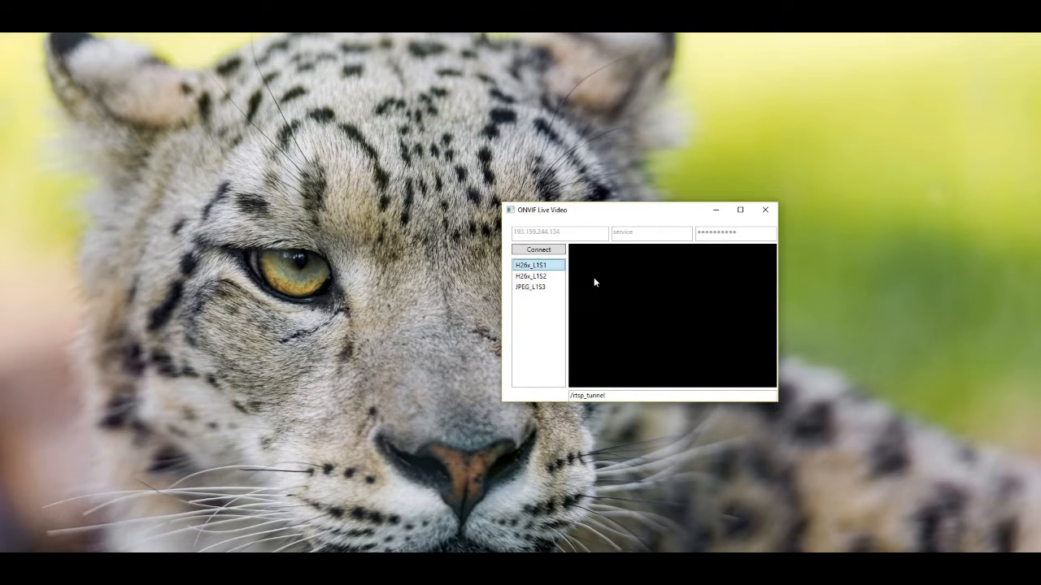
click(533, 277)
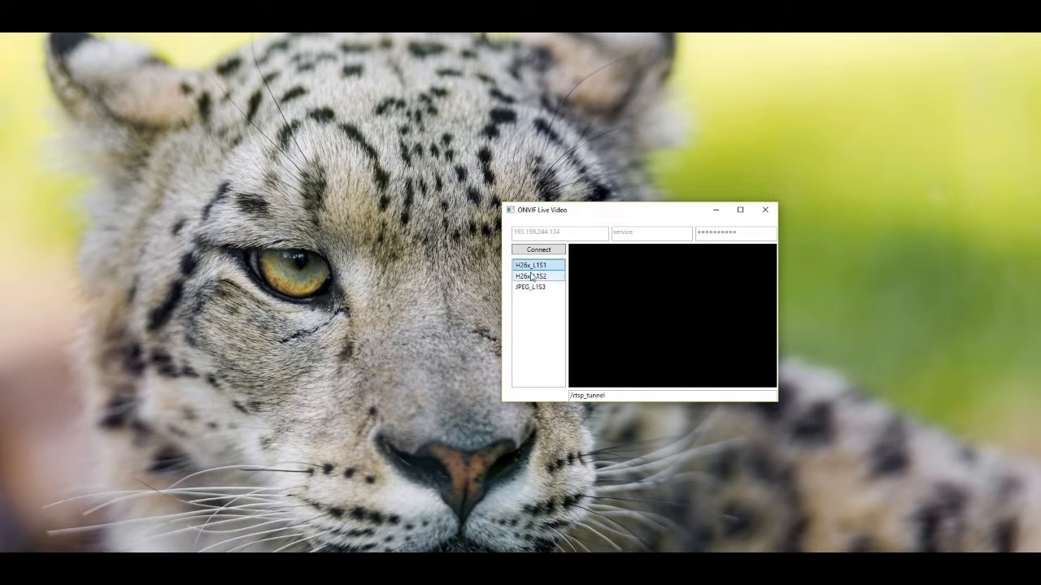
click(536, 263)
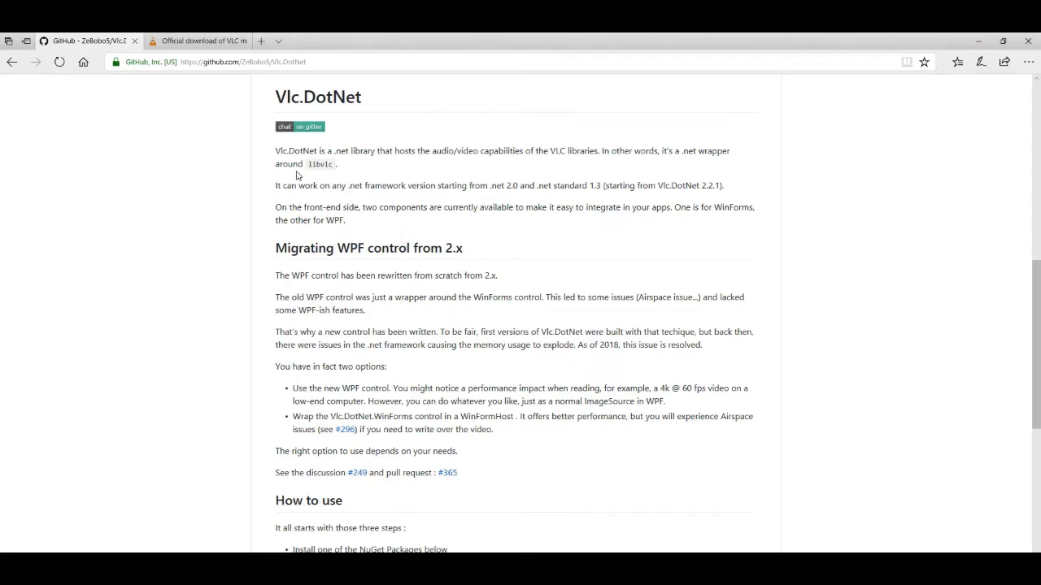
click(199, 41)
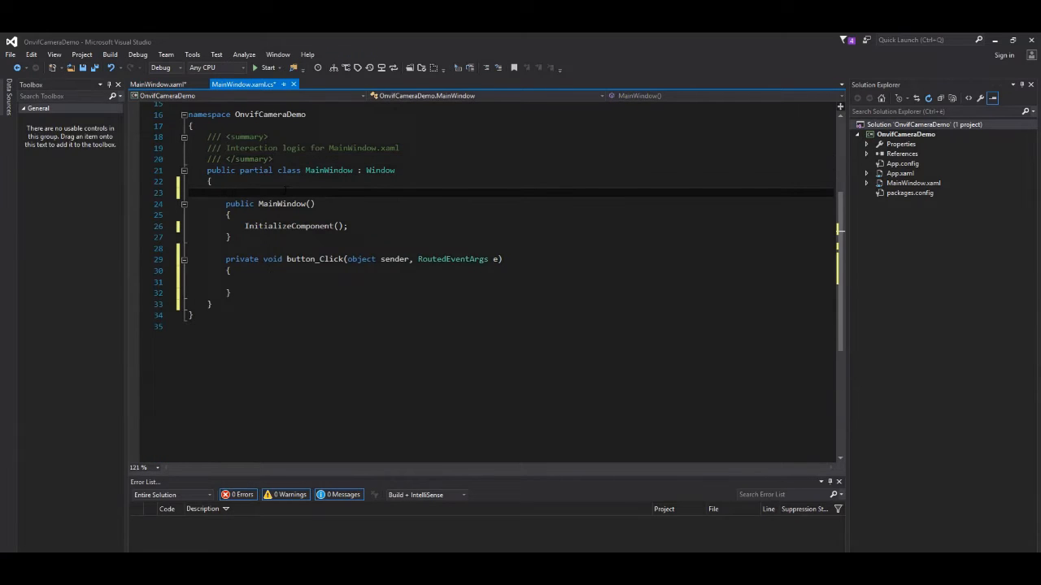
text(uri)
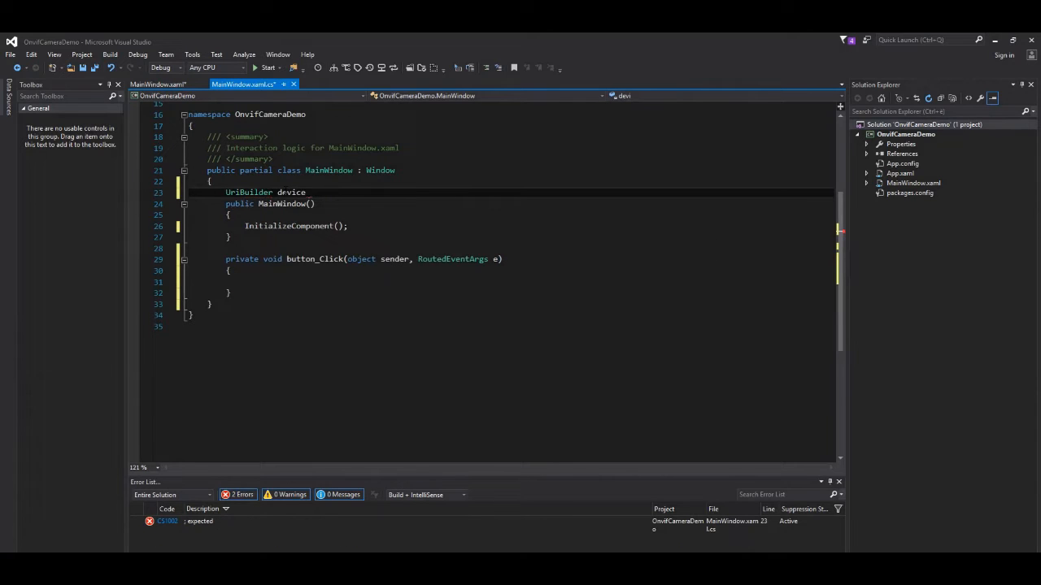
text(Uri;)
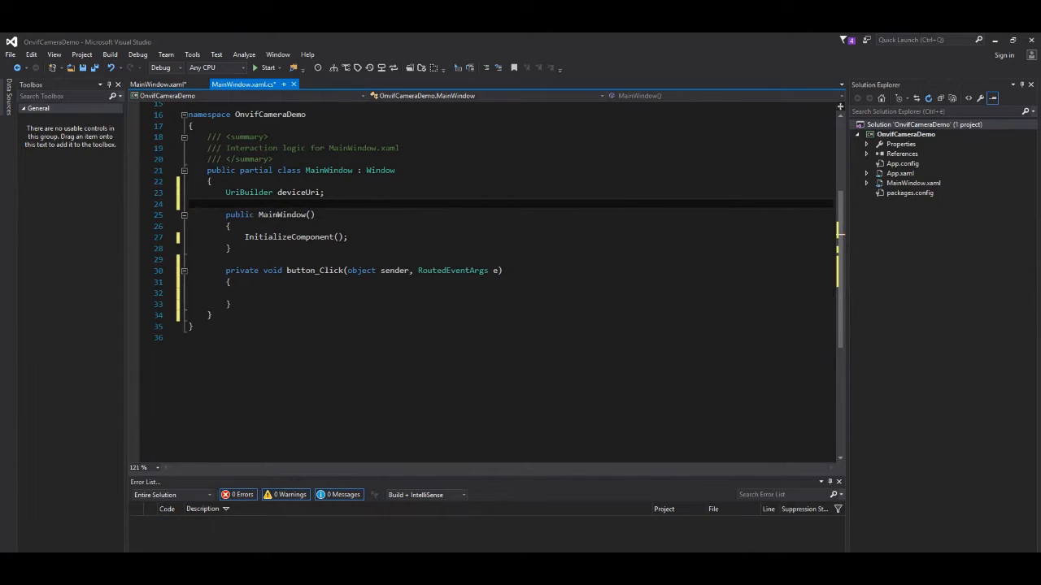
text(deviceUri= new UriBuilder()
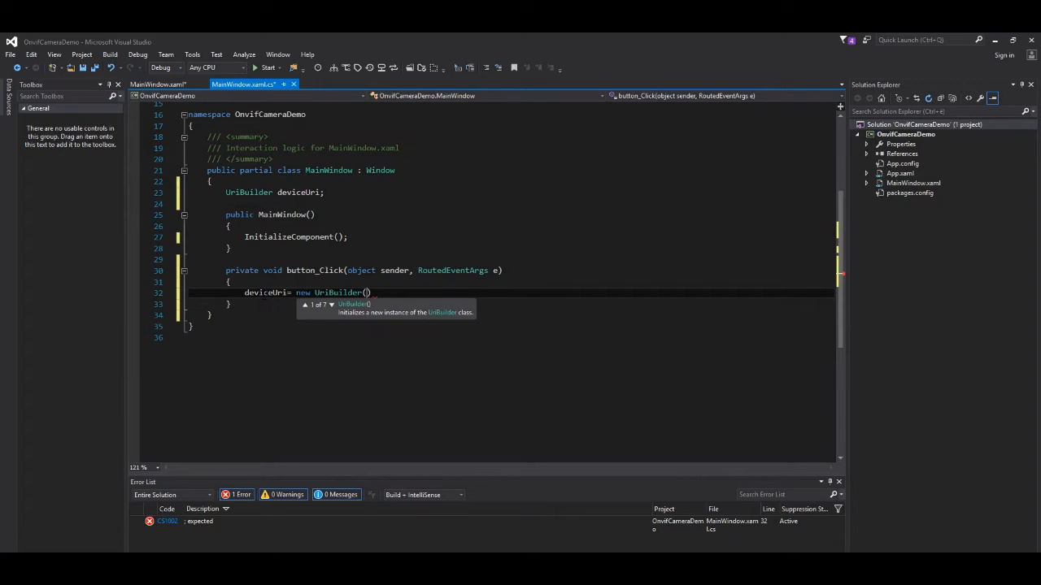
text("http://onvif/device_service")
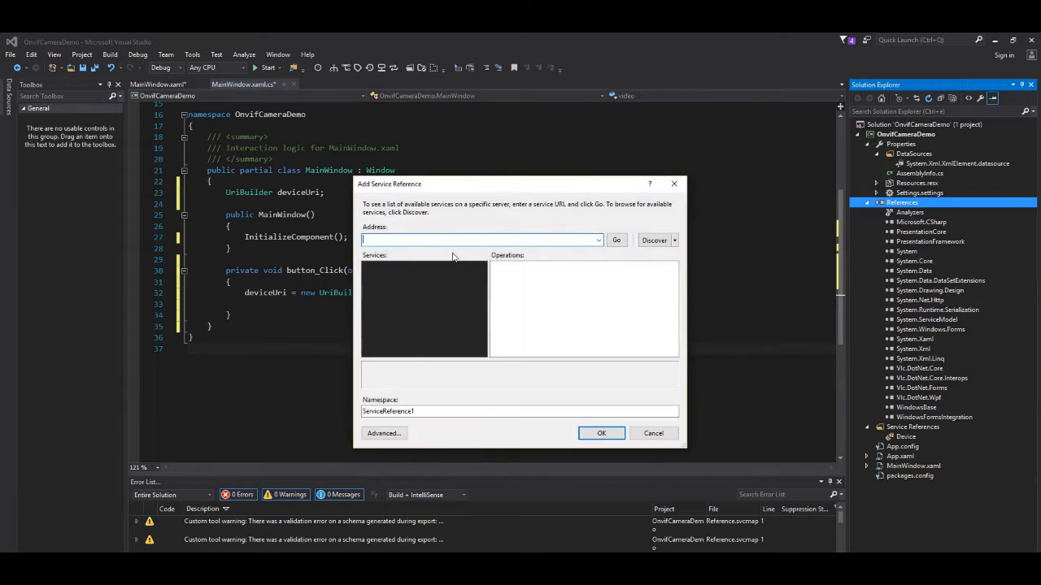
- Fetch the Media WSDL in Add Service Reference and confirm it alongside the Device reference
click(616, 240)
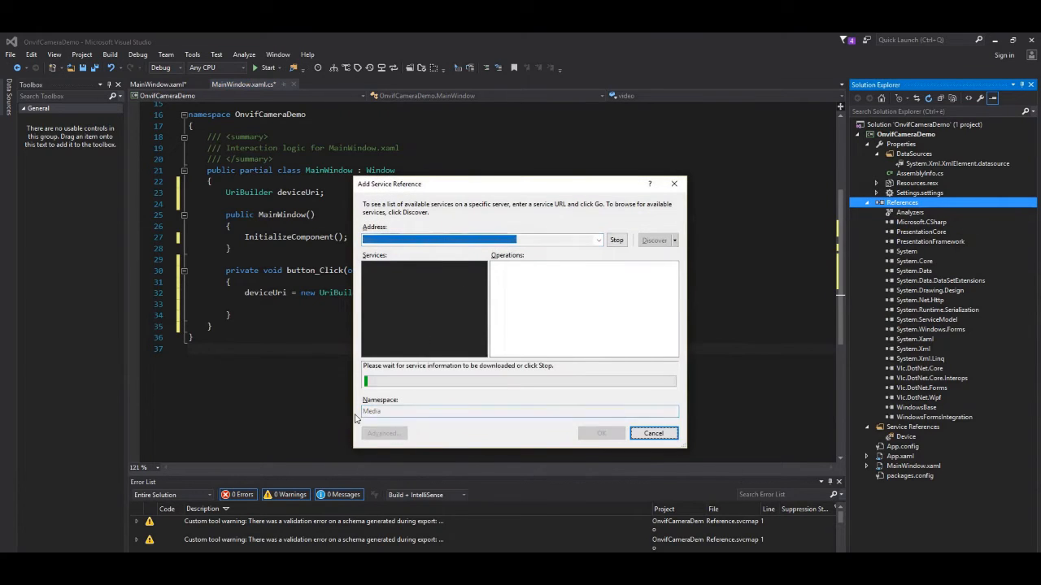
click(654, 433)
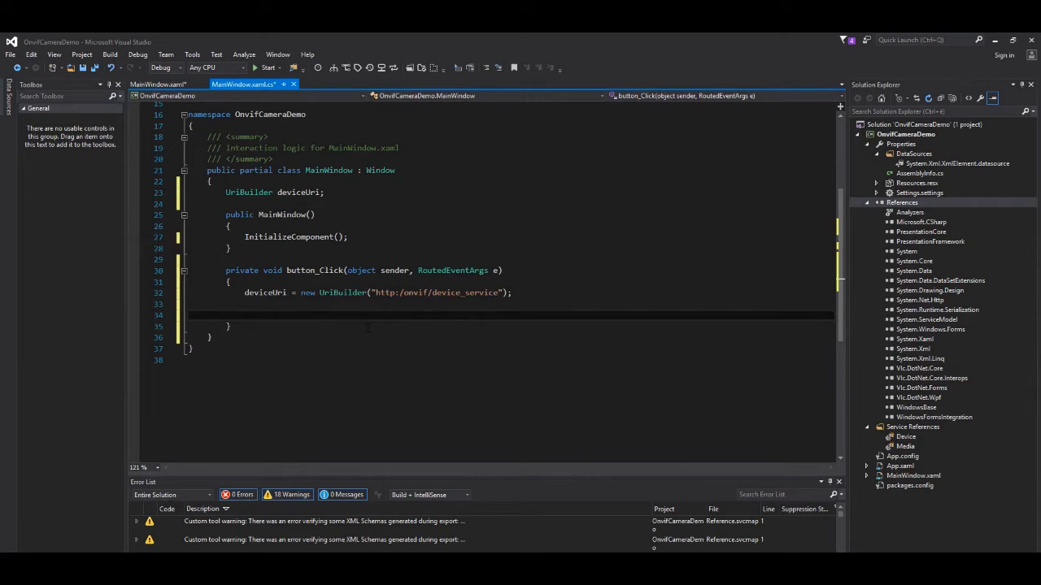
- Split address.Text on ':' into addr and set deviceUri.Host = addr[0]
text(string[)
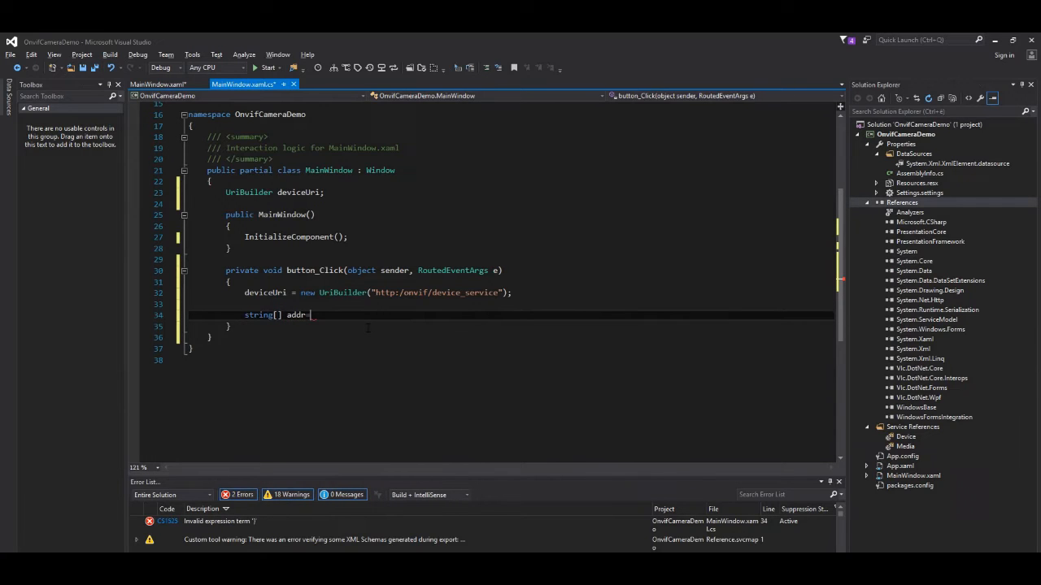
text(address.)
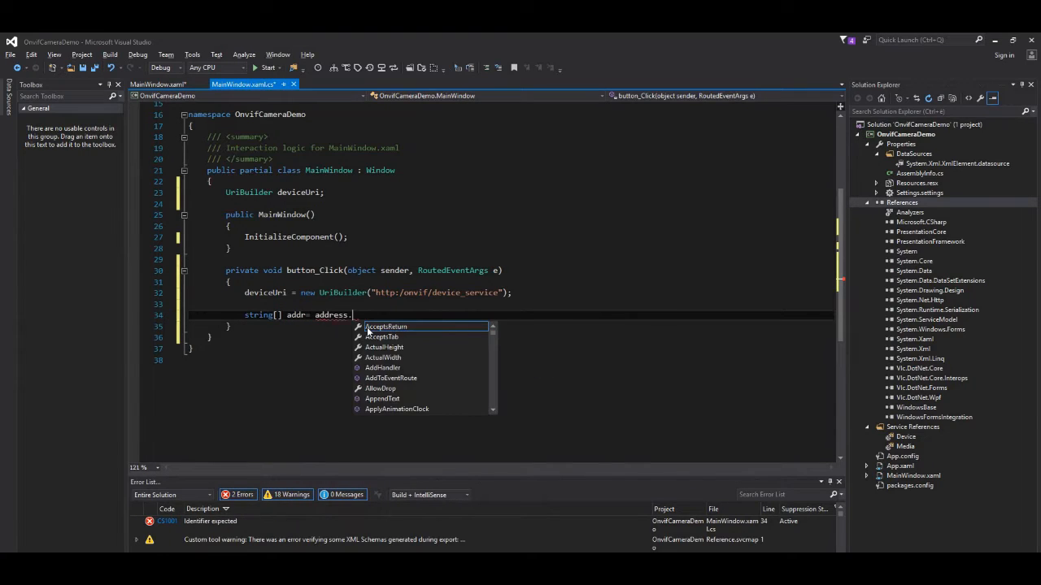
text(.Text.Split)
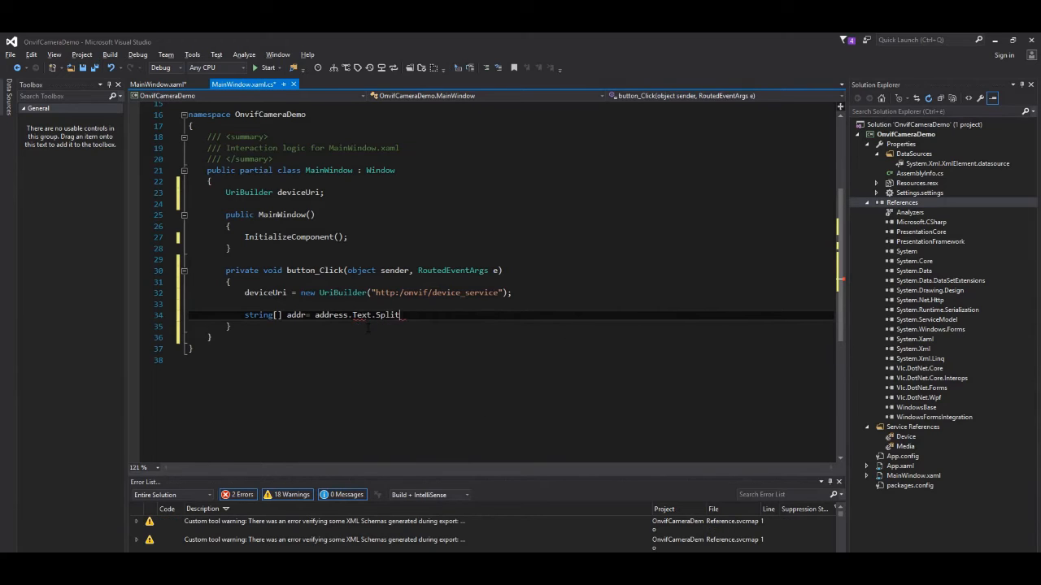
text((''))
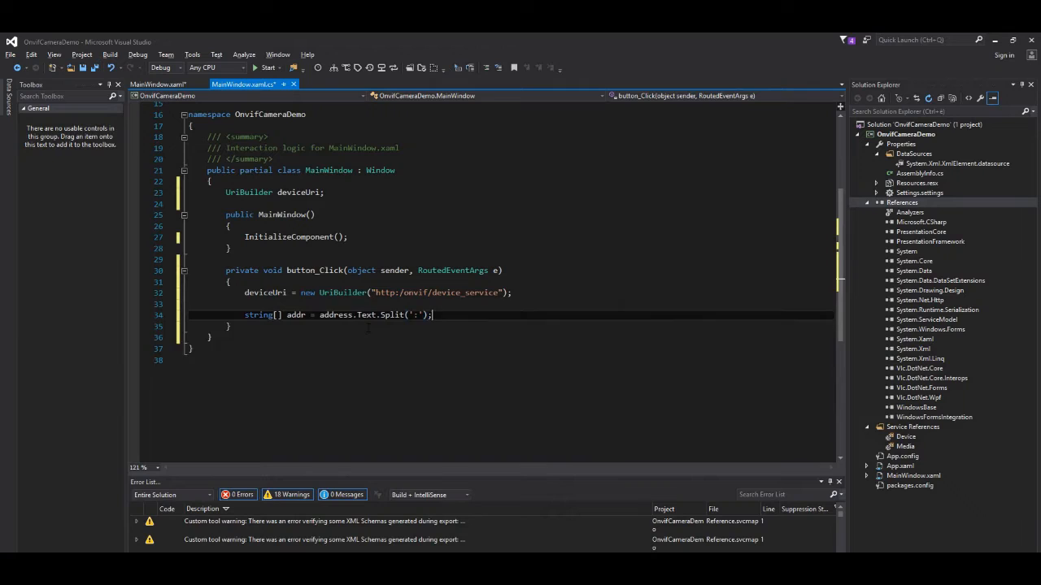
text(deviceUri.)
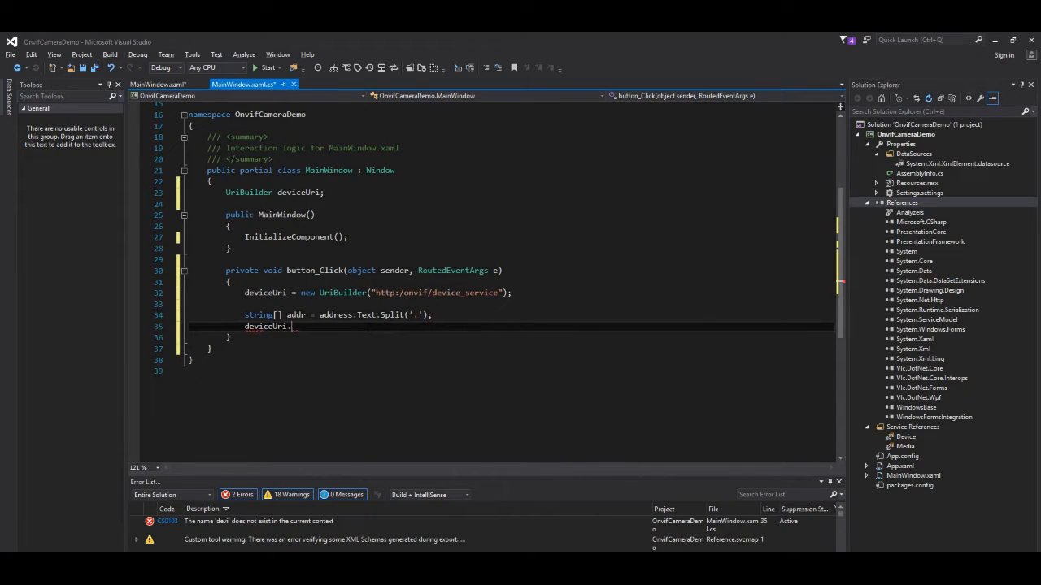
text(Host)
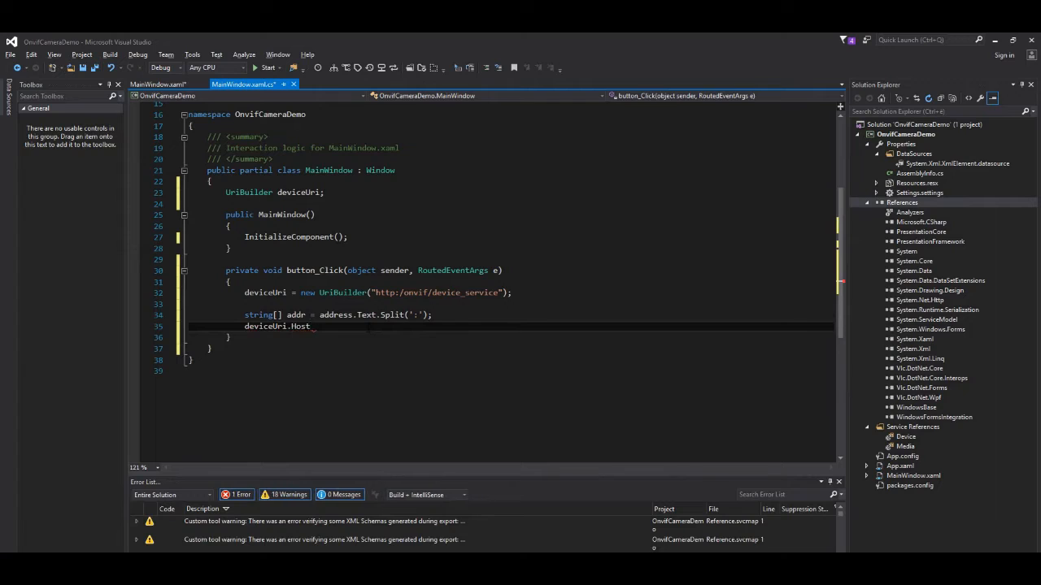
text(=addr[])
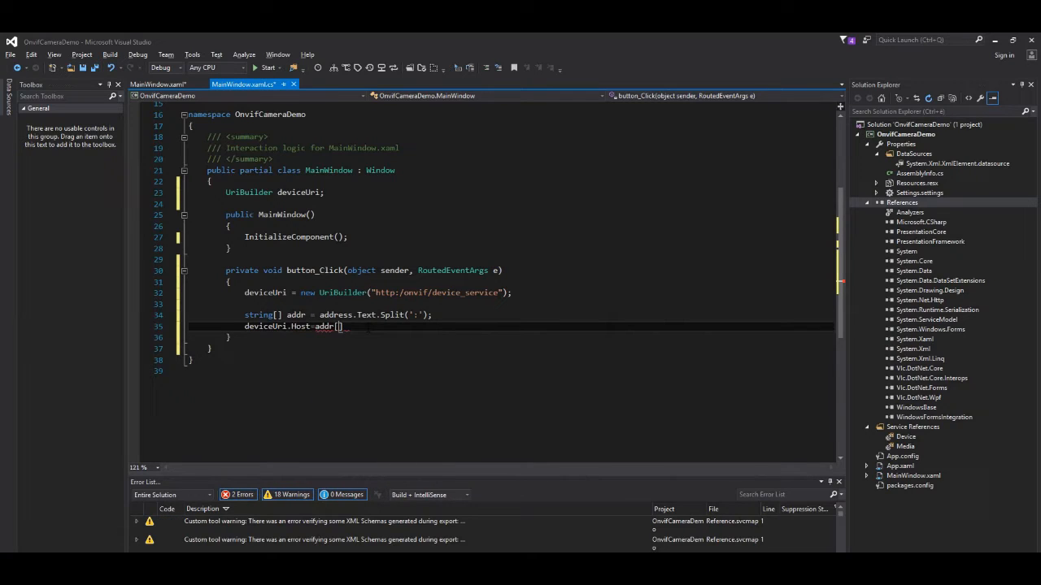
text(0];)
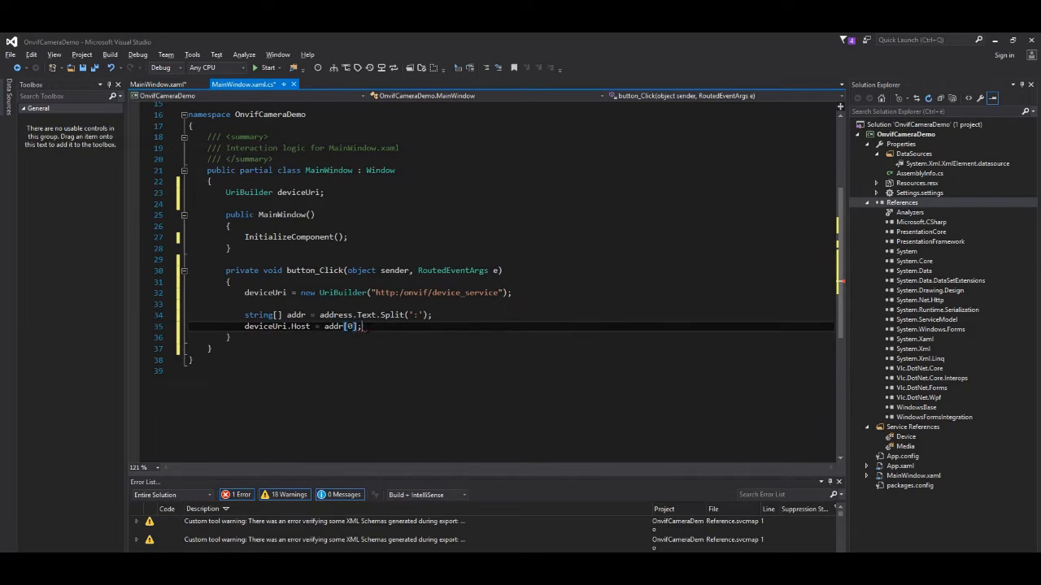
key(enter)
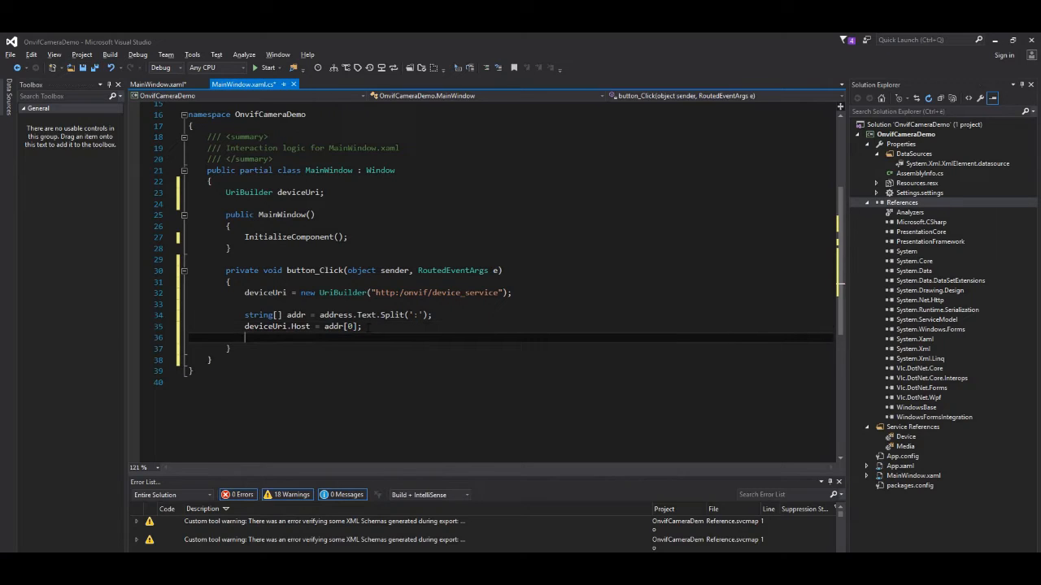
- If addr has two parts set deviceUri.Port = Convert.ToInt16(addr[1]), then begin a Device.DeviceClient
text(if(addr.Length==2)
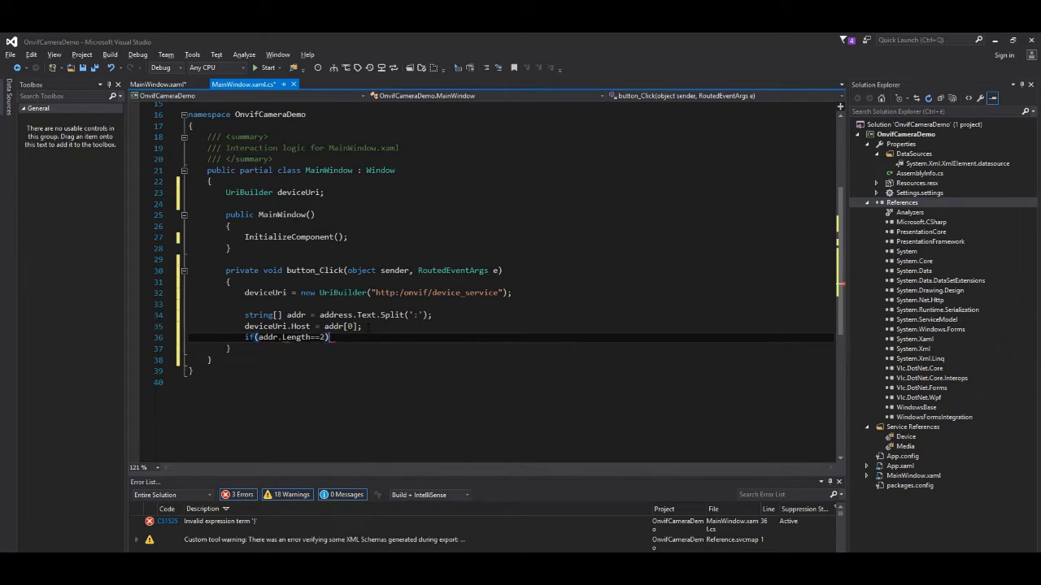
text(deviceUri.)
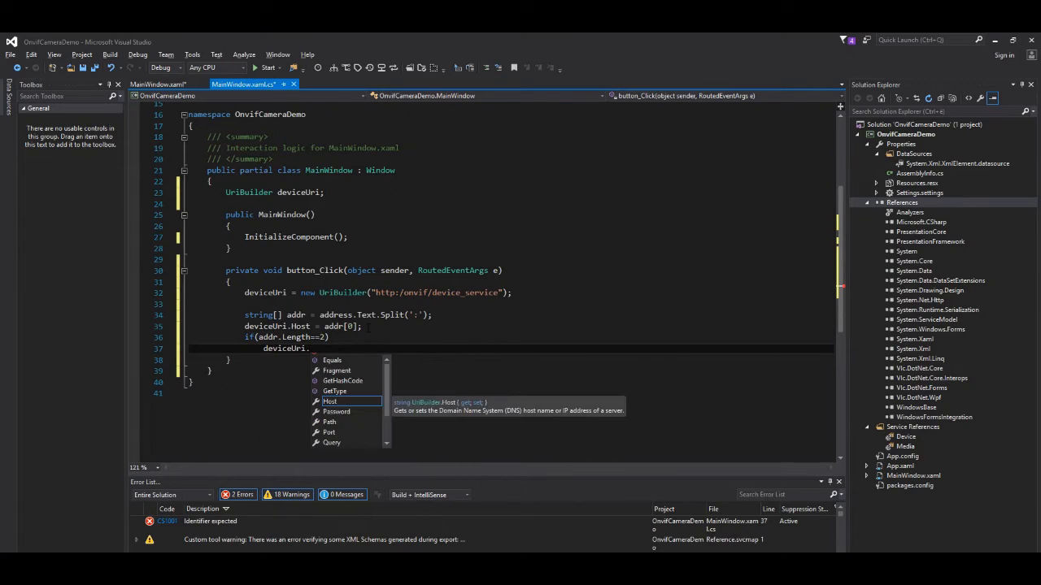
text(Port=)
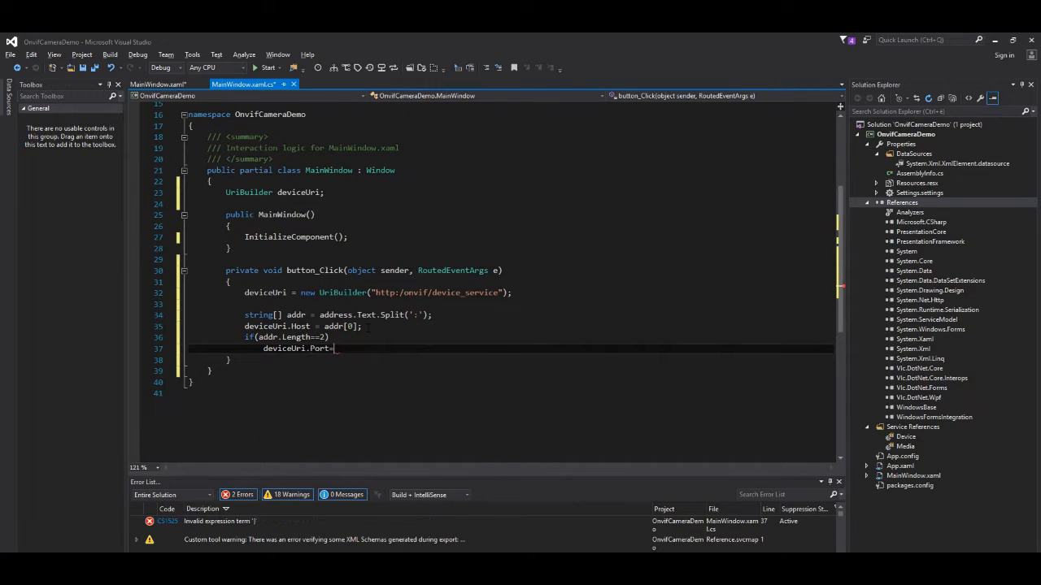
text(Convert.to)
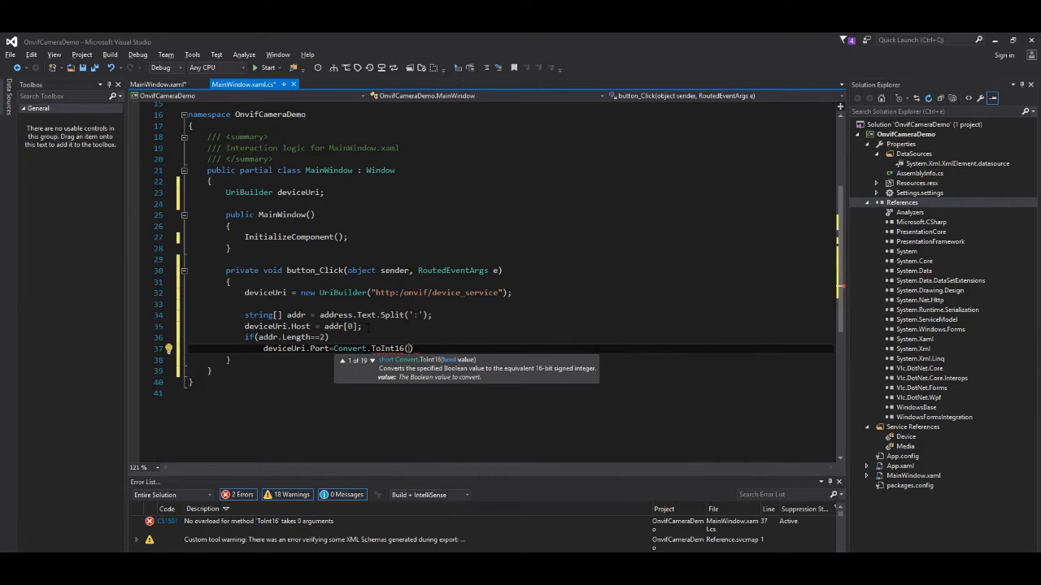
text(addr[1])
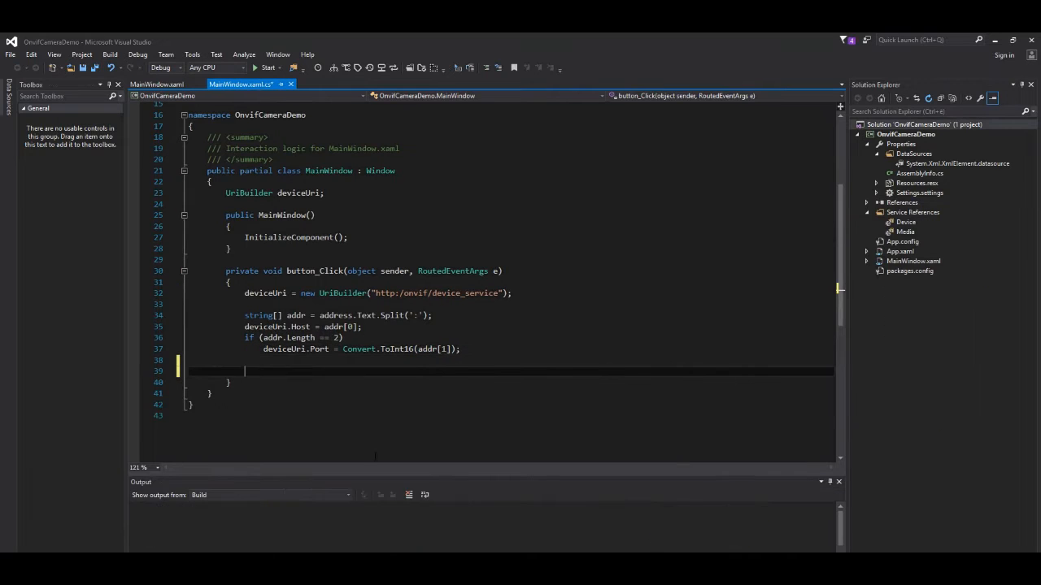
text(Device.DeviceClient device = new)
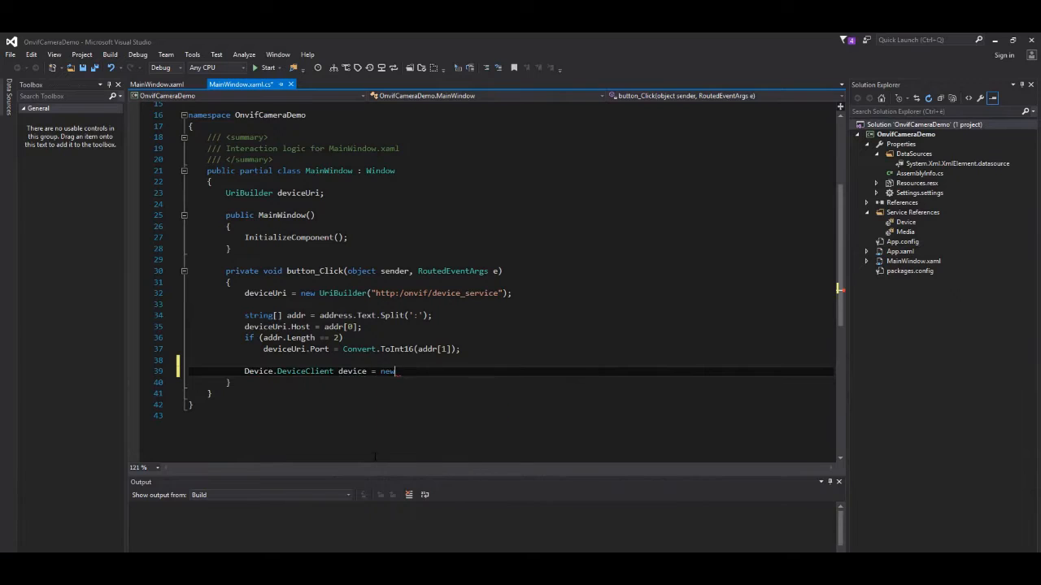
- Create an HttpTransportBindingElement and set its AuthenticationScheme to Digest
text(Device.DeviceClient();)
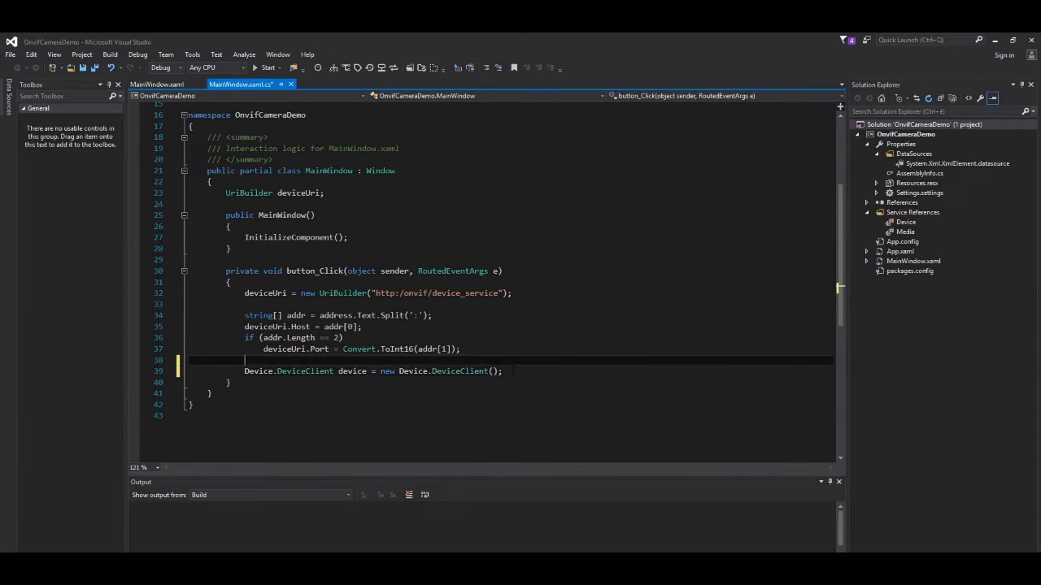
text(binding;)
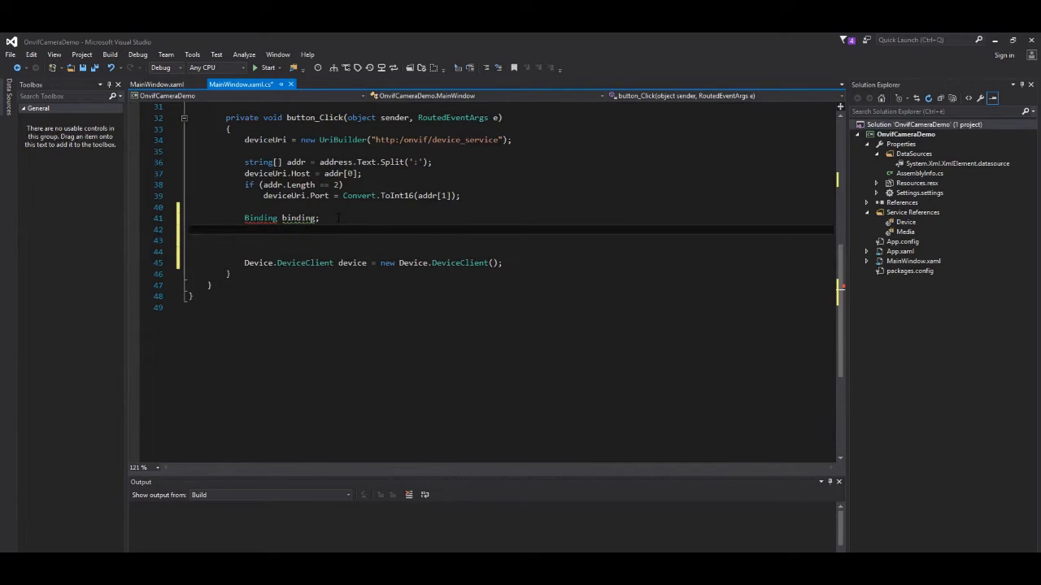
text(HttpTransportBindingElement)
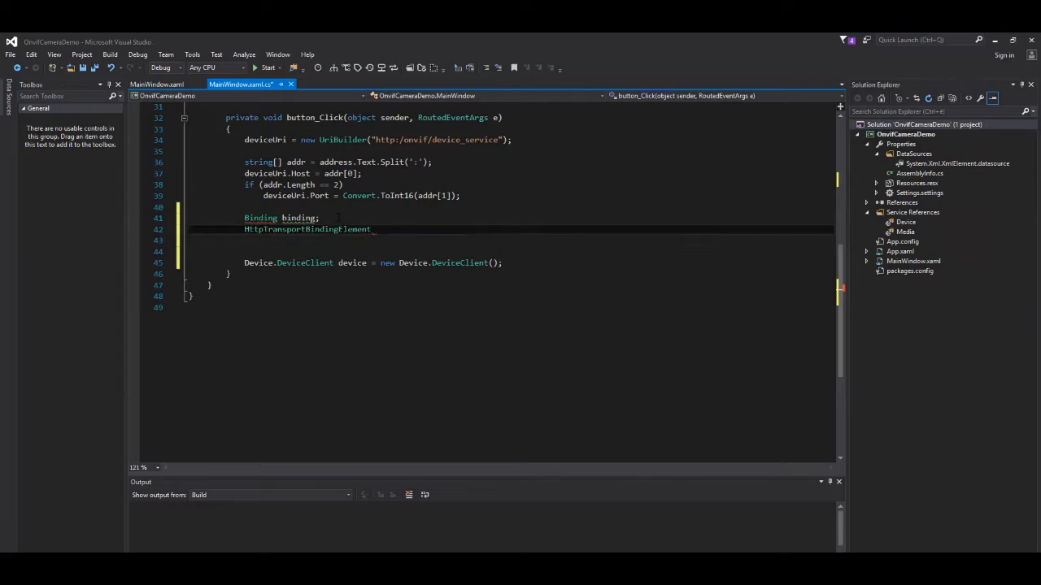
text(httpTransport= new HttpTransportBindingElement();)
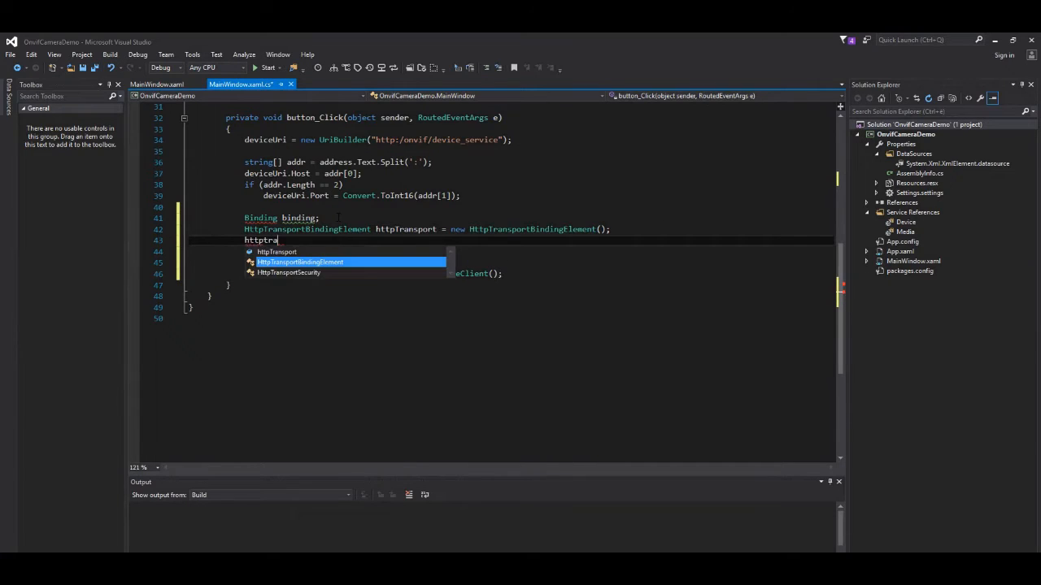
text(.)
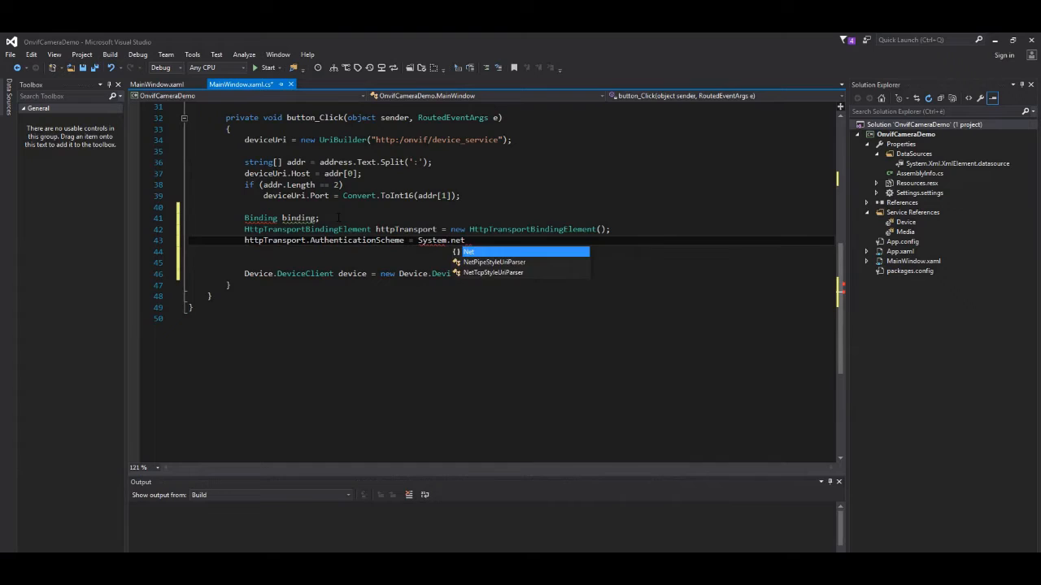
text(.AuthenticationSchemes)
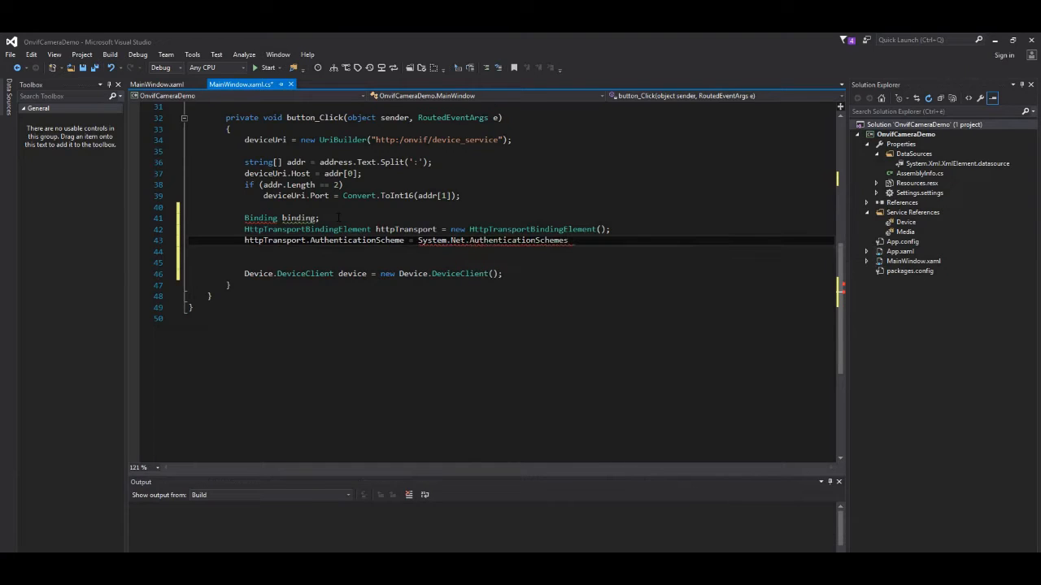
text(.Digest;)
click(511, 250)
text(binding= new CustomBinding()
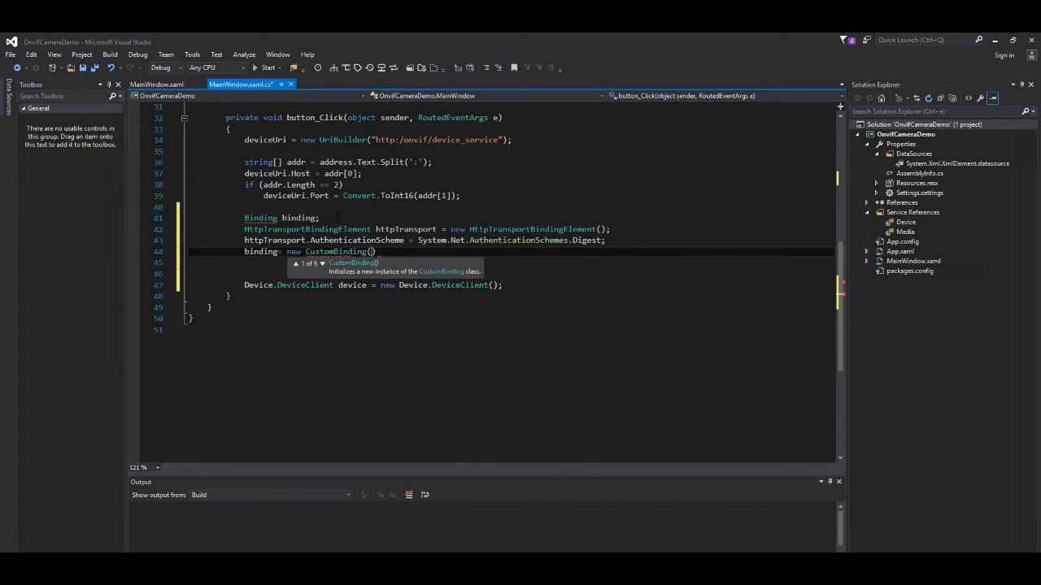
- Build a CustomBinding from a TextMessageEncoding element with MessageVersion.Soap12 and the httpTransport
text(new textmessaen)
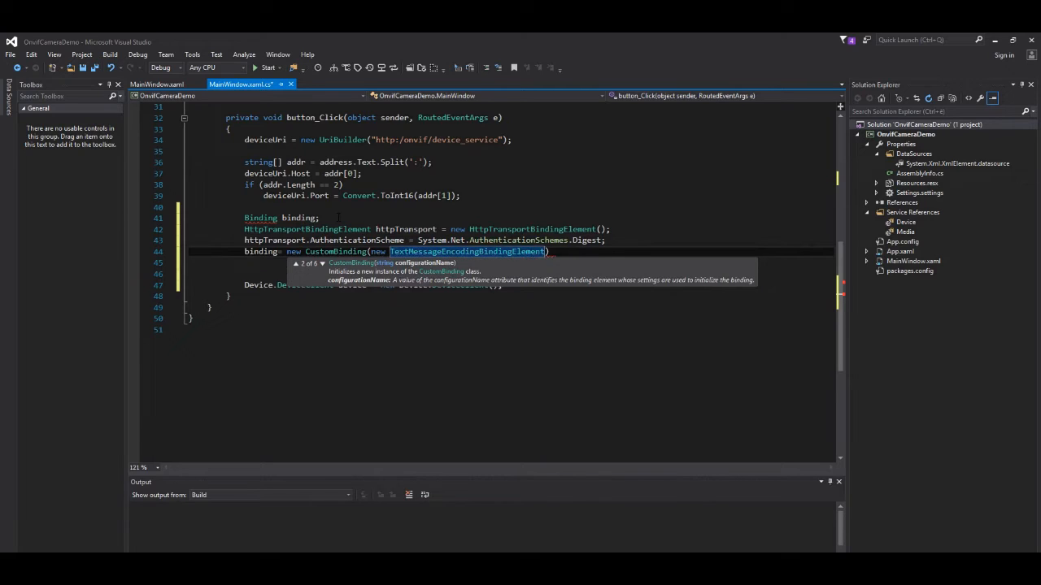
text(mess)
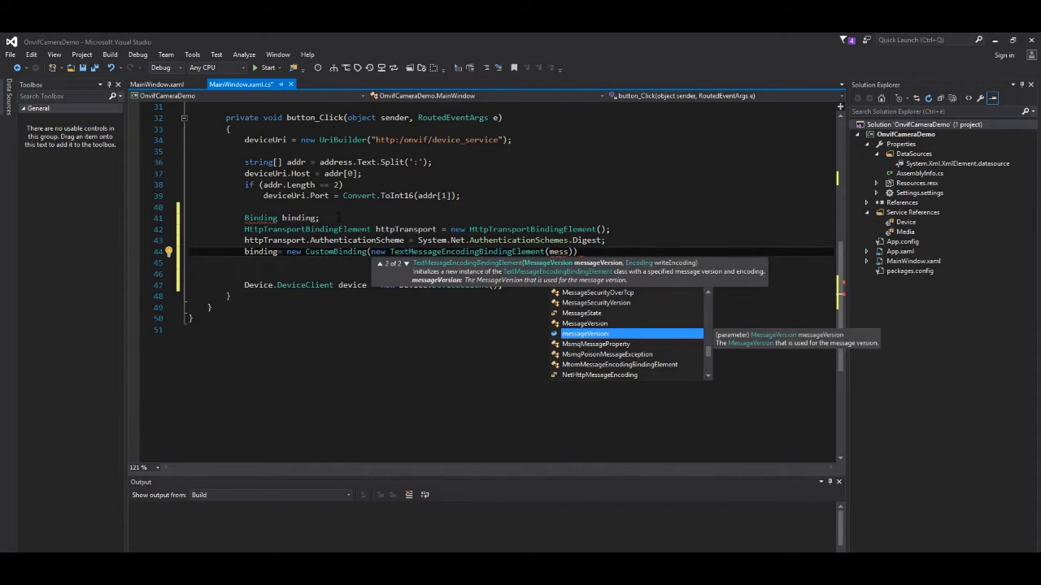
text(MessageVersion.soap12WSAddressing10,Encoding.utf)
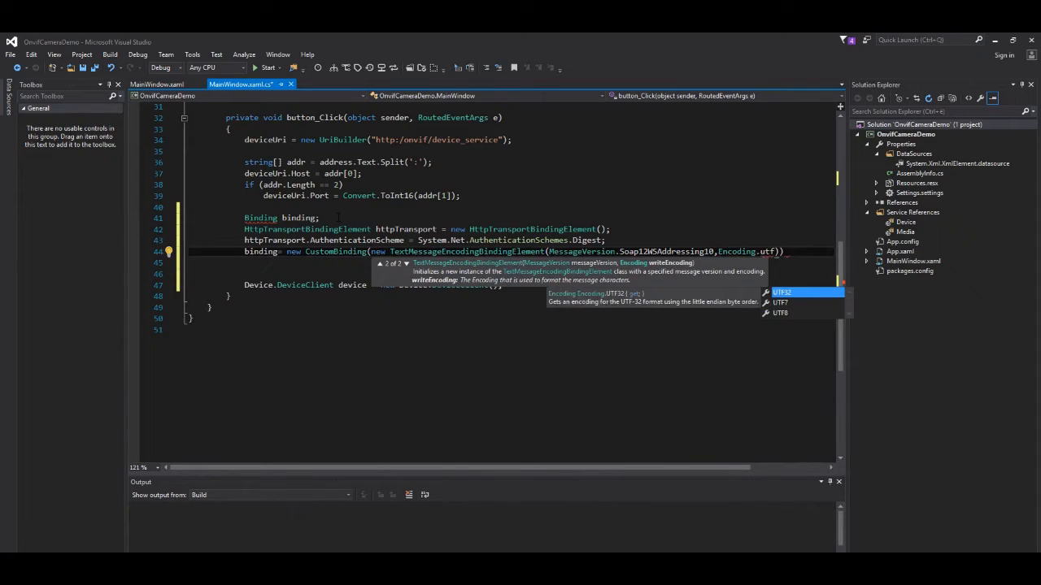
text(,httt)
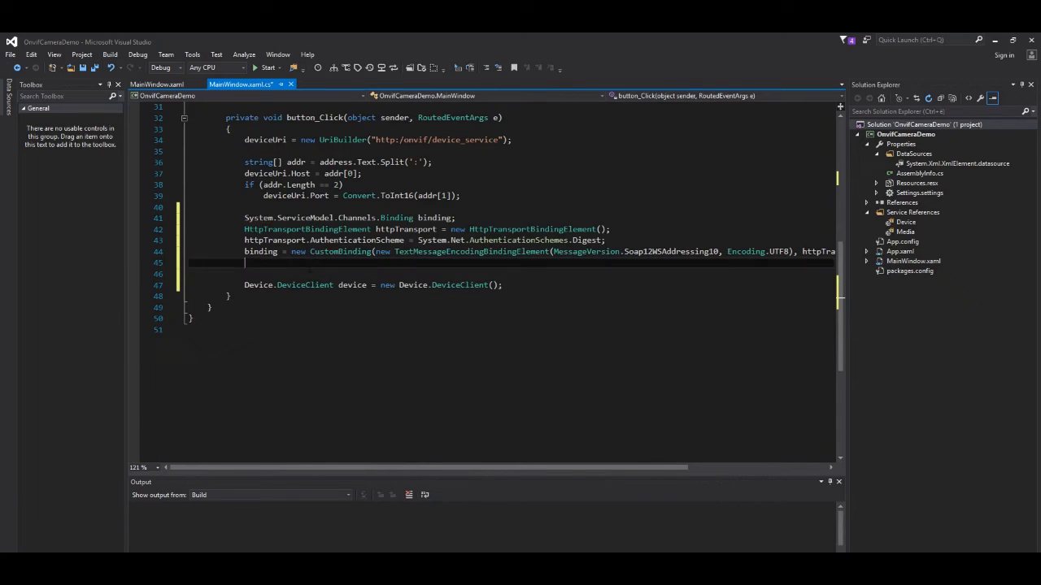
key(Backspace)
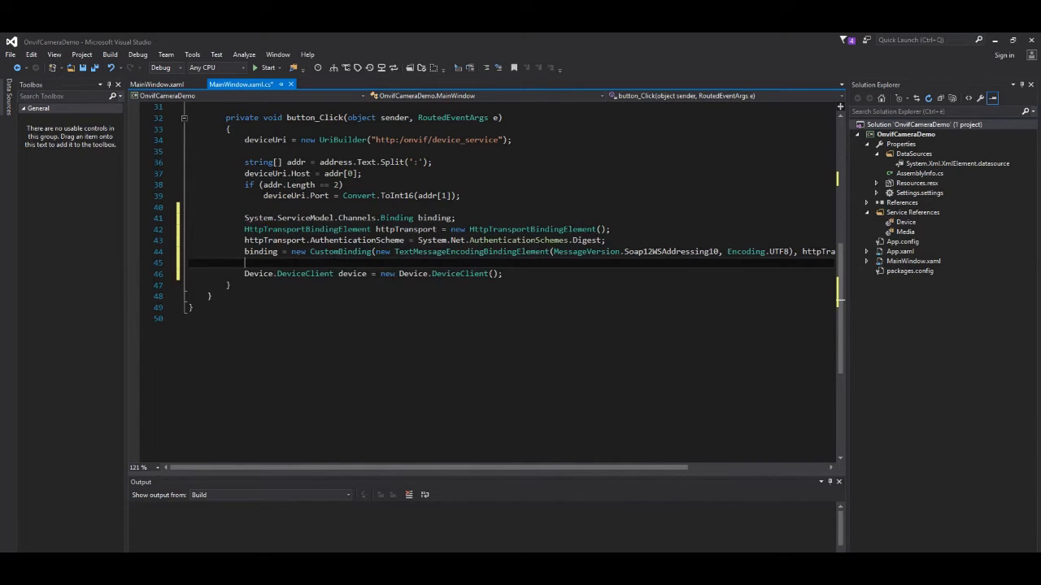
- Instantiate Device.DeviceClient with the binding and an EndpointAddress of deviceUri, and call GetServices into a Service array
text(binding)
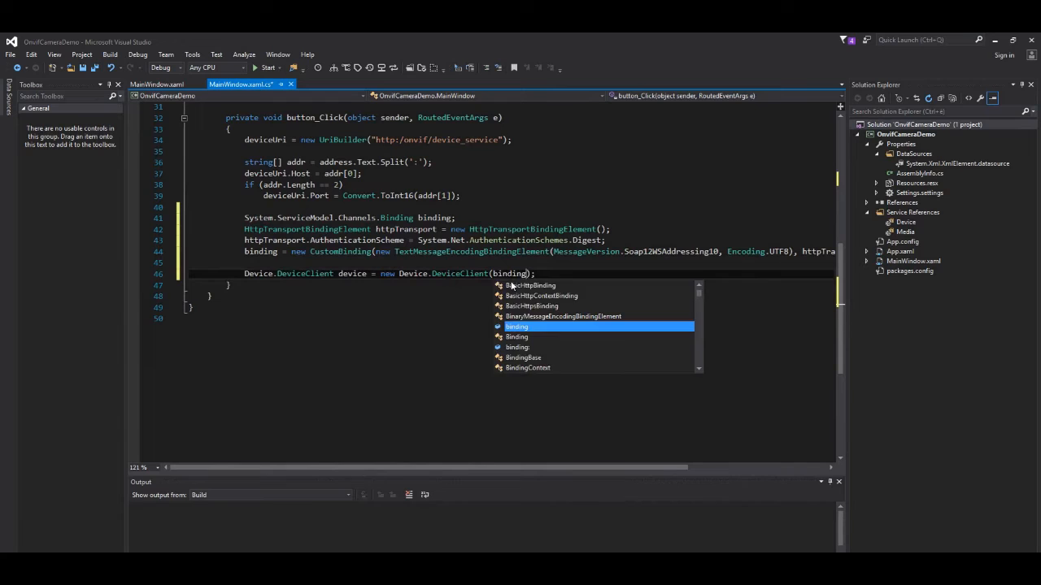
text(,n)
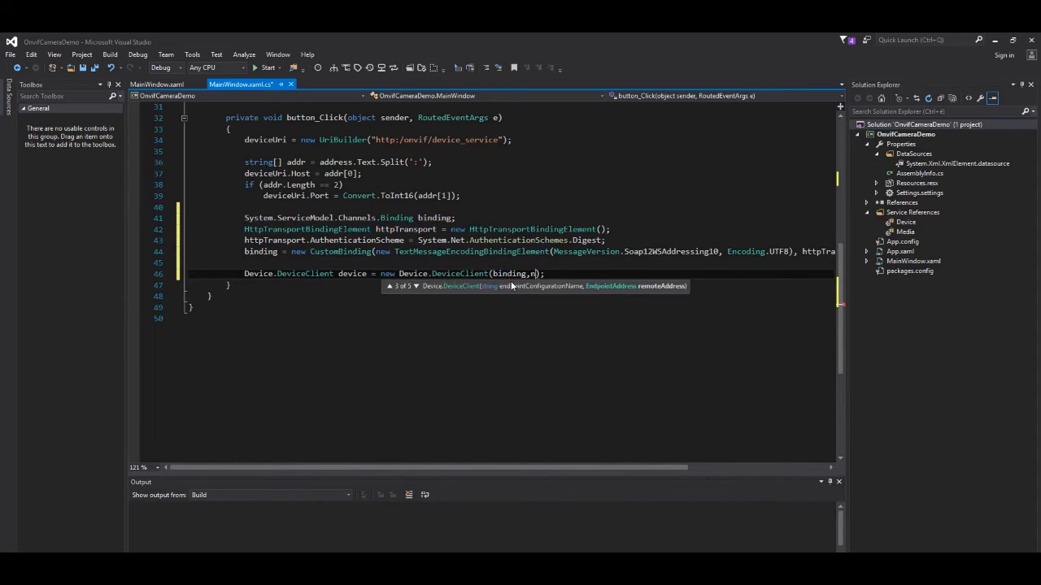
text(ew EndpointAddress())
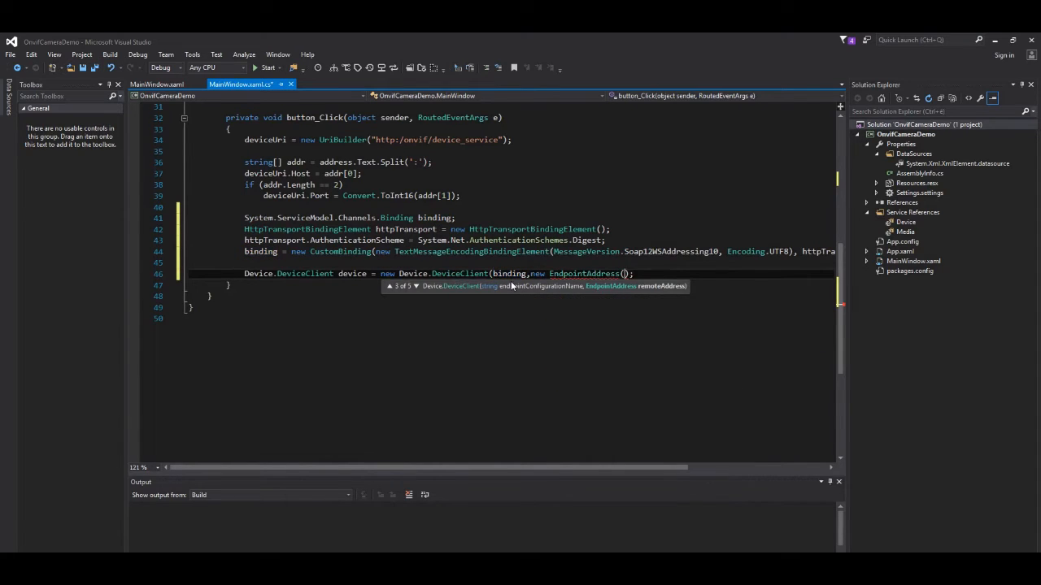
text(deviceUri)
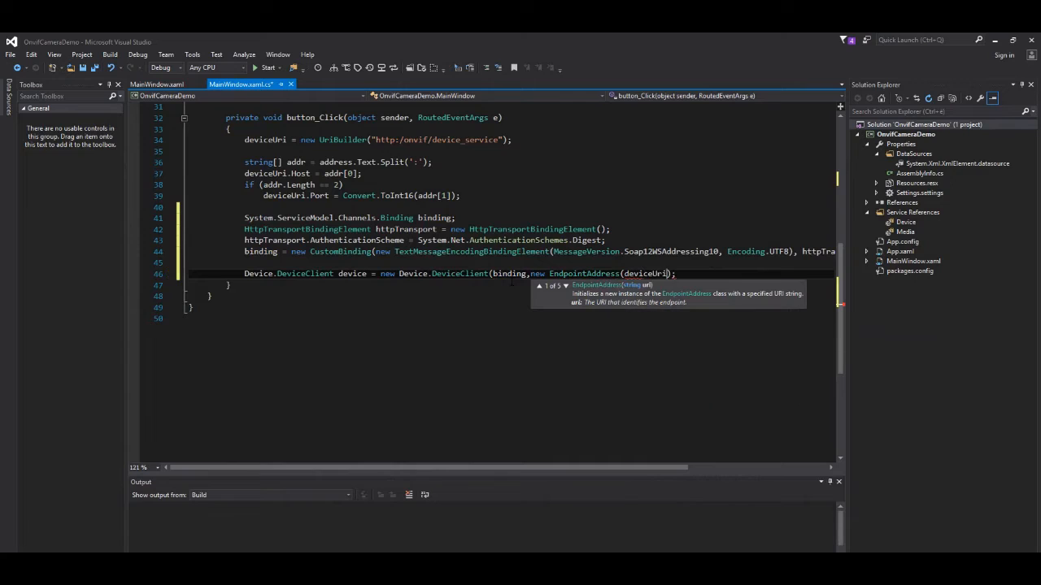
text(.ToString()))
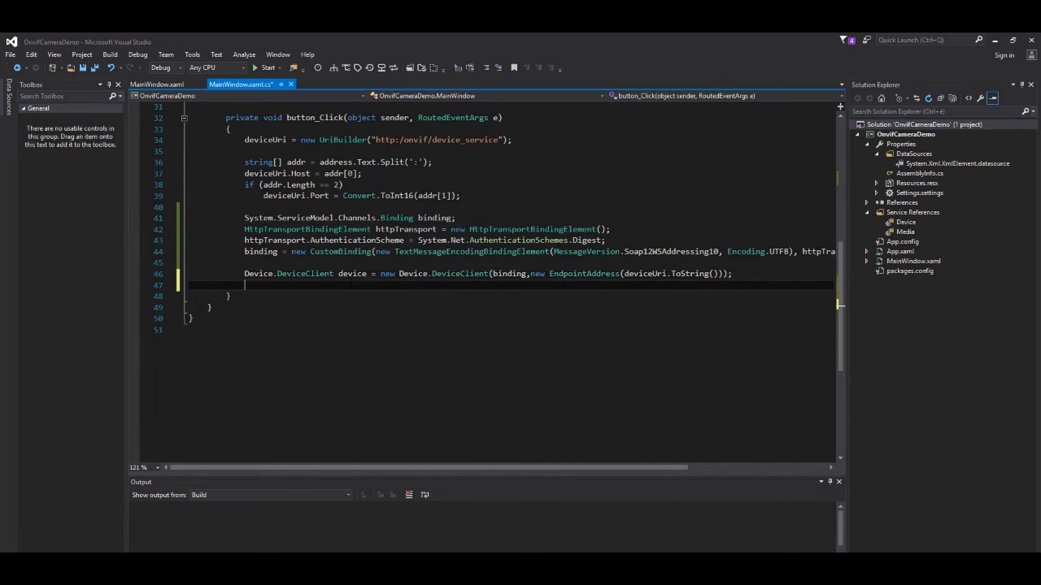
text(Device.)
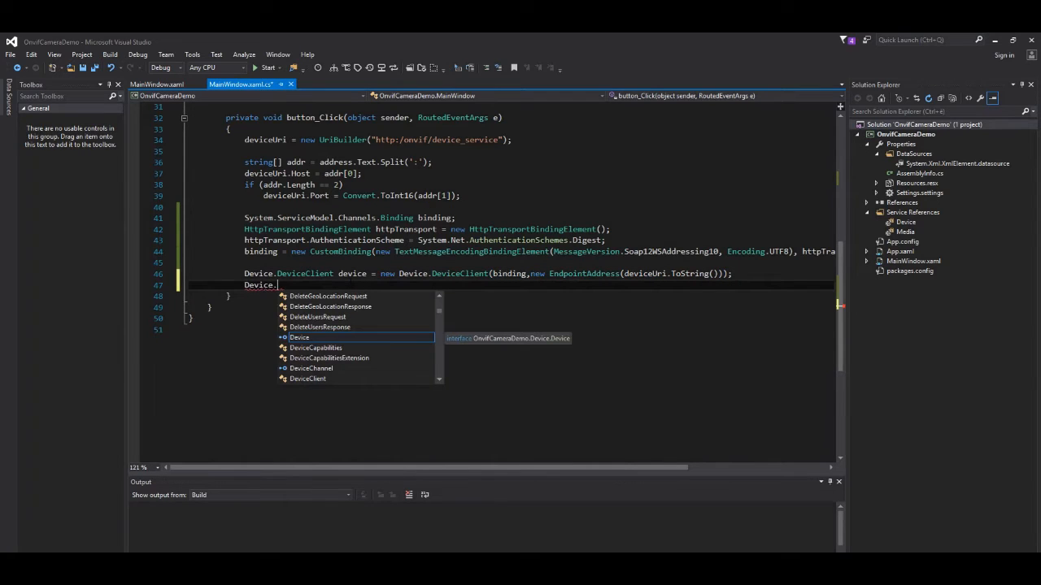
text(Service[])
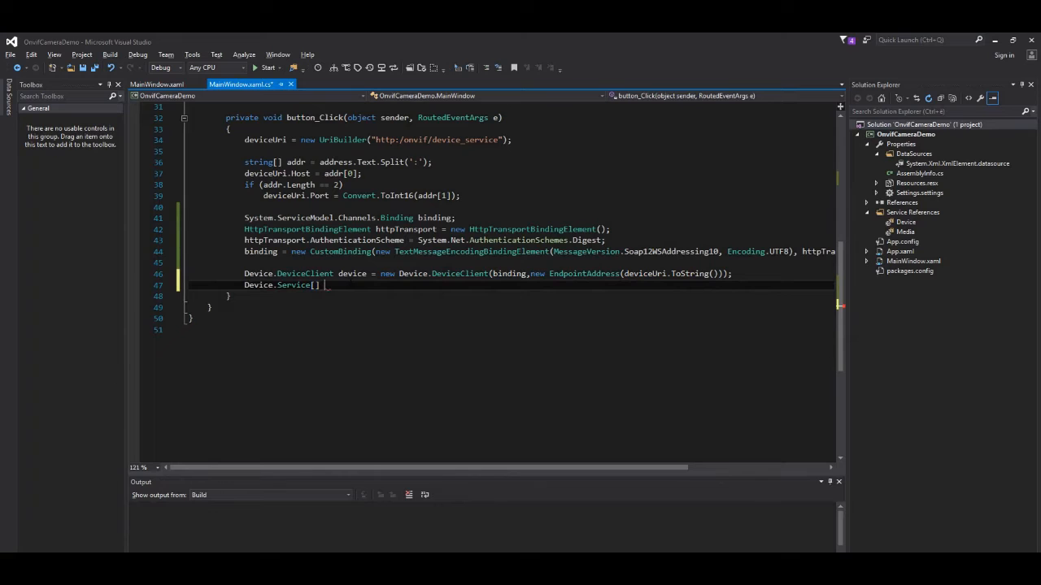
text(services=)
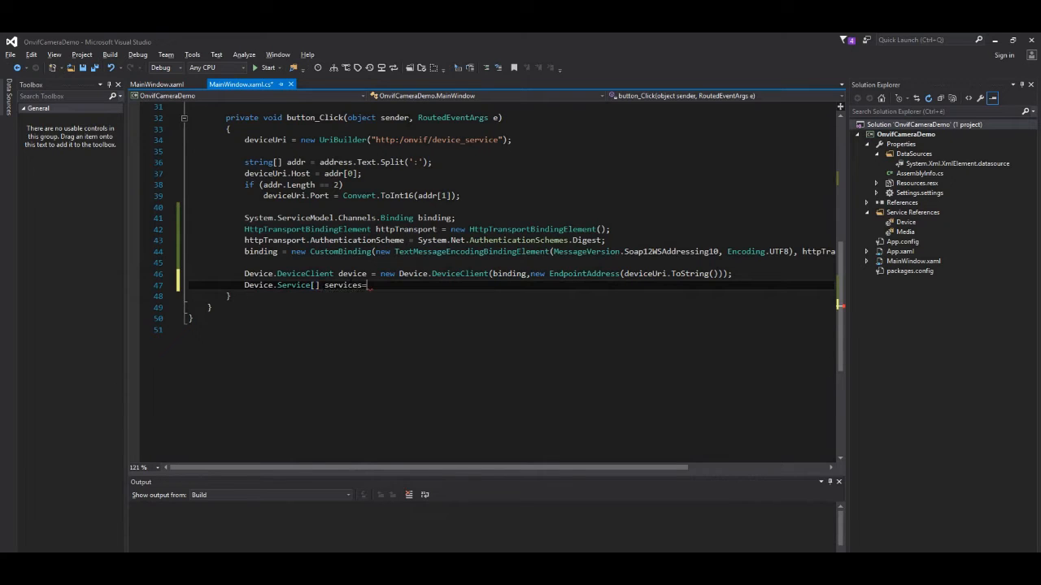
text(device.getservices(false);)
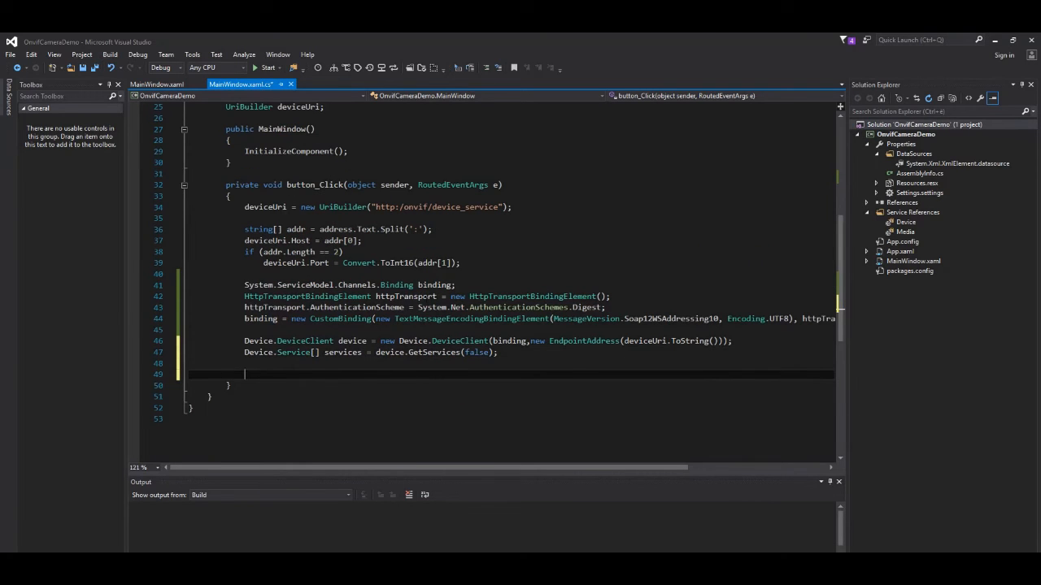
text(Device.)
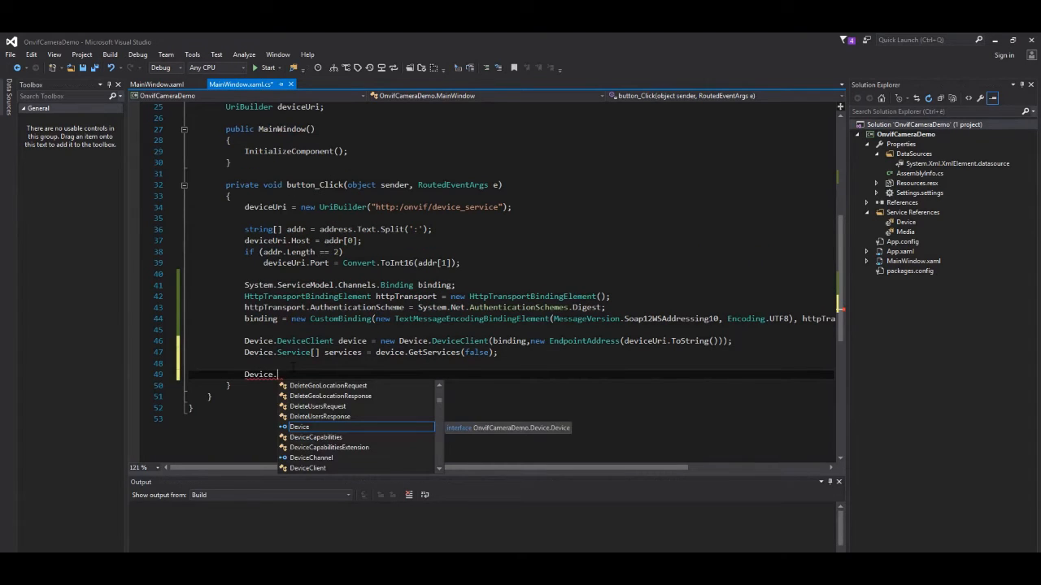
text(Service xmedia=)
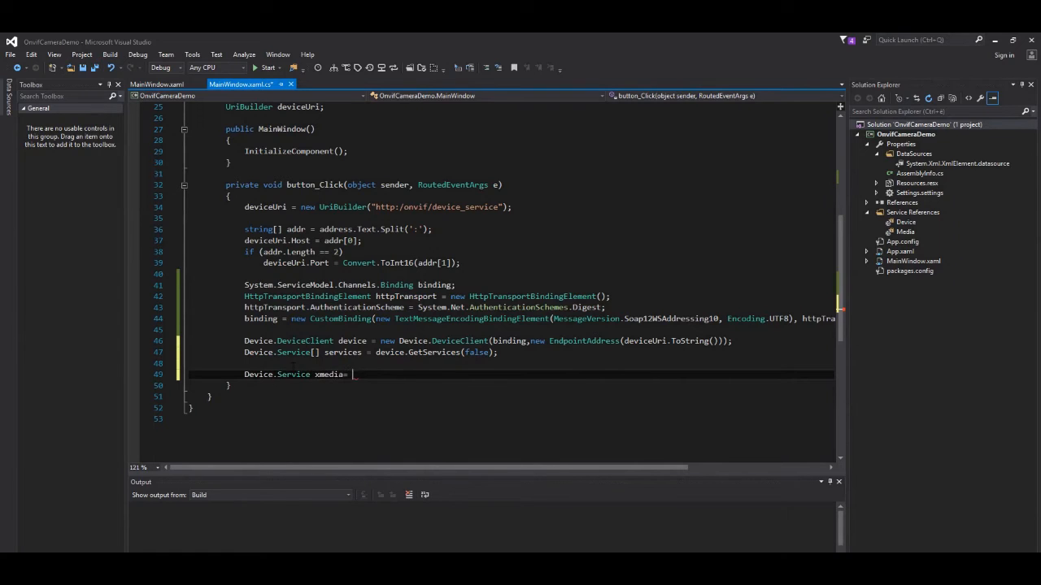
text(services.FirstOrDefault)
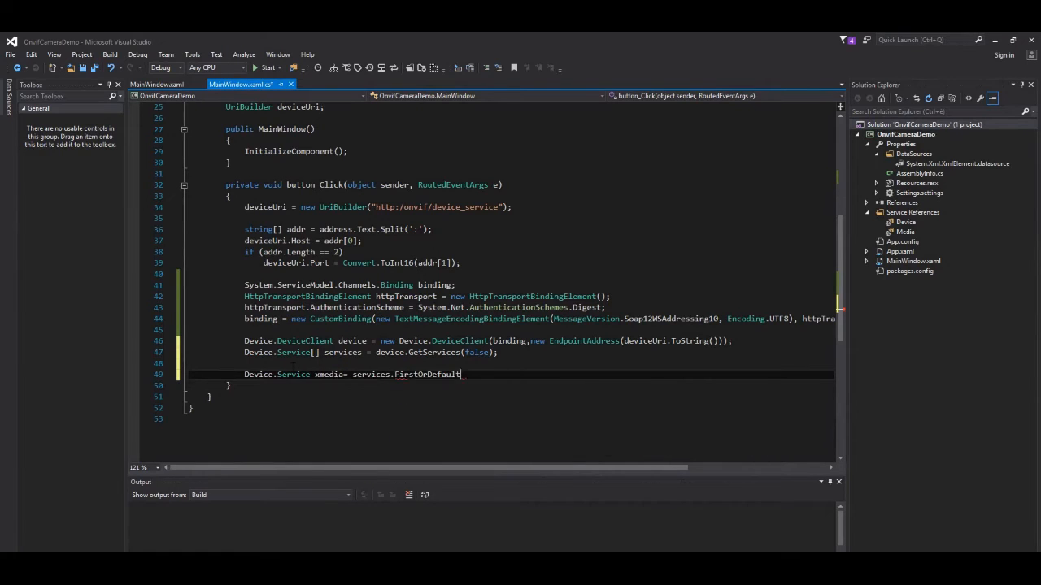
text((s=>)
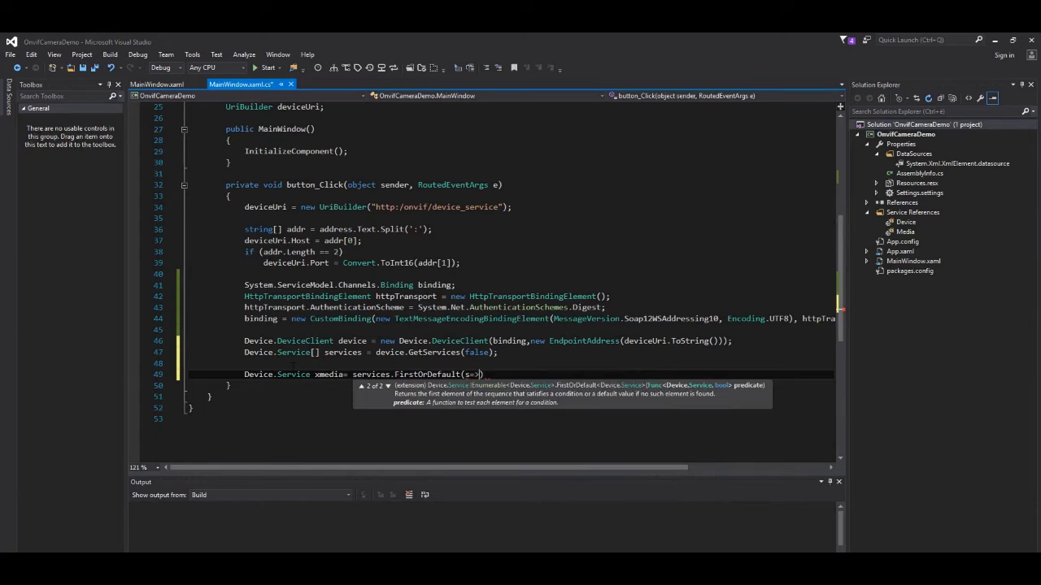
text(s.Namespace== "")
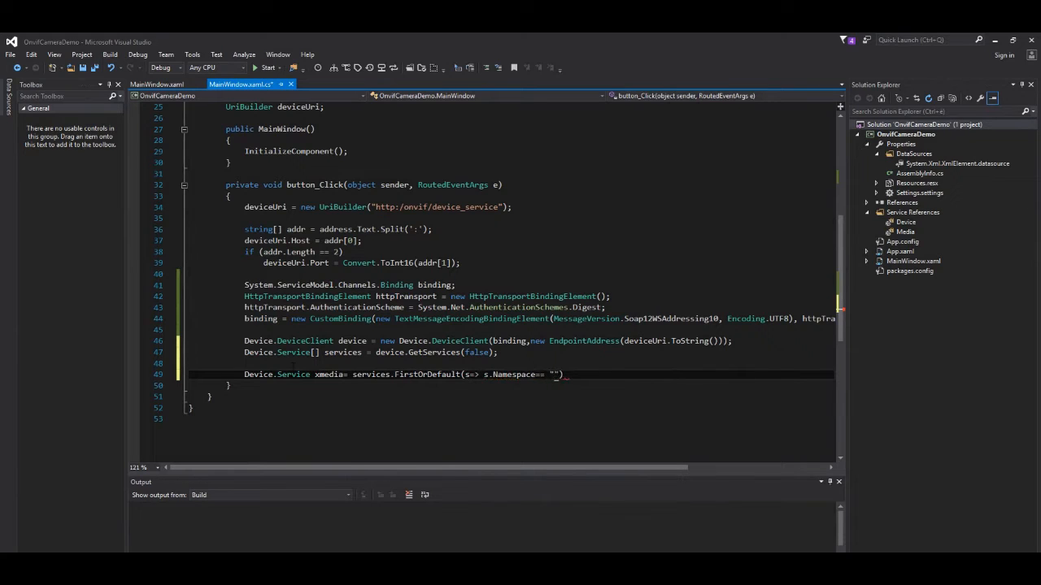
text(http://www.onvif.org/ver20/media/wsdl)
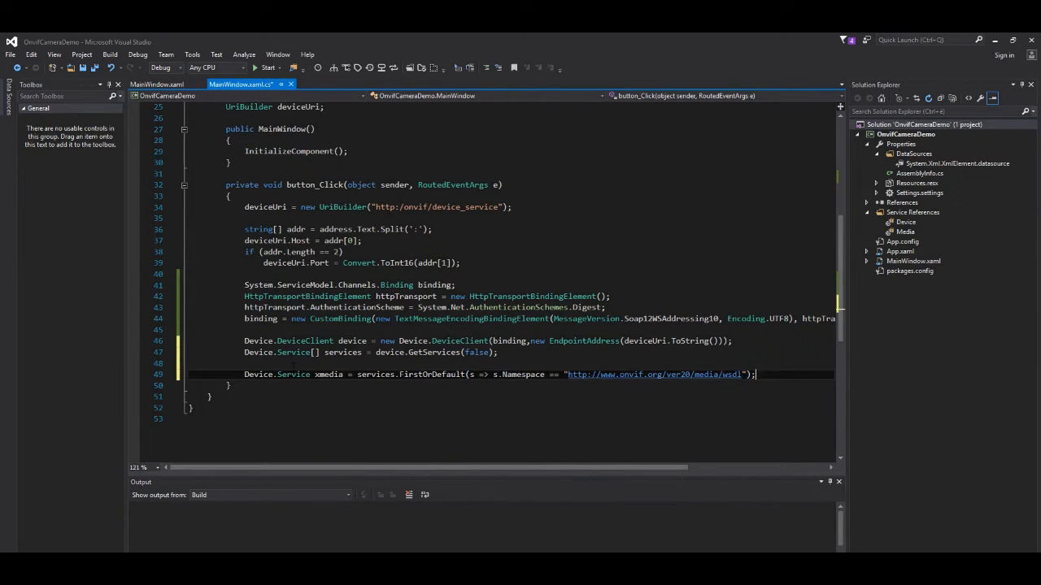
text(if (xmedia))
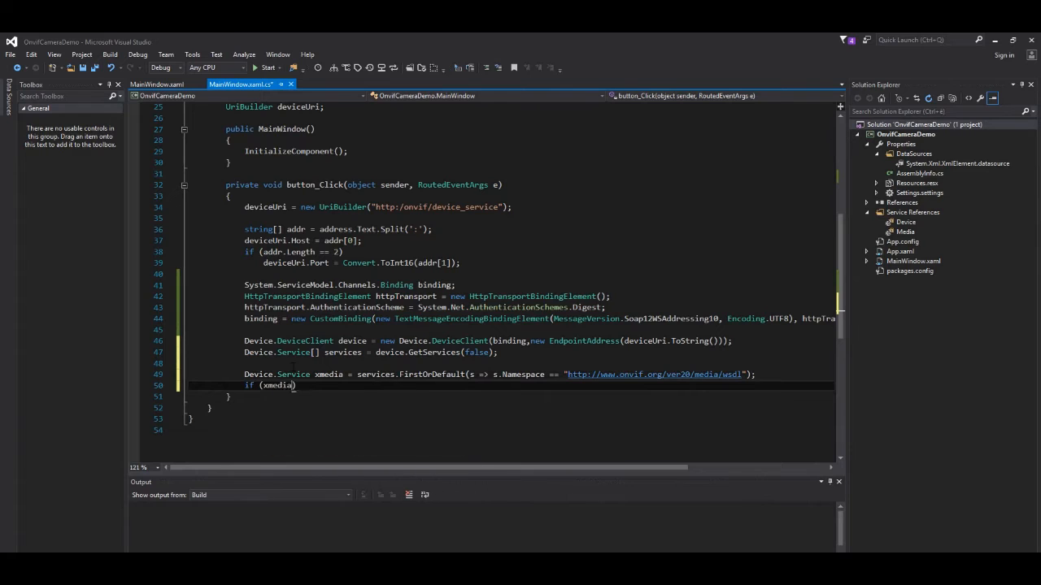
text(!=null)
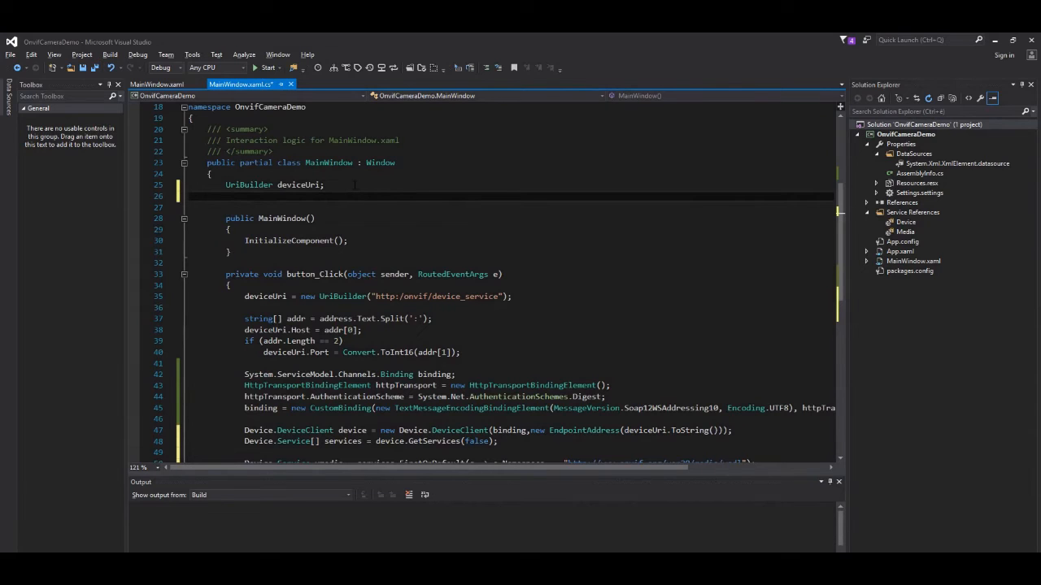
- Declare Media.Media2Client media and Media.MediaProfile[] profiles fields in MainWindow
text(Media.media2Client media;)
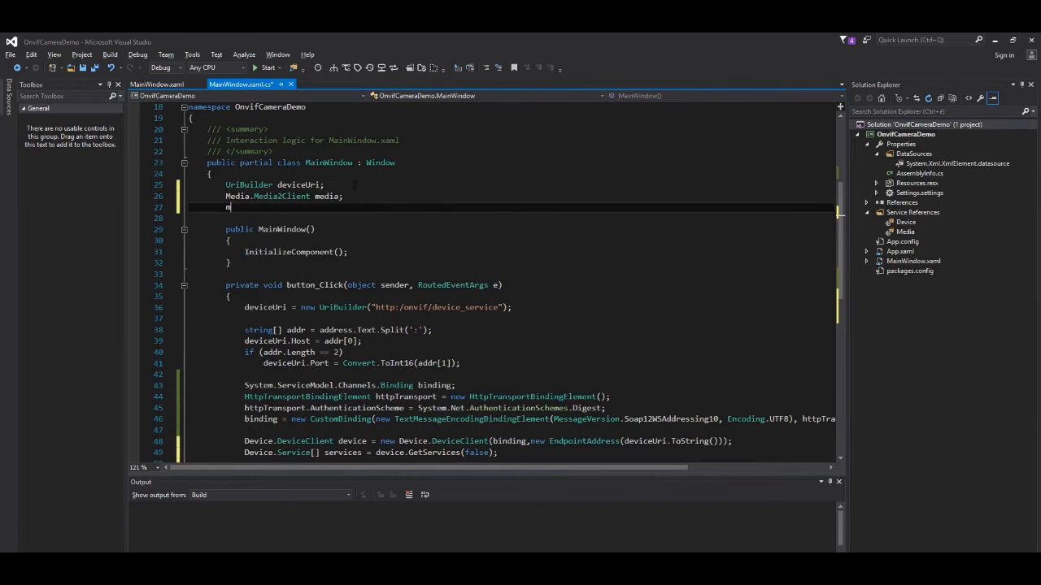
text(edia.MediaProfile[])
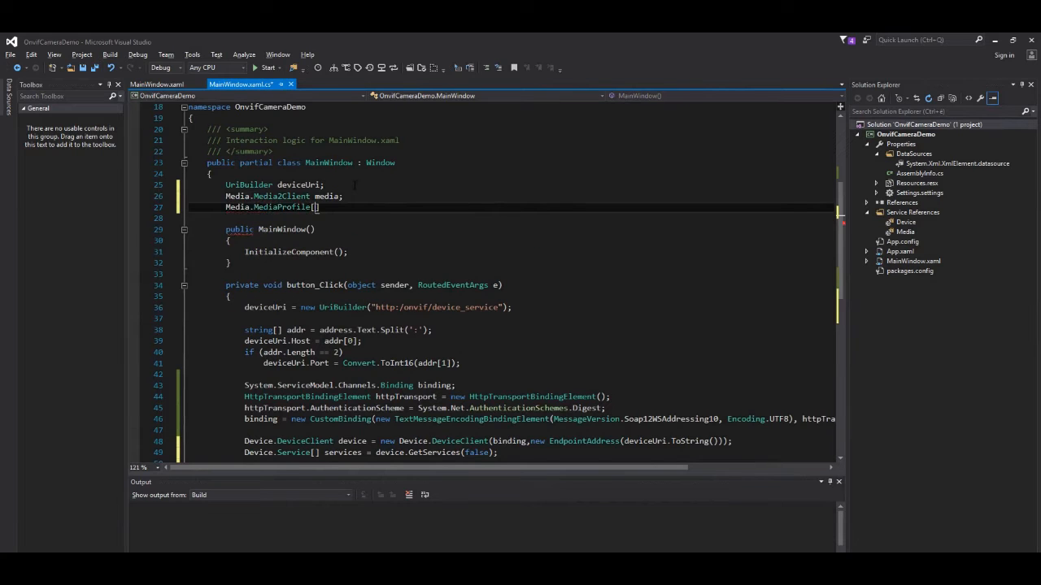
text(profiles;)
text(media= new Media.Media2Client()
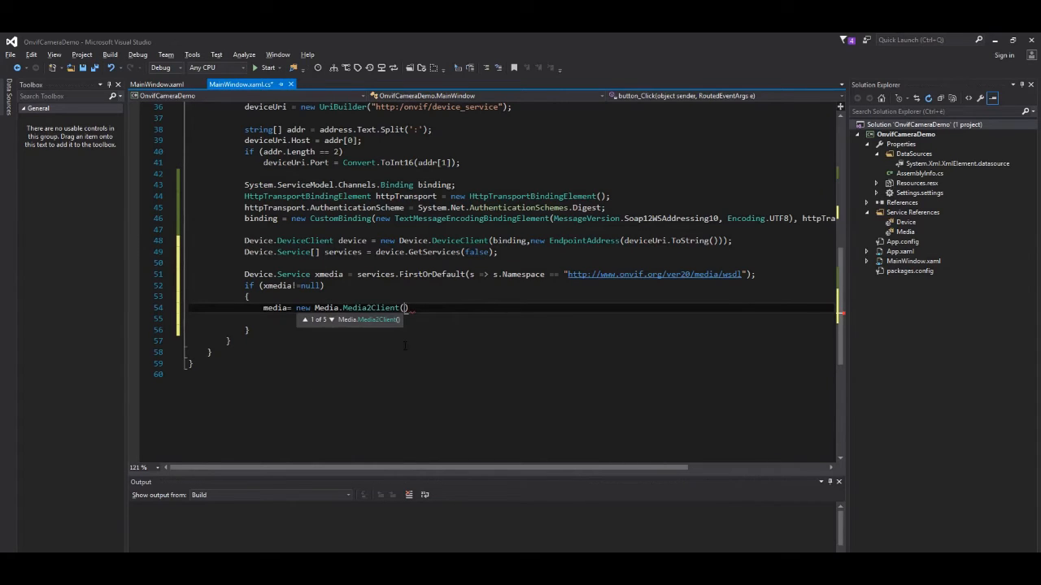
- Create the Media2Client with the binding and set HttpDigest UserName from login and Password from passwordBox
text(binding, new EndpointAddress(deviceUri.ToString()
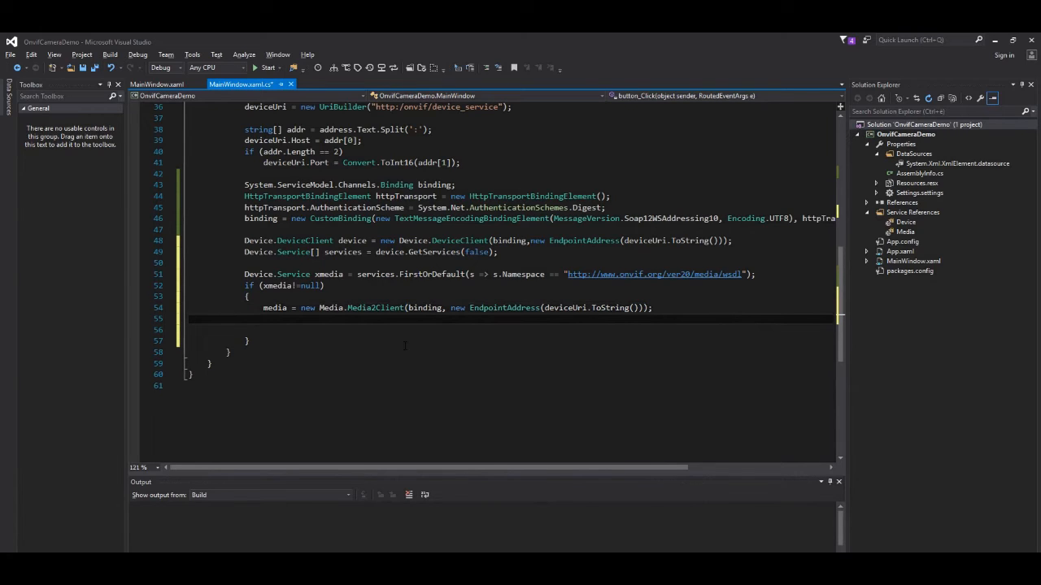
text(media.)
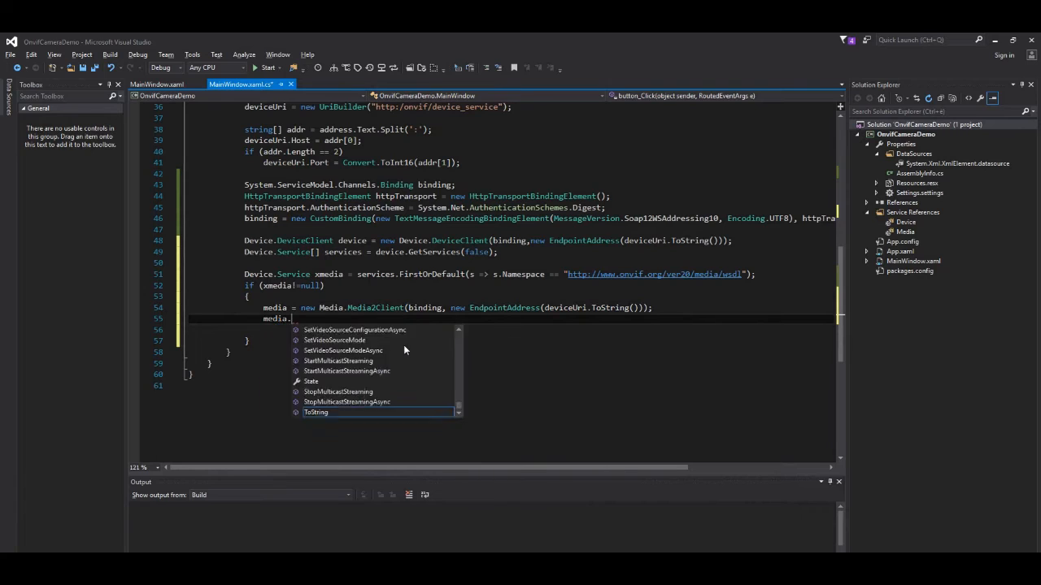
text(ClientCredentials.ht)
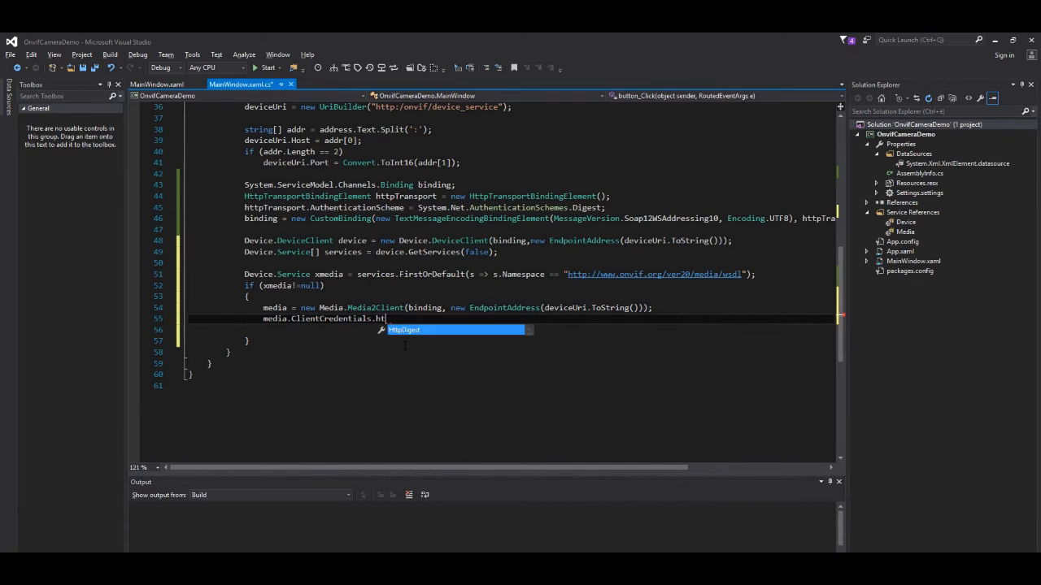
text(.HttpDigest.ClientCredential.)
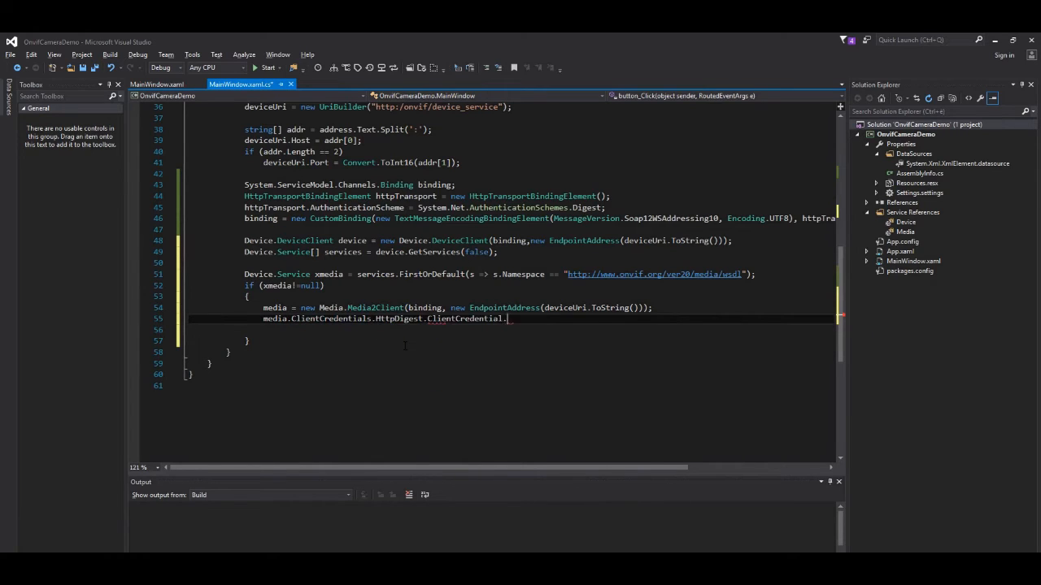
text(UserName=us)
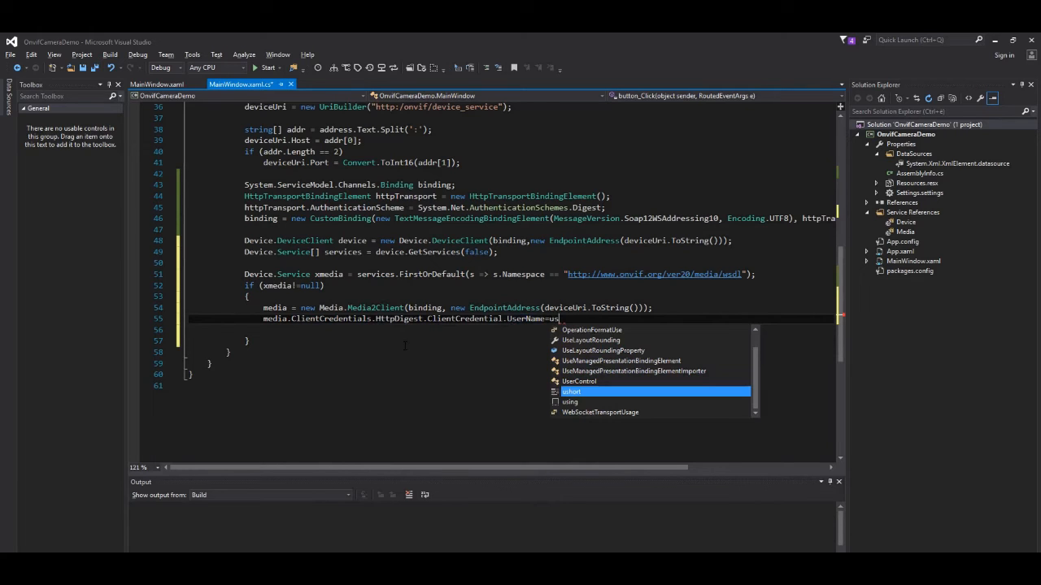
text(login.Text;)
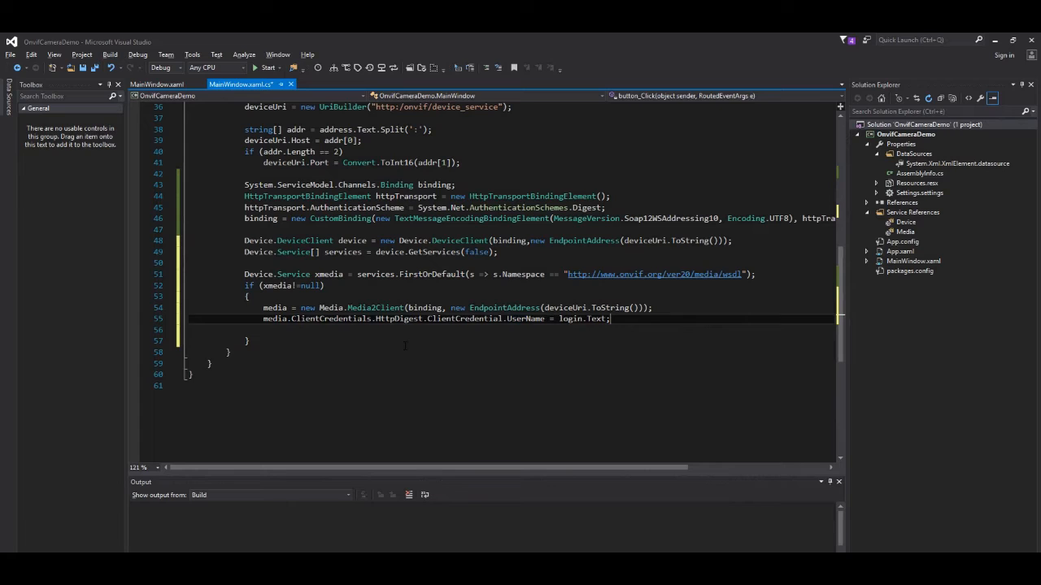
text(media.ClientCredentials.ht)
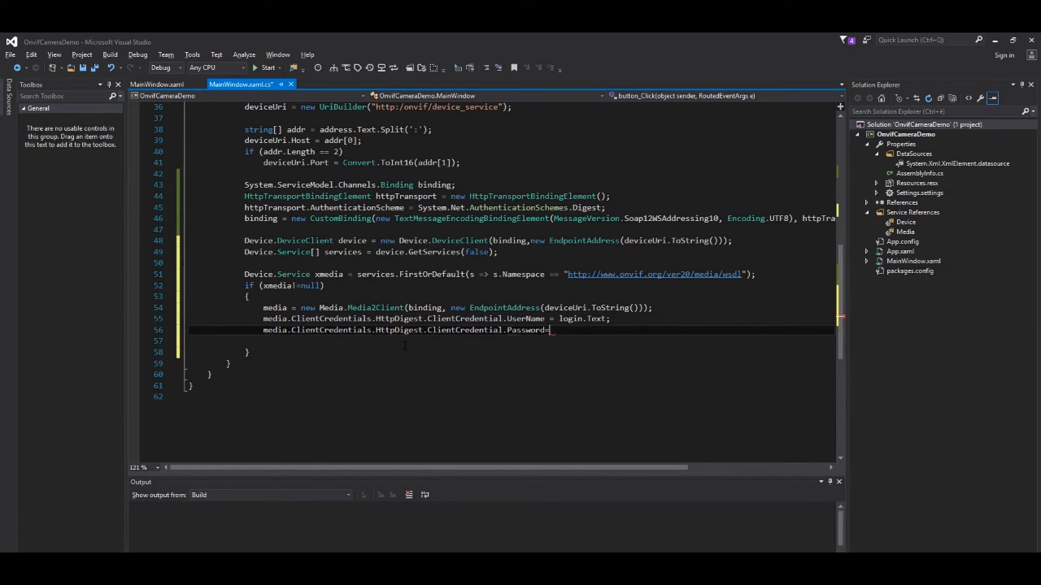
text(passwordBox.Password;)
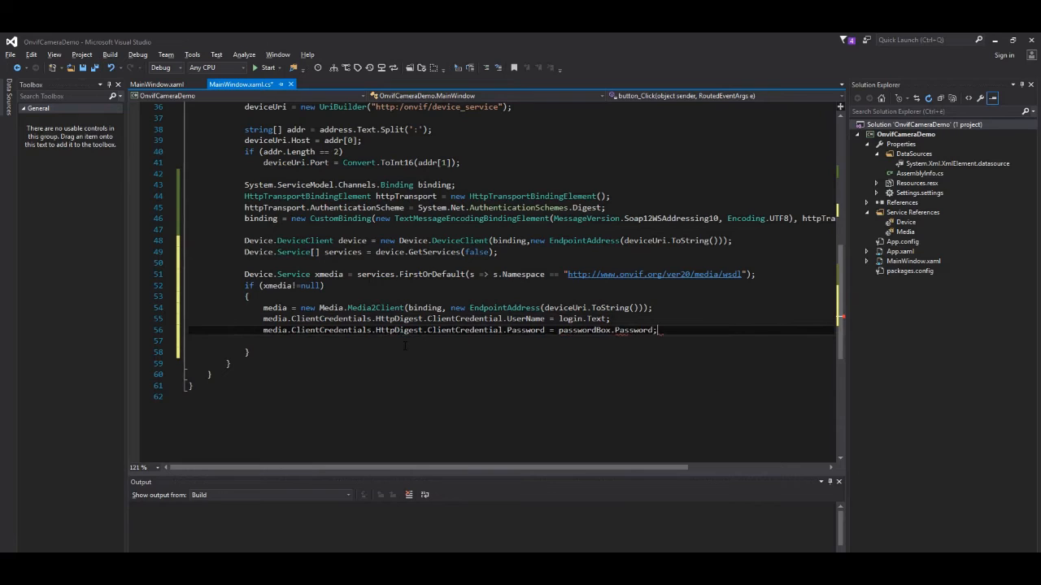
- Set HttpDigest AllowedImpersonationLevel to TokenImpersonationLevel.Impersonation and begin the profiles assignment
text(media.c)
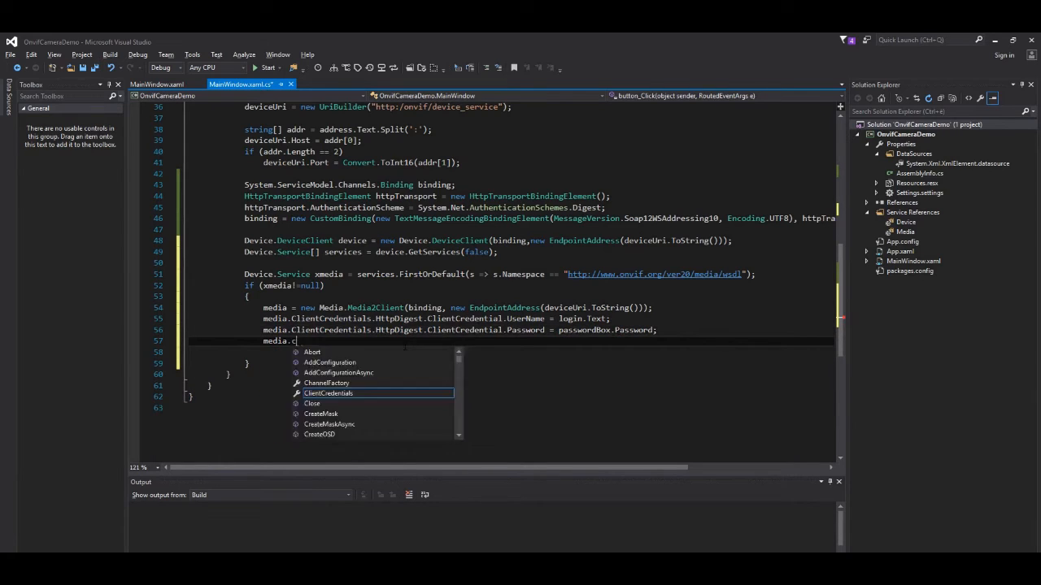
text(ClientCredentials.HttpDigest.Cl)
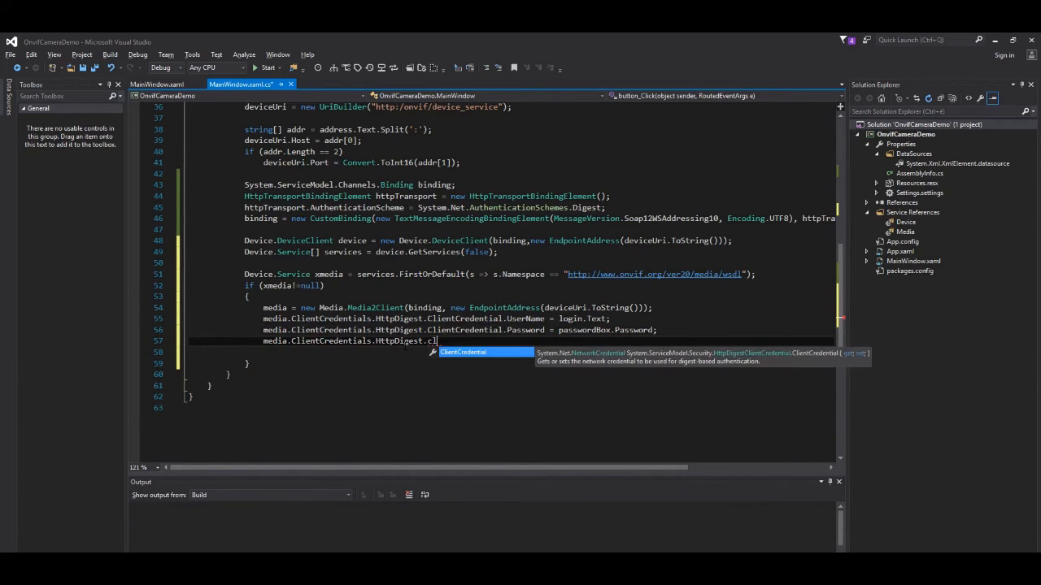
text(AllowedImpersonationLevel)
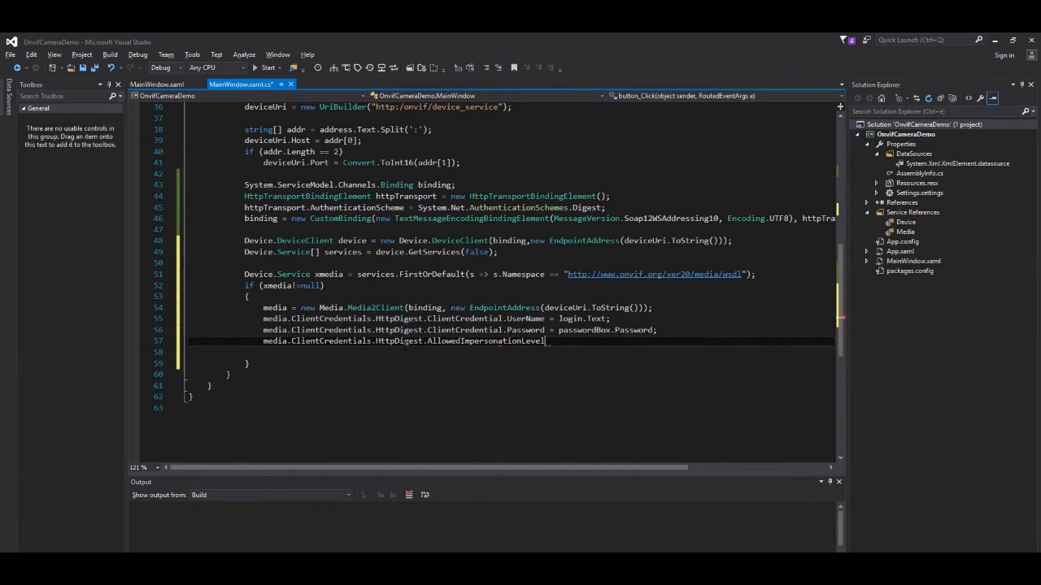
text(s)
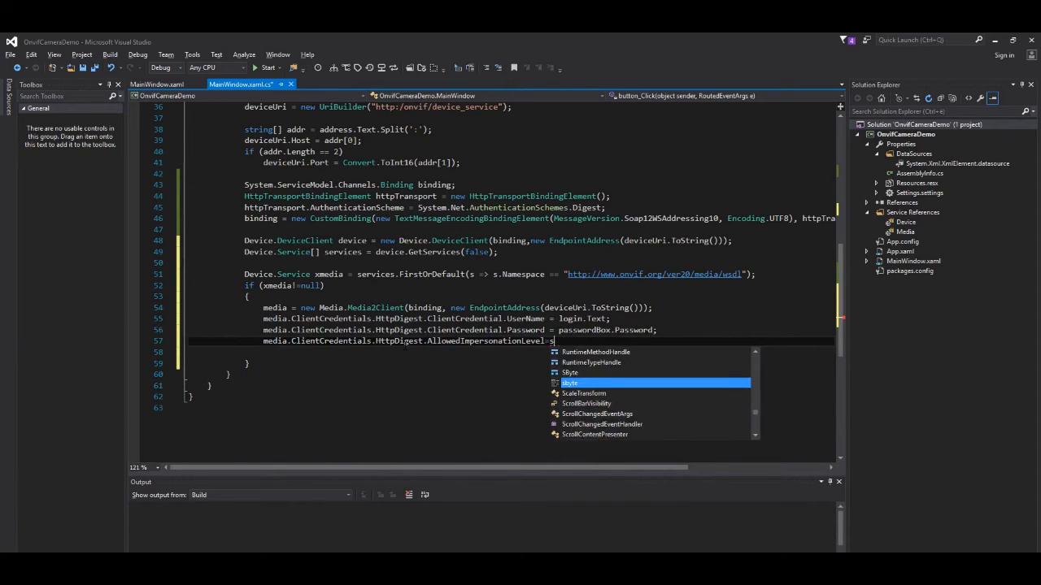
text(ystem.Security.principal.TokenImpersonationLevel.Impersona)
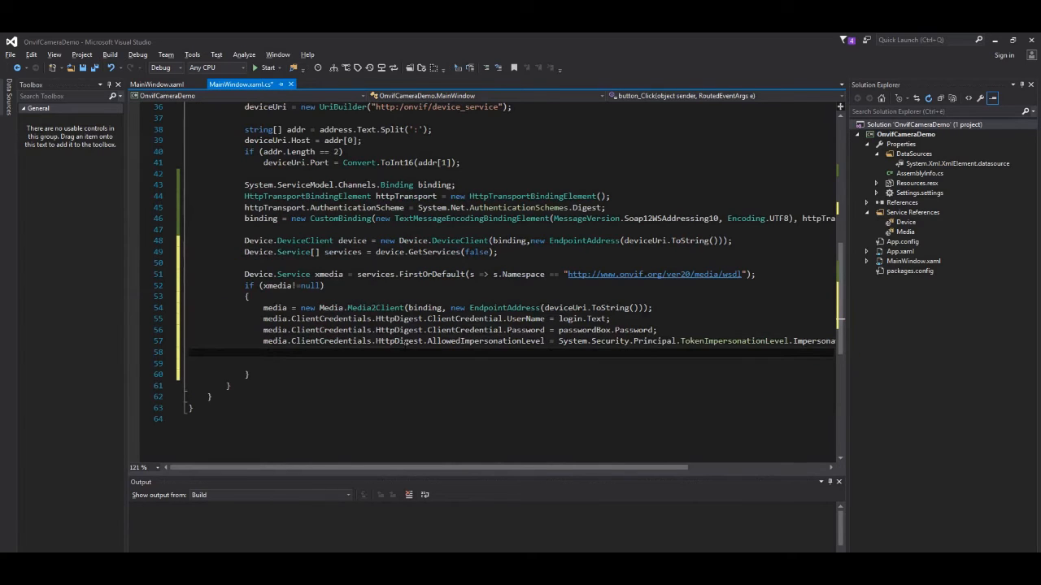
text(prof)
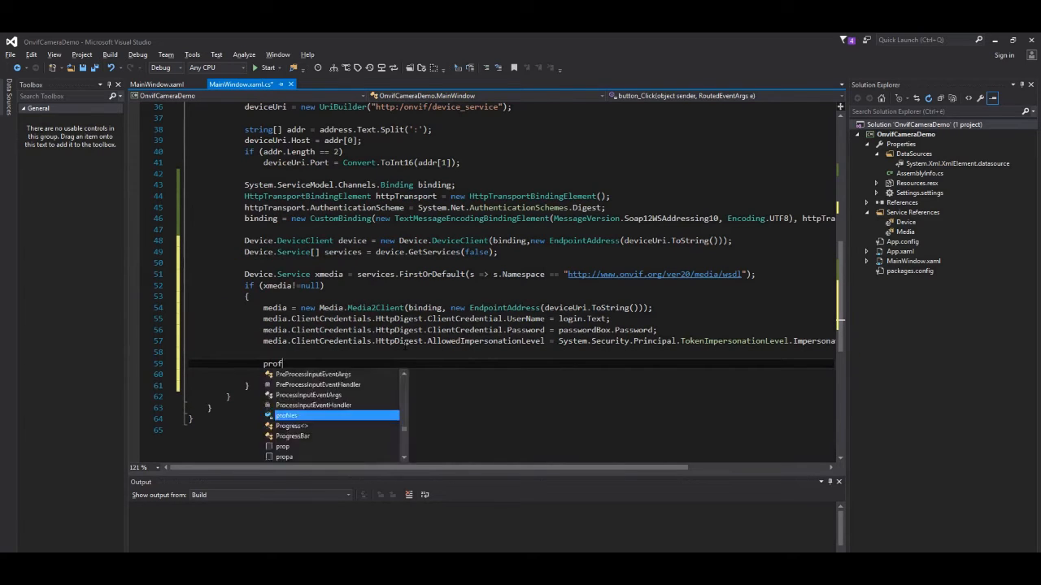
text(iles.)
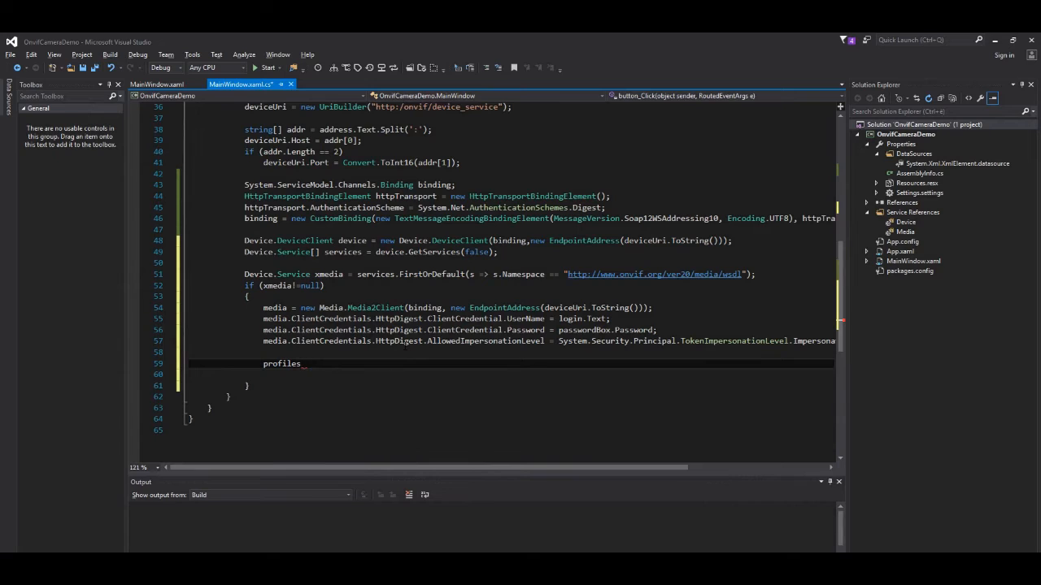
- Assign profiles = media.GetProfiles(null, null) and, if not null, add each profile's Name to listBox.Items
text(= media.getprofiles(null, null);)
click(510, 374)
text(if (pr)
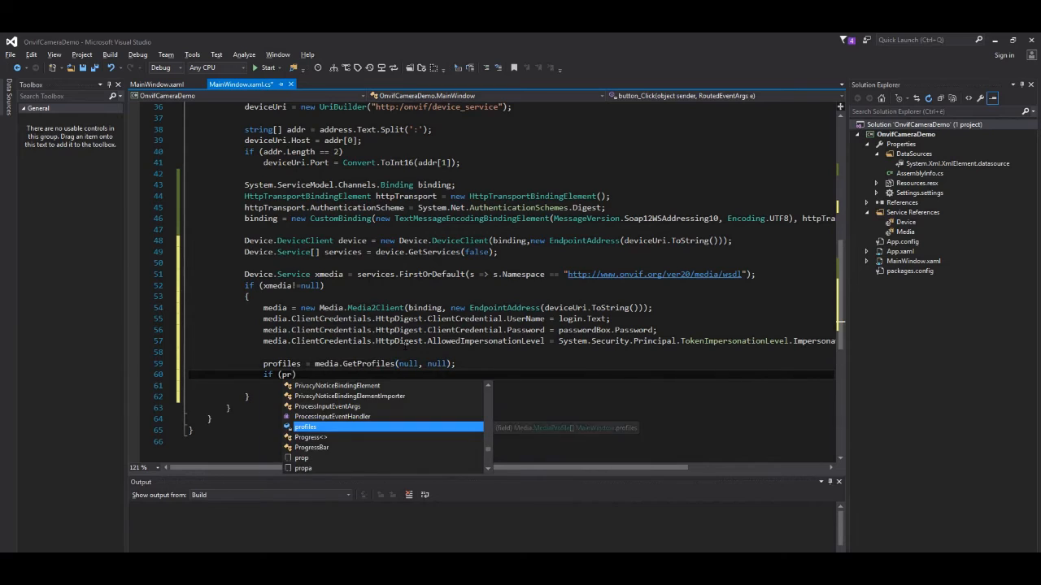
text(profiles!=null))
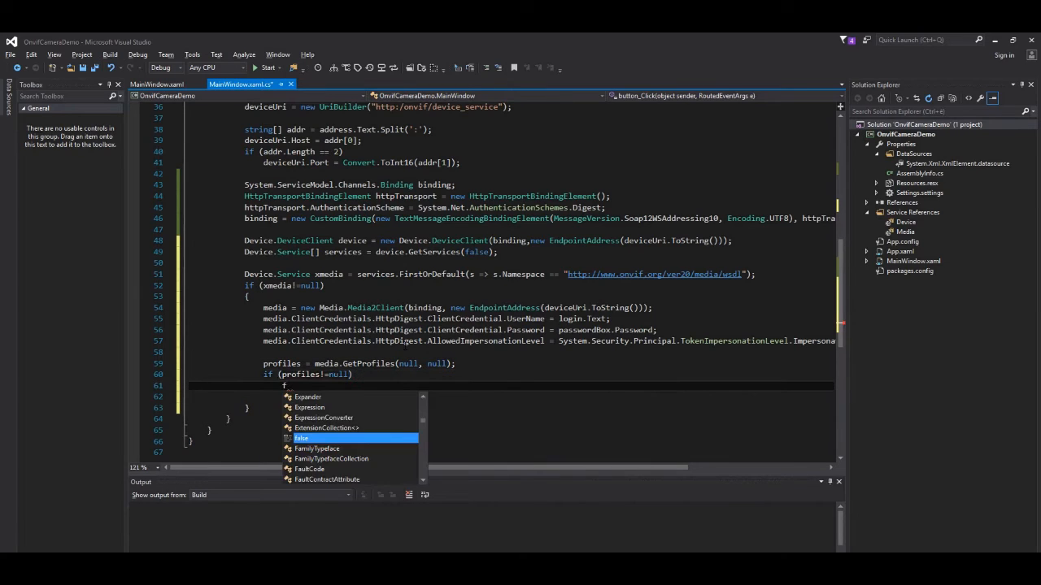
text(oreach())
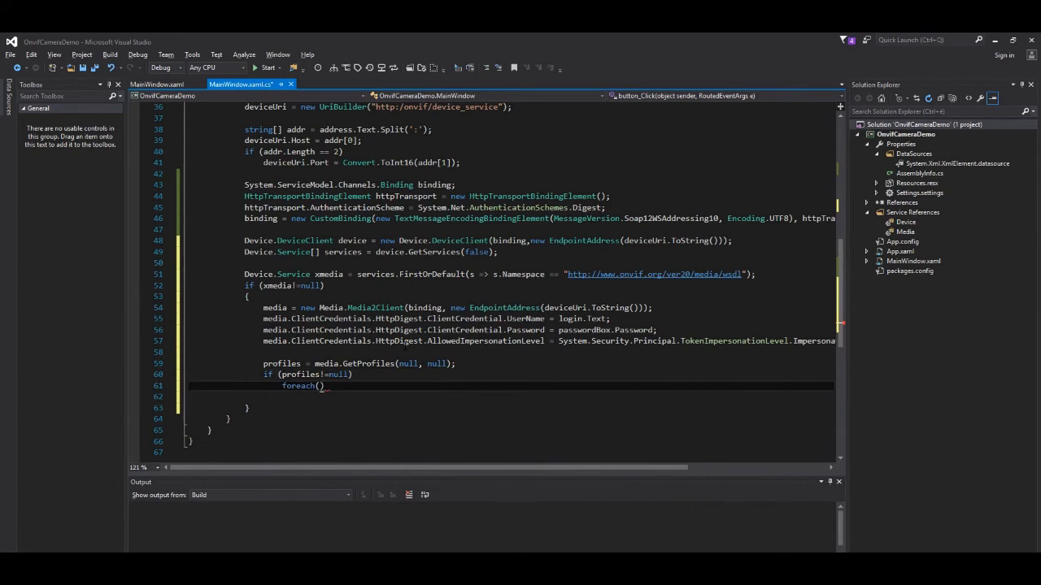
text(var p in pro)
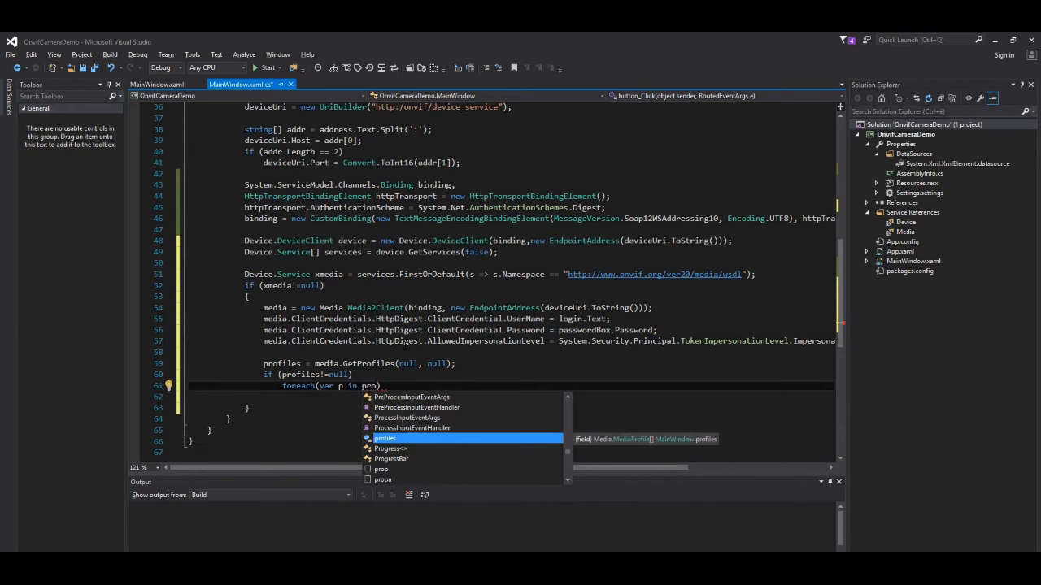
text(listbo)
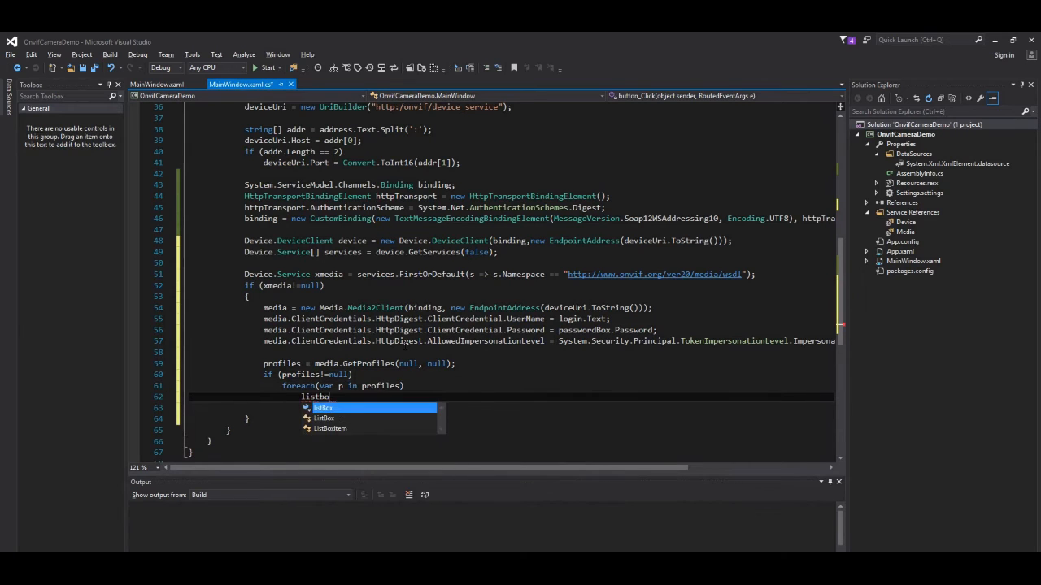
text(x.Items)
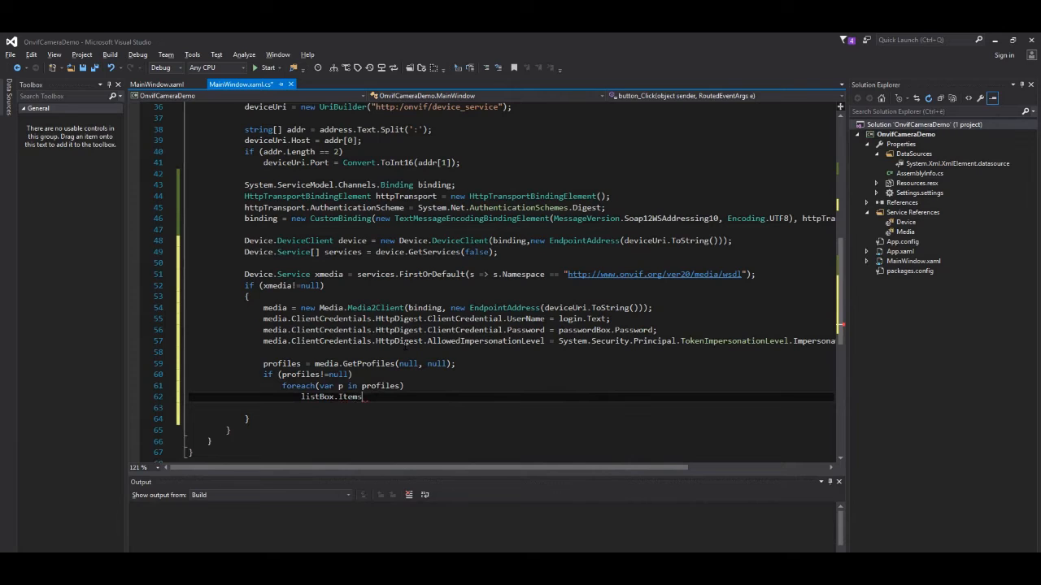
text(.Add(p.Name);)
text(private void)
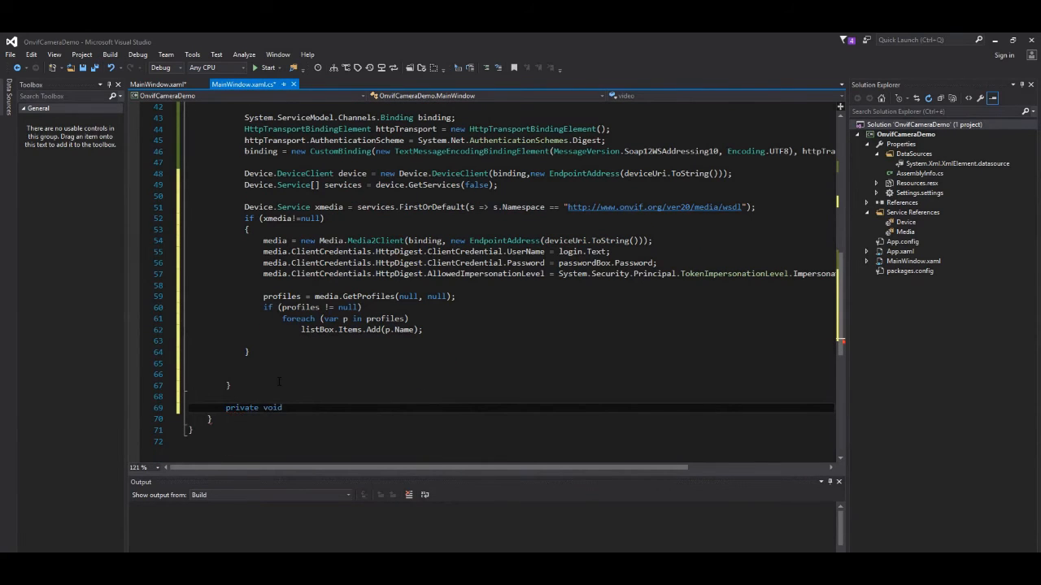
- Create OnSelectionChanged building a UriBuilder from GetStreamUri(RtspOverHttp, selected profile token)
text(OnSelectionChanged())
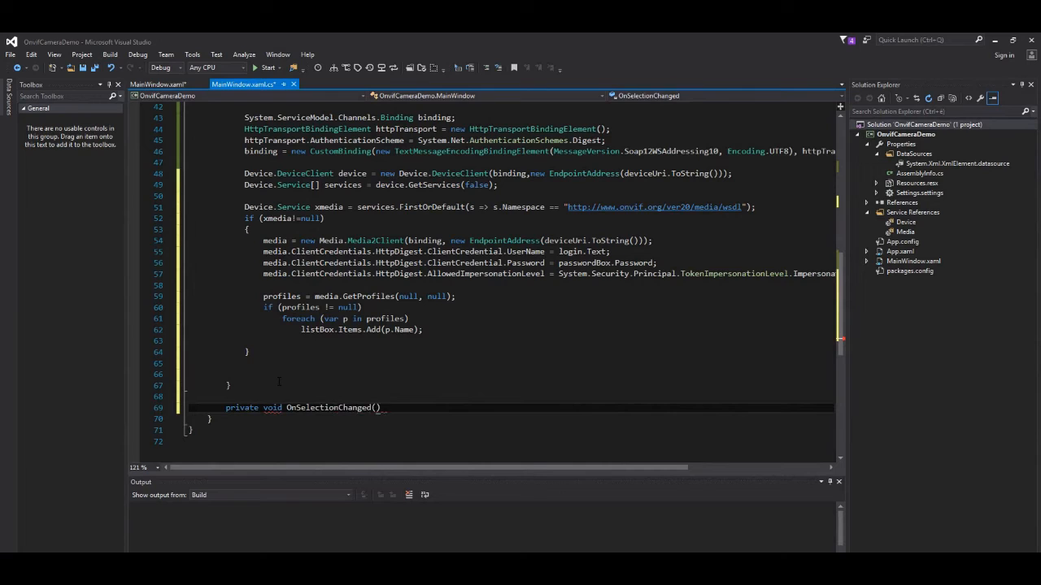
text(object sender, routedEventArgs e)
text(if (profiles!=null &&)
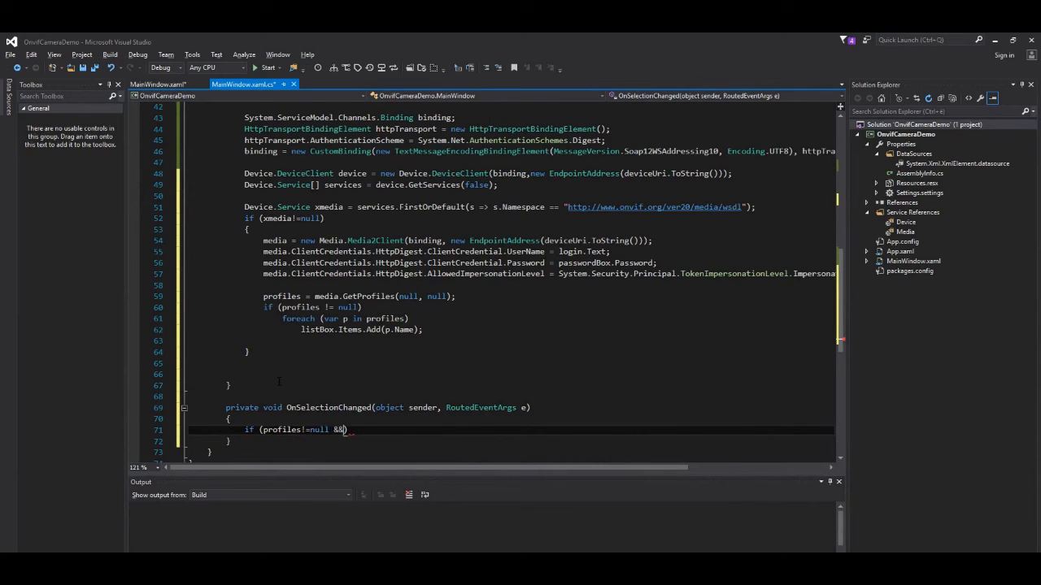
text(listBox.selectedIndex>=0)
text({)
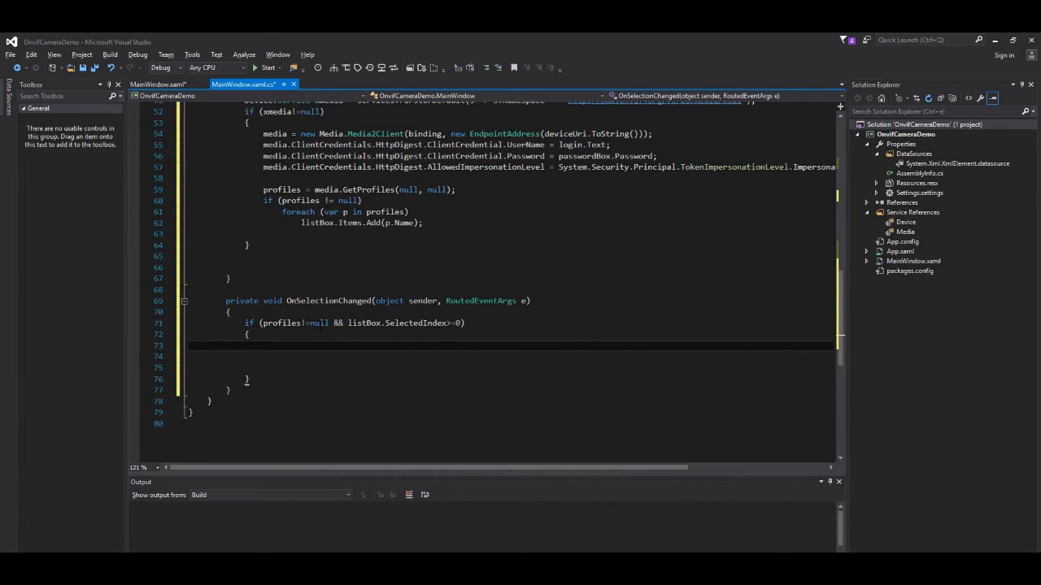
text(UriBuilder uri= new UriBuilder(media.GetStreamUri("R)
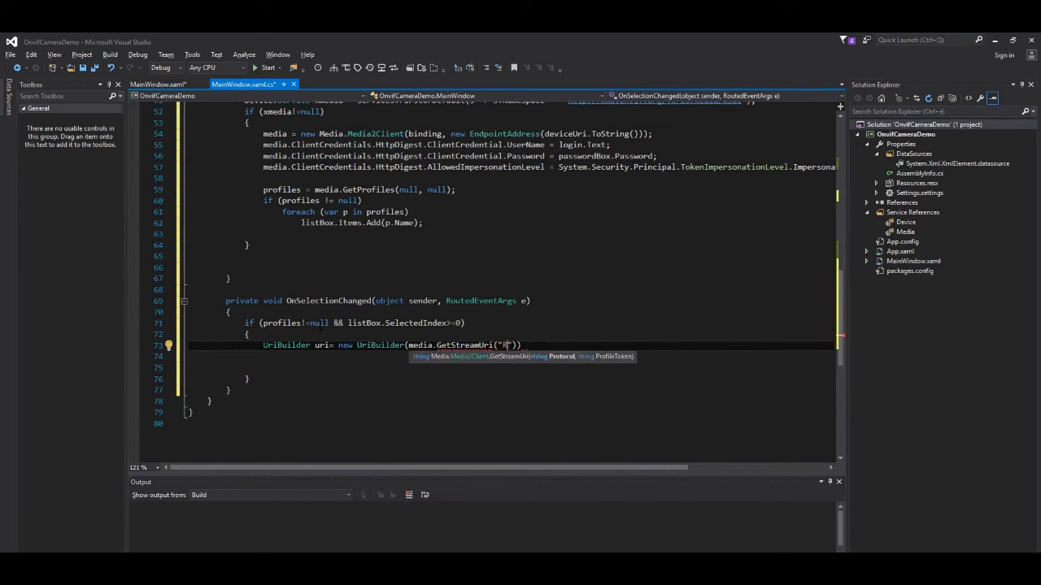
text(tspOverHttp)
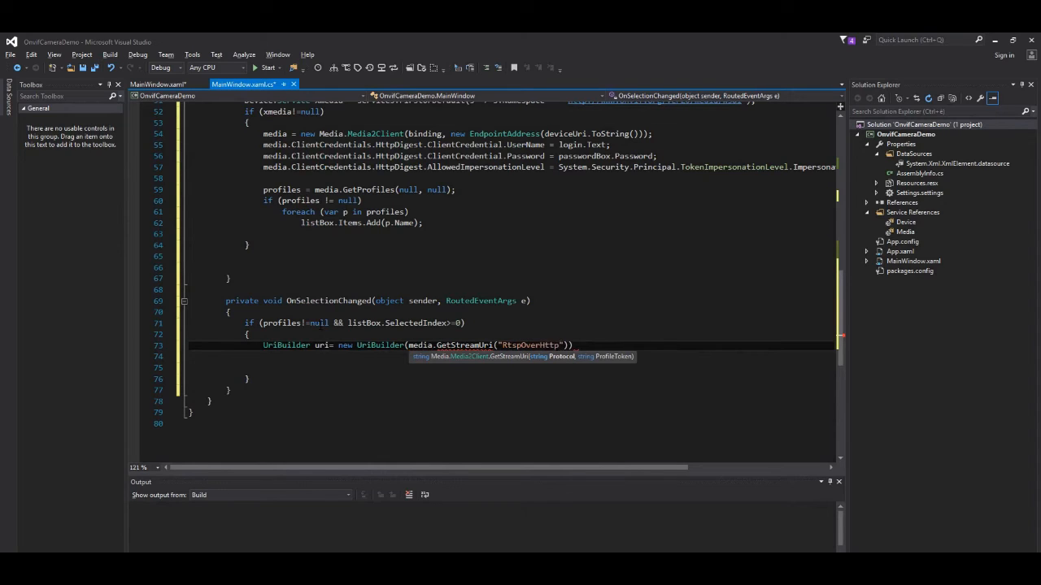
text(,profiles[])
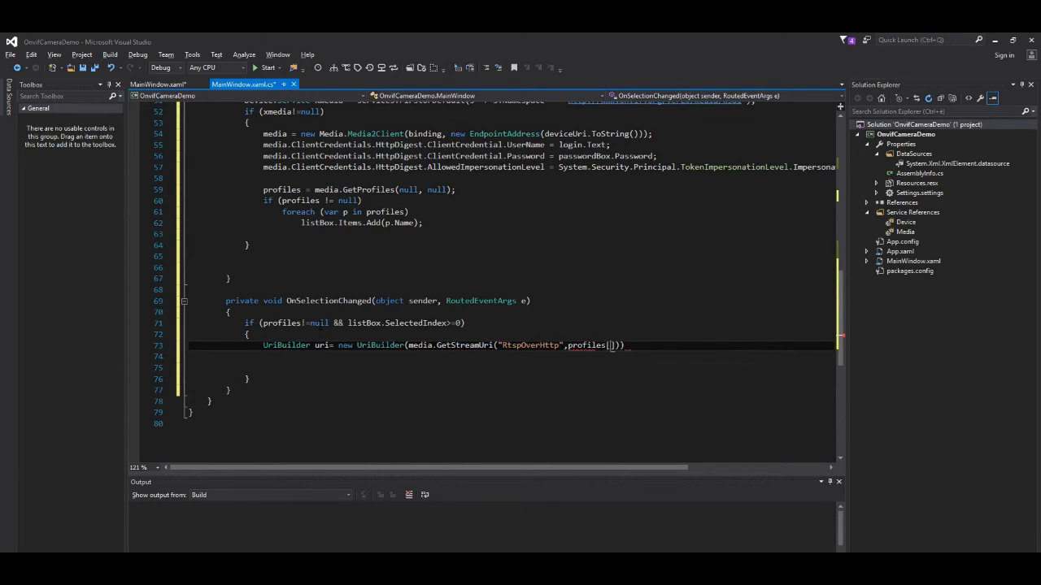
text(listBox.SelectedIndex)
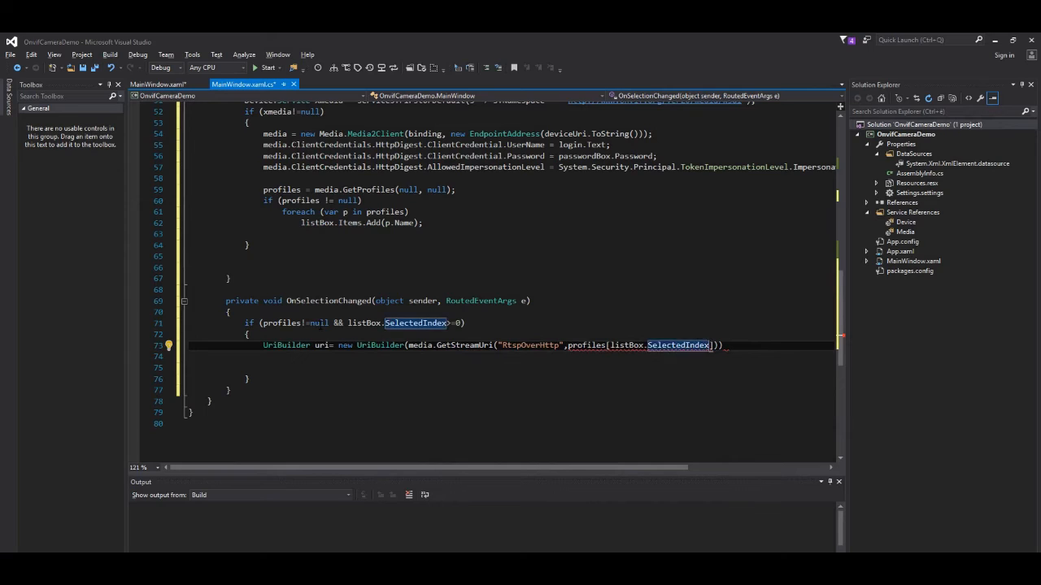
text(.token)
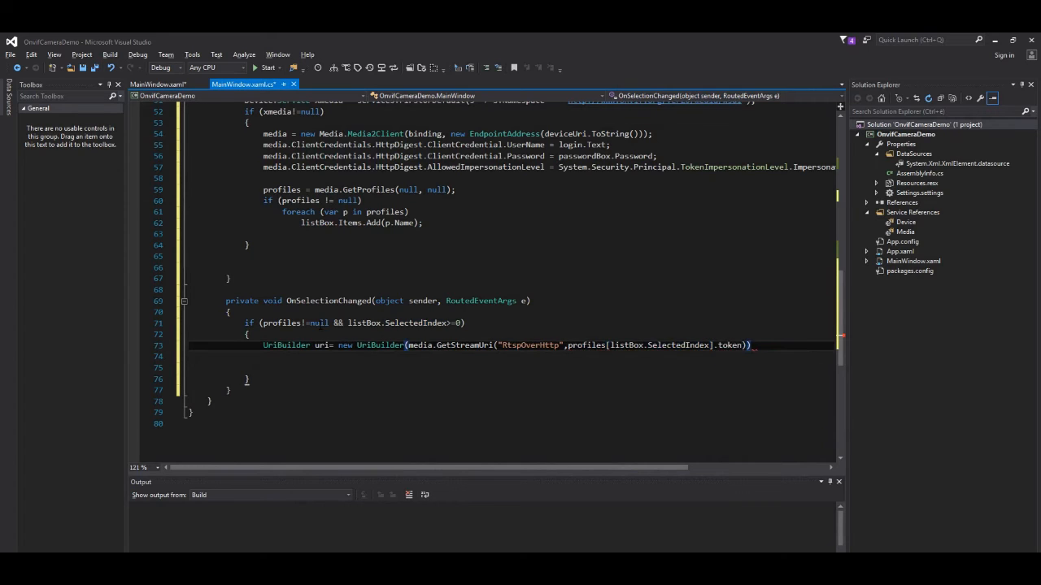
- Set uri Host and Port from deviceUri, Scheme "rtsp", show uri.Path in infoBox, and start a string[] options
text(uri.ho)
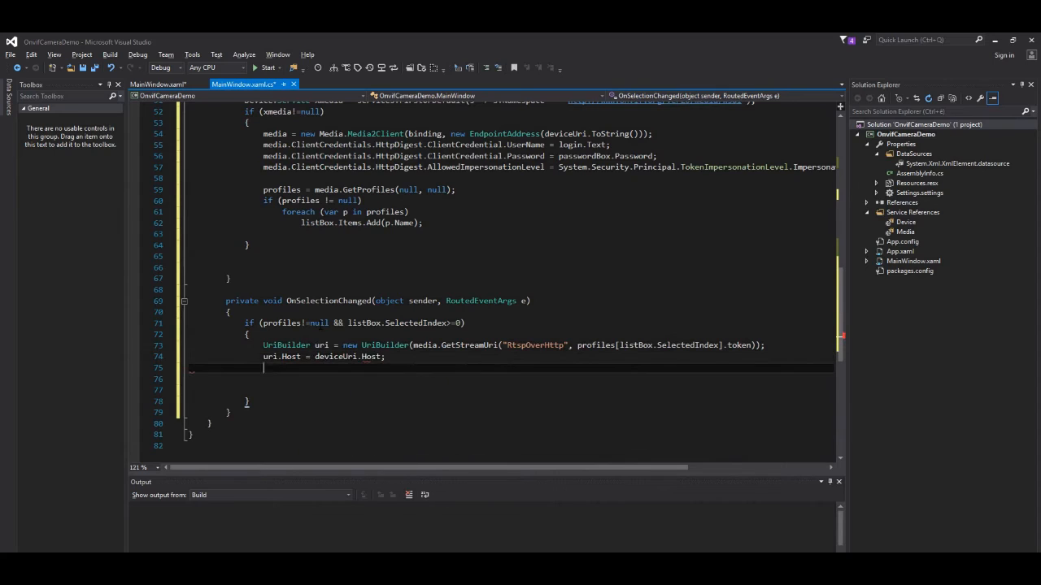
text(uri.Port = deviceUri.Port;)
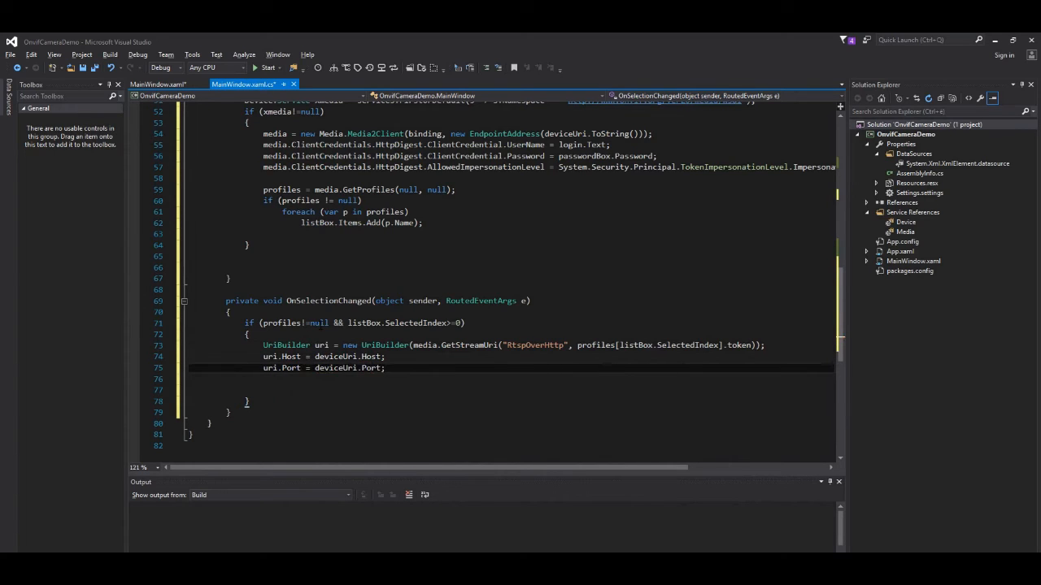
text(te)
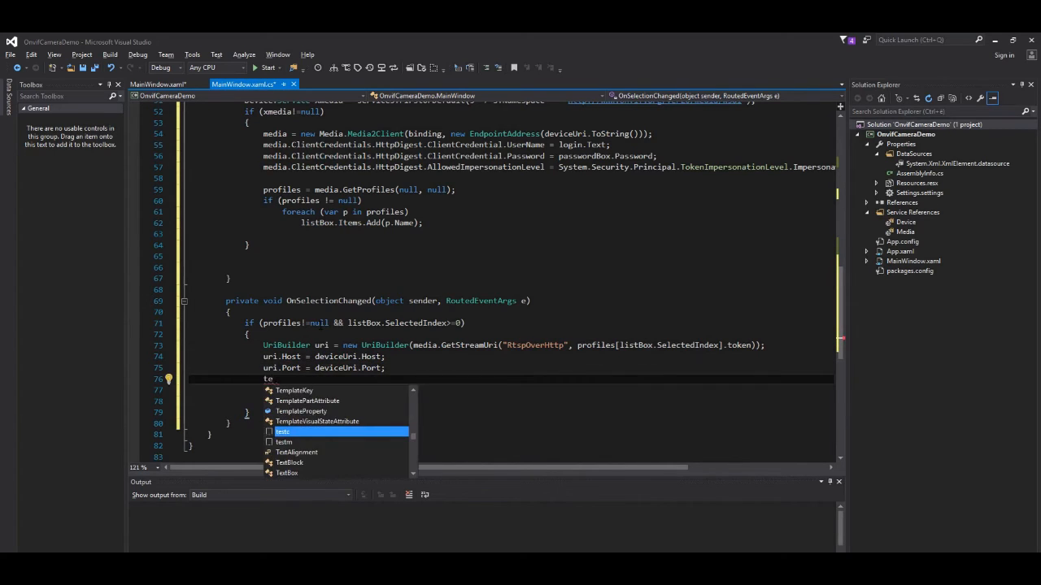
text(uri.Scheme=)
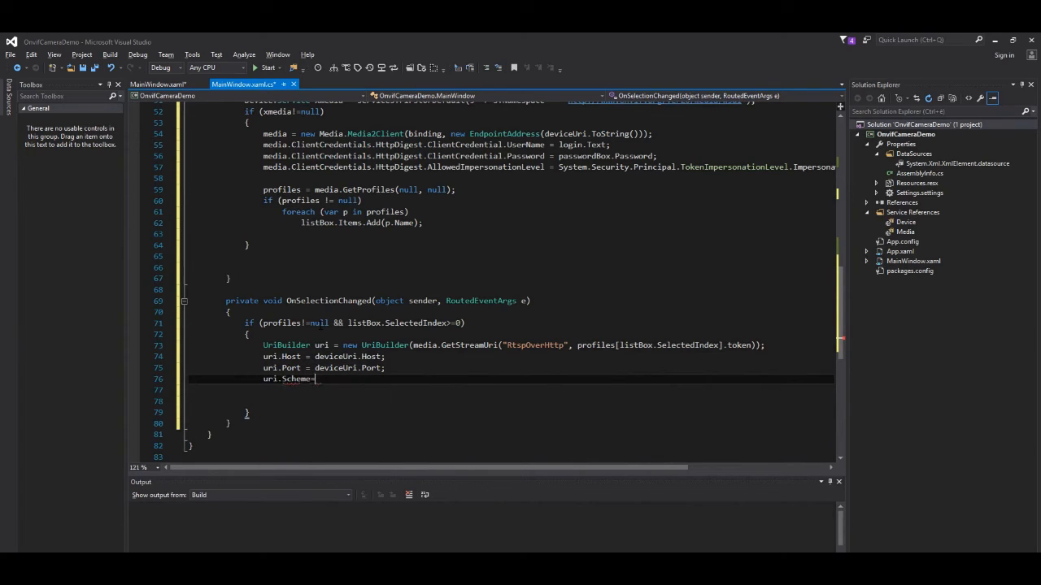
text("rtsp")
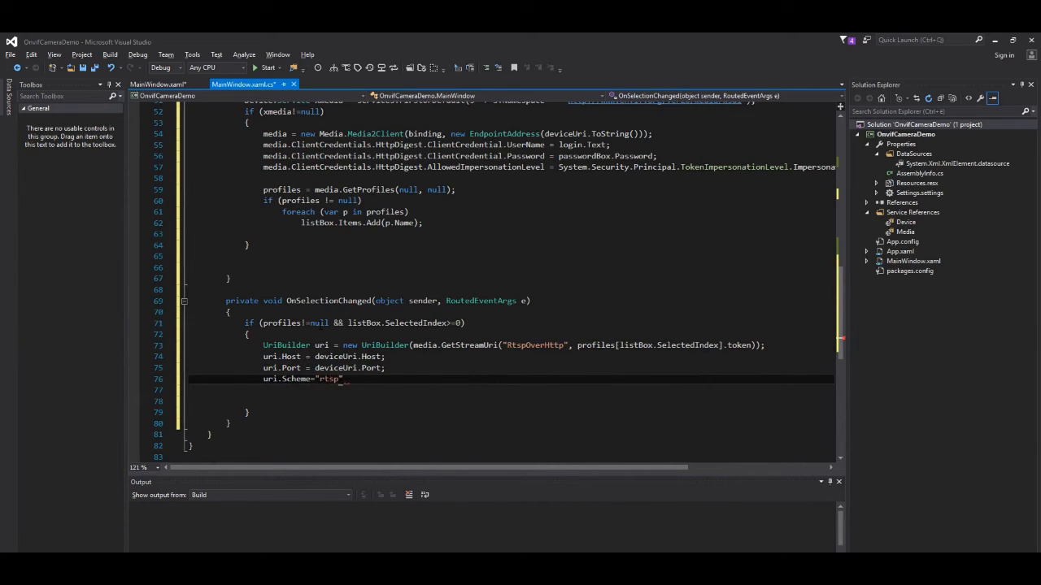
text(;)
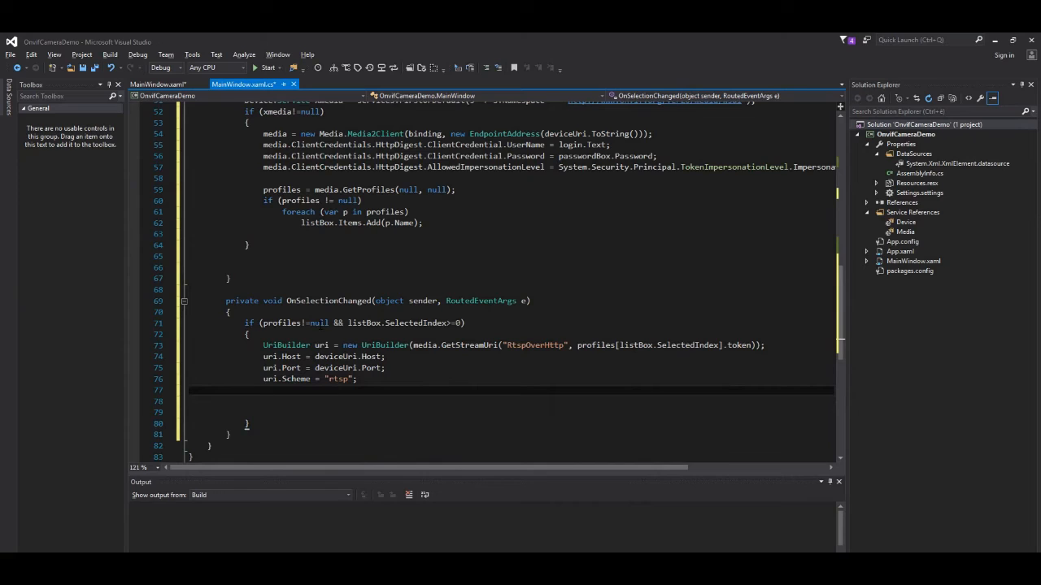
text(infoBox.Text = uri.Path;)
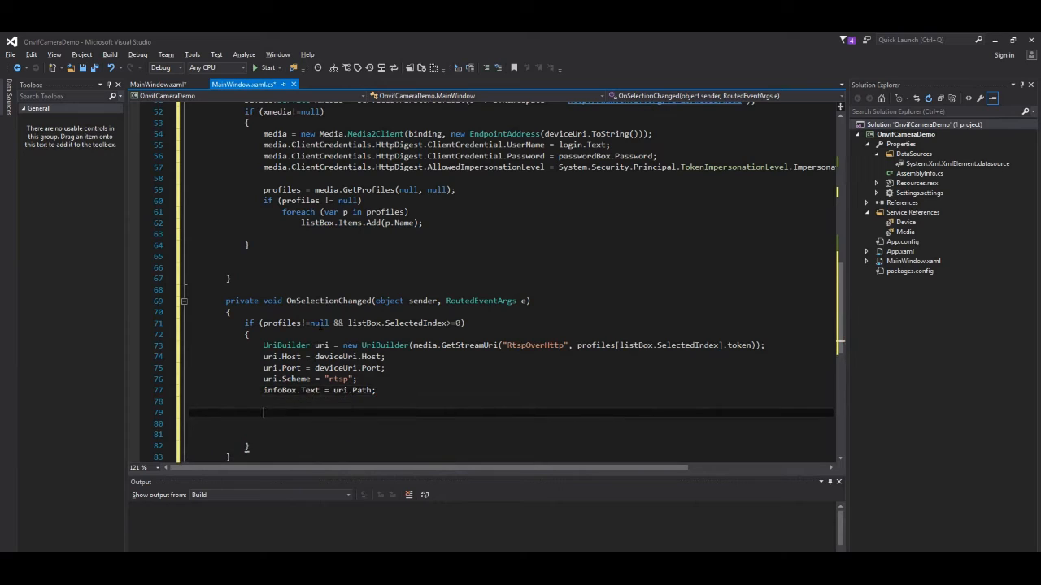
text(string[] options = {")
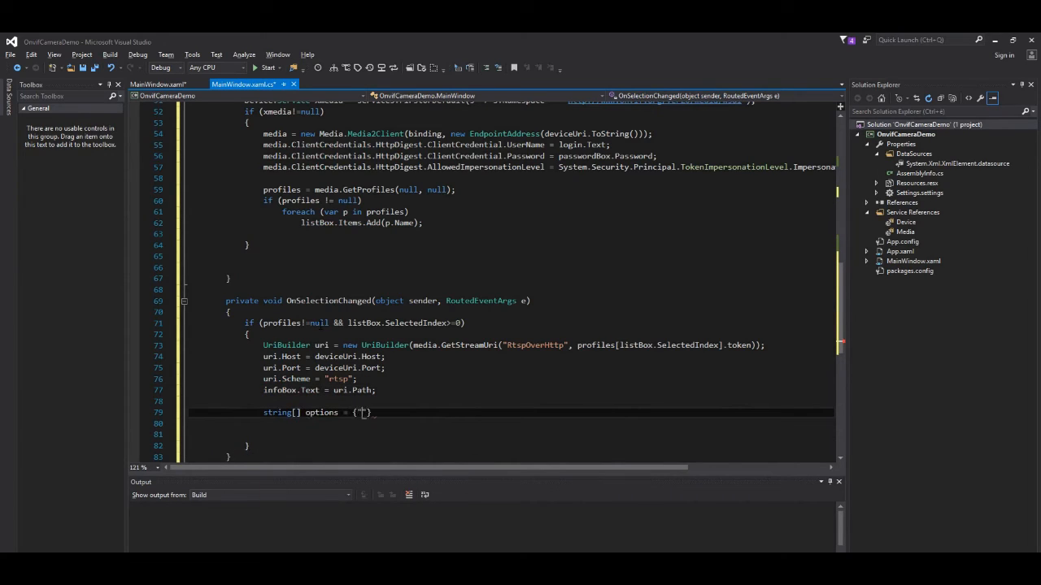
- Build an options array with :rtsp-http, :rtsp-http-port from uri.Port, and :rtsp-user/:rtsp-pwd from login
text(:rtsp-http)
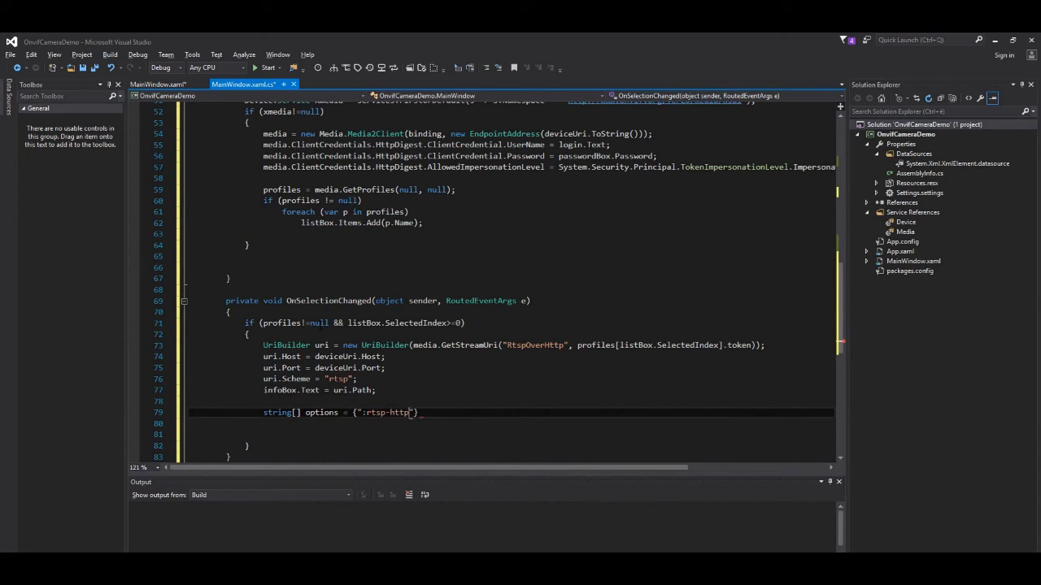
text(,")
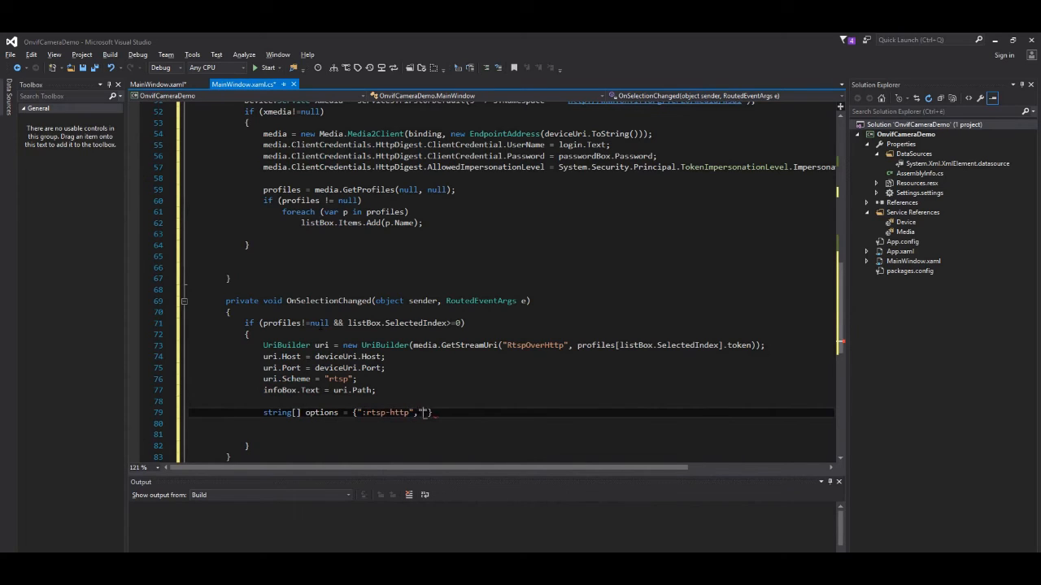
text(rtsp-http-port=)
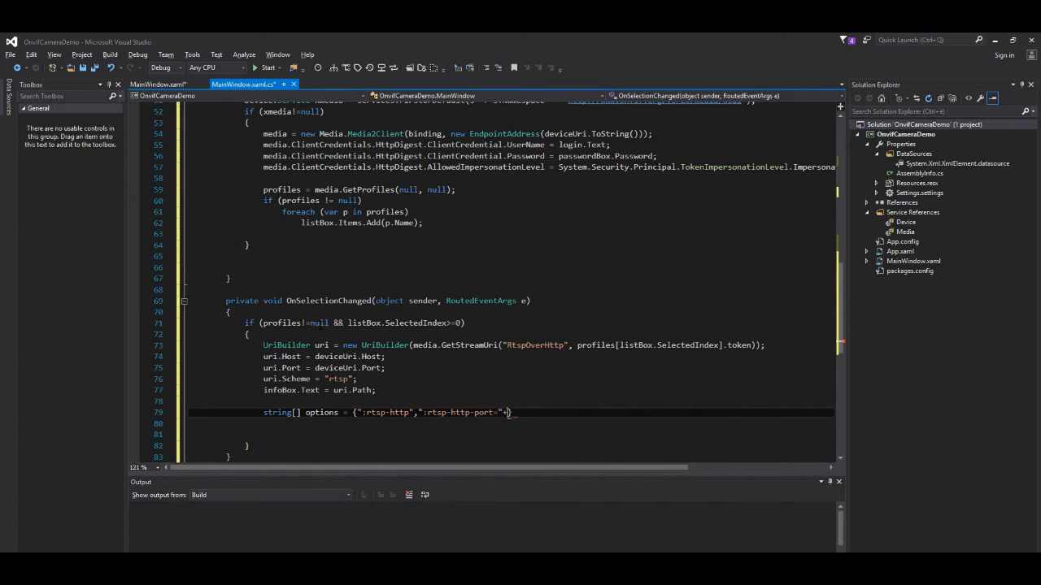
text(uri.Port,":rtsp-user="+u)
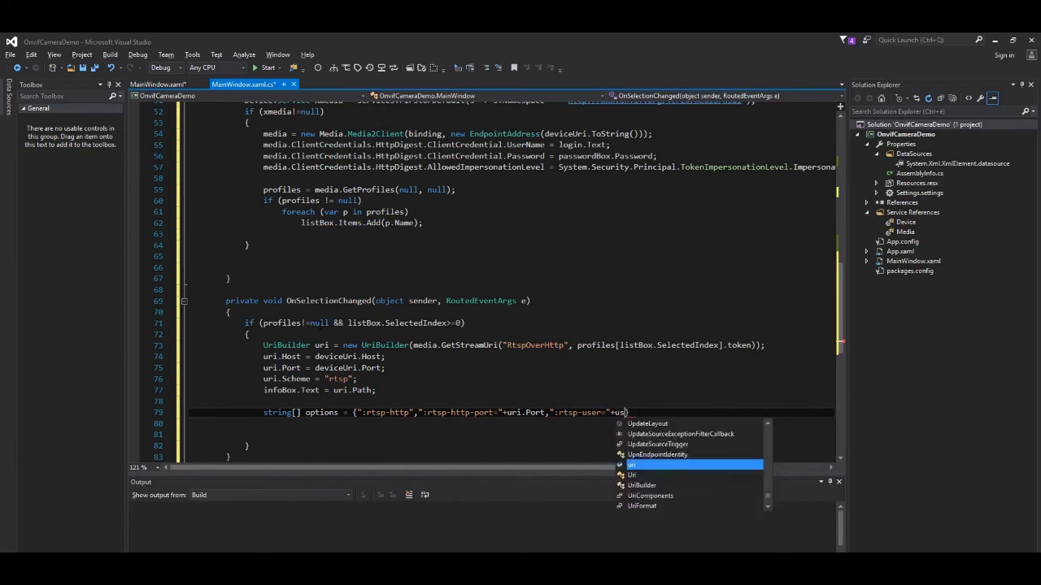
text(login.Text,":rtsp-pwd="+passwordBox.Password)
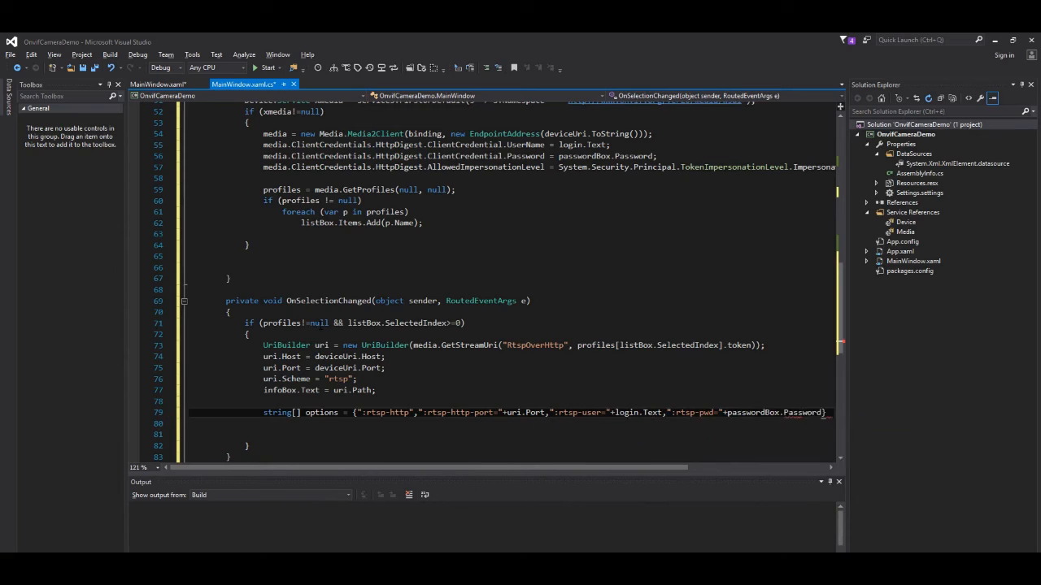
text(})
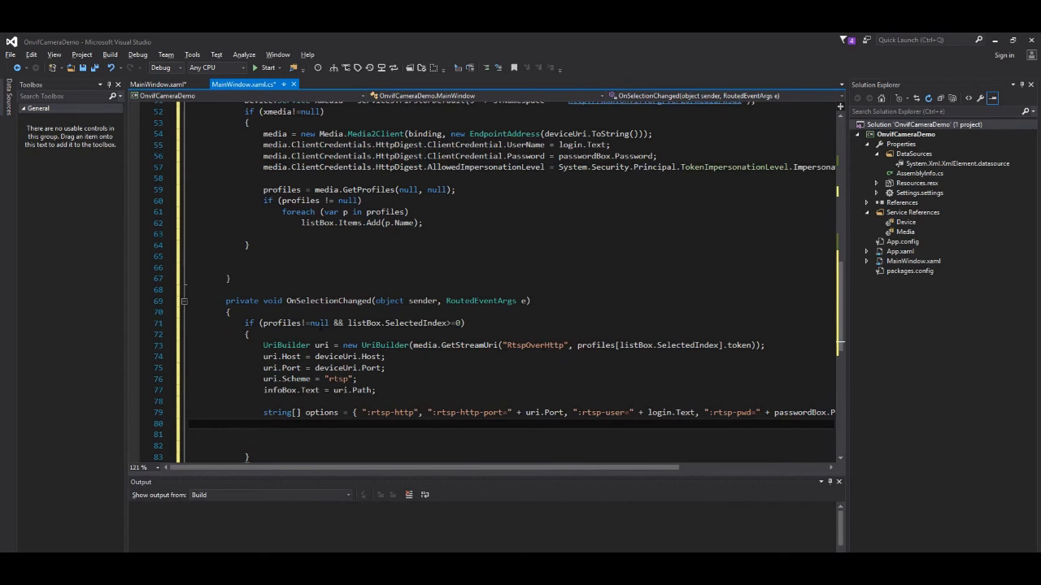
- Play uri.Uri with those options via video.MediaPlayer.Play
text(video.mediaPlayer.Play(uri.Uri, options);)
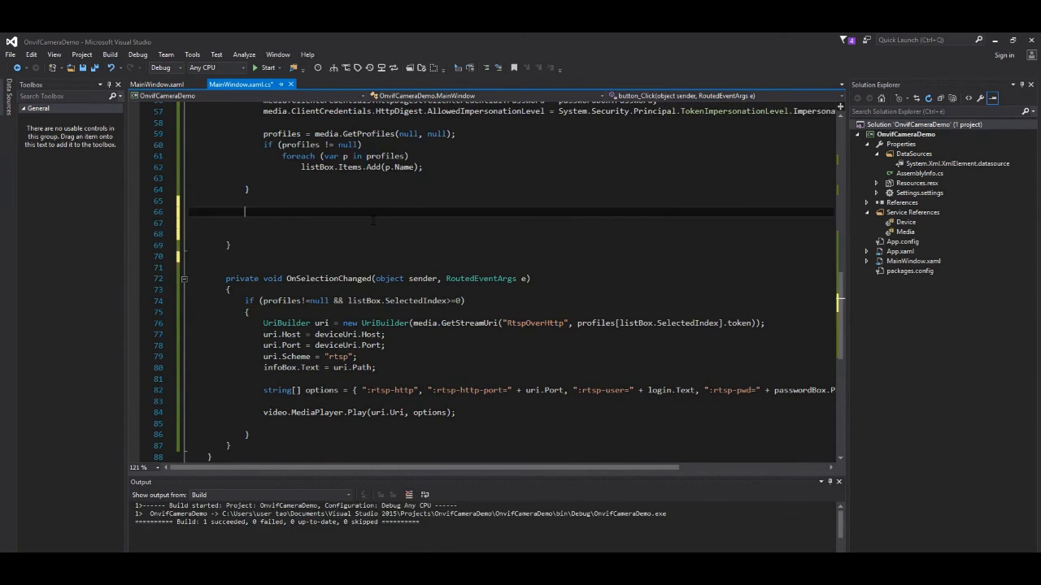
- Subscribe listBox.SelectionChanged and video.MediaPlayer.VlcLibDirectoryNeeded to their handlers
text(listBox.sele)
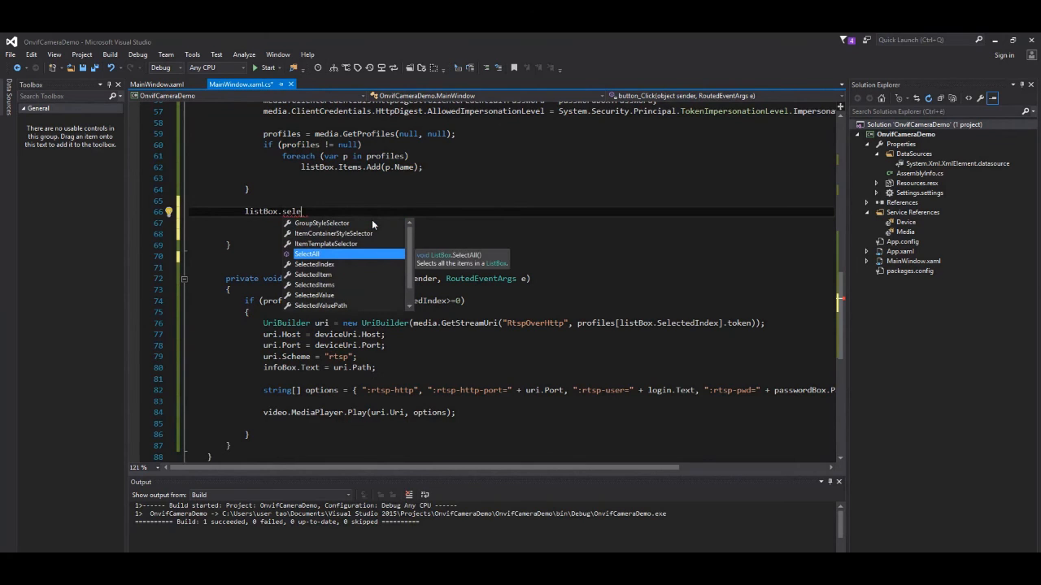
text(SelectionChanged+=onm)
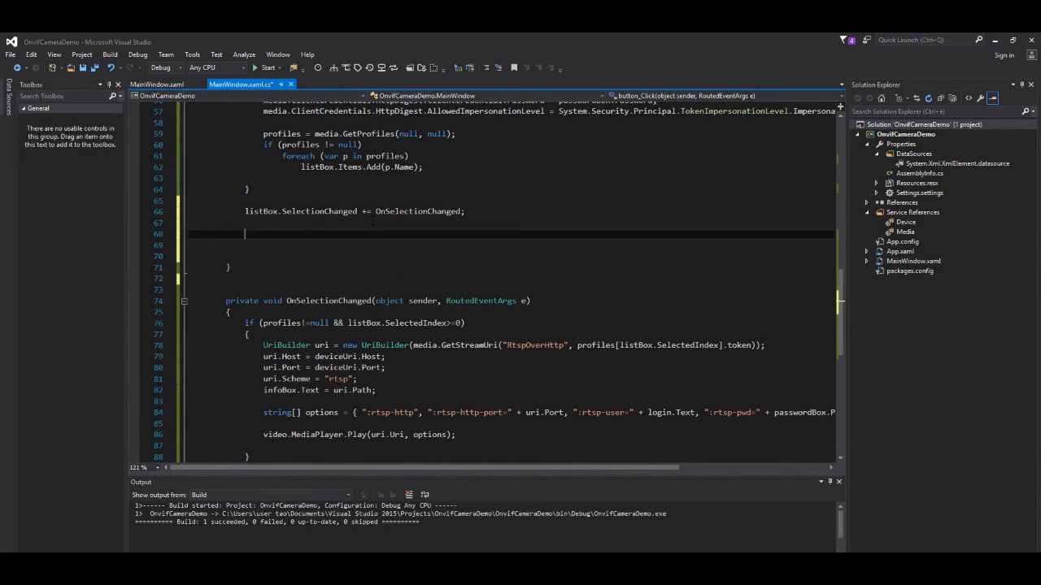
text(video)
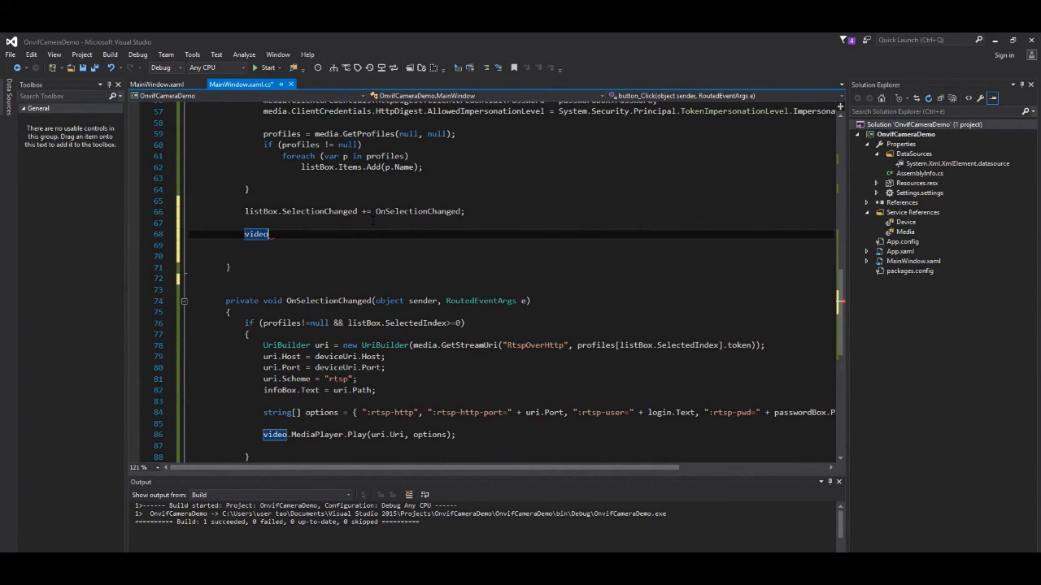
text(.)
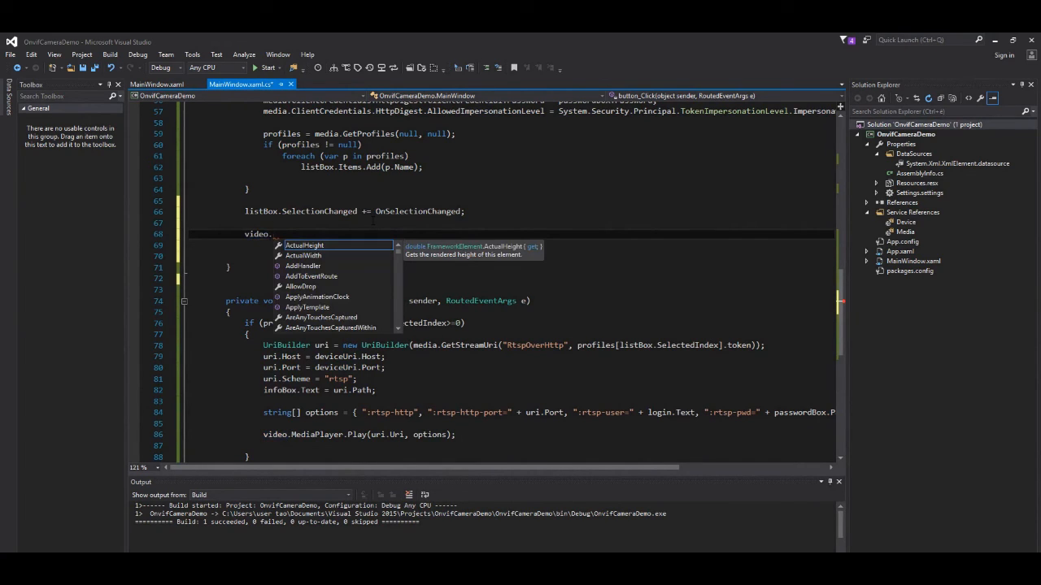
text(MediaPlayer.vlcLibDirectoryNeeded += MediaPlayer_VlcLibDirectoryNeeded;)
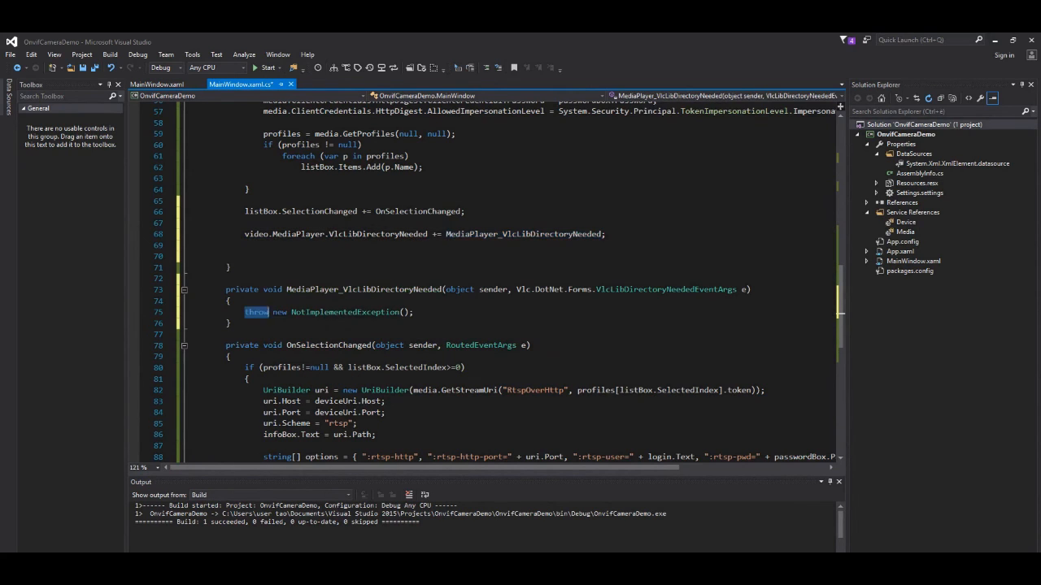
- When IntPtr.Size==4, set e.VlcLibDirectory to a DirectoryInfo for C:\Program Files (x86)\VideoLAN\VLC
text(if(intp)
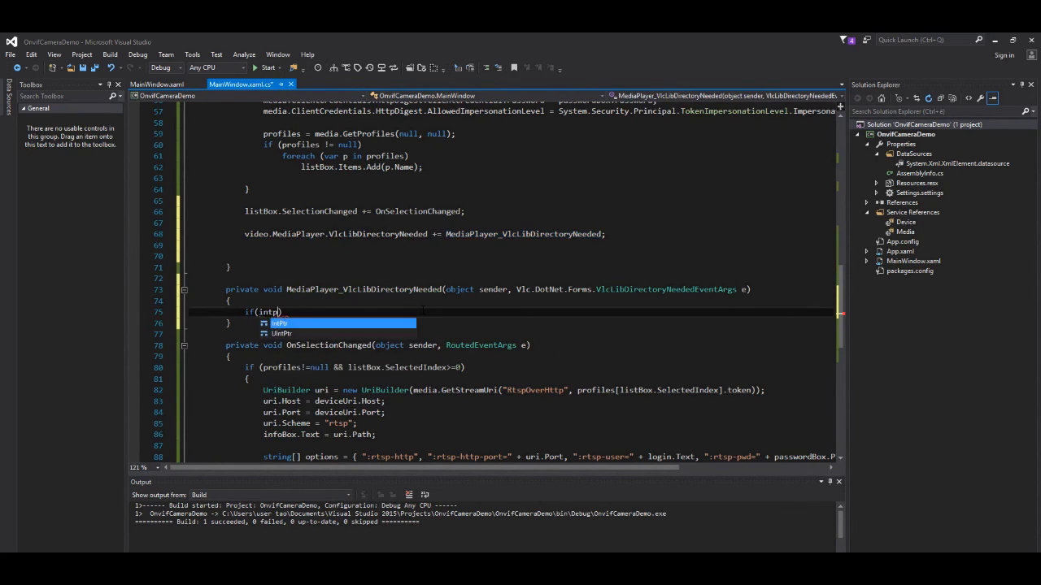
text(IntPtr.Size==4))
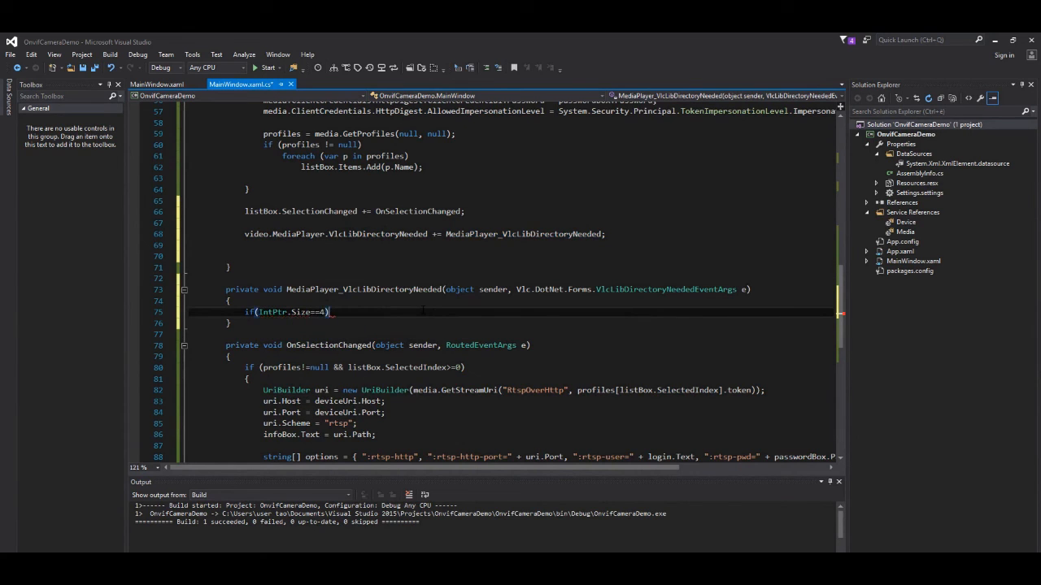
key(enter)
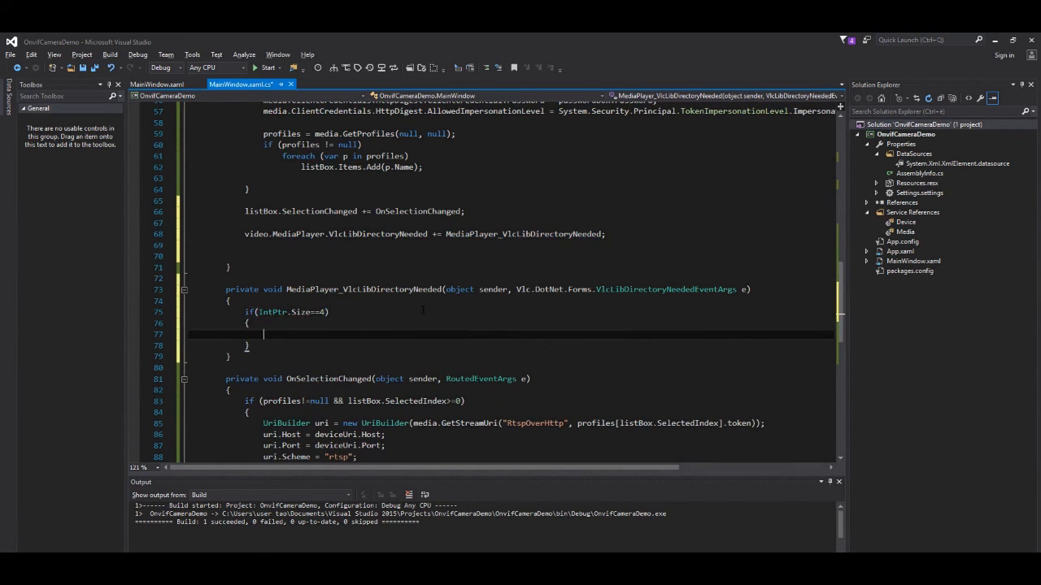
text(e)
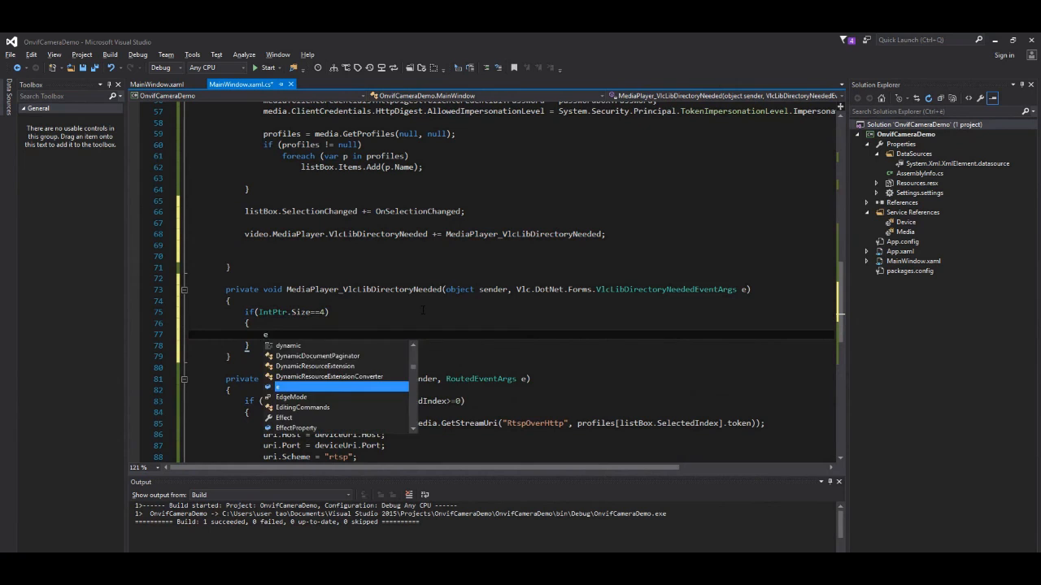
text(.VlcLibDirectory=new)
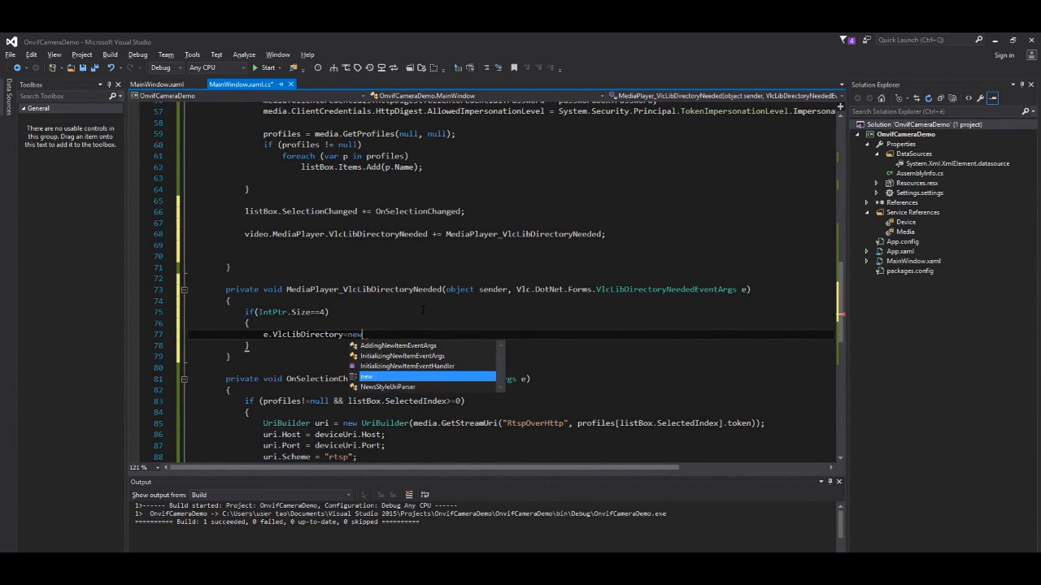
text(System.IO.DirectoryInfo(")
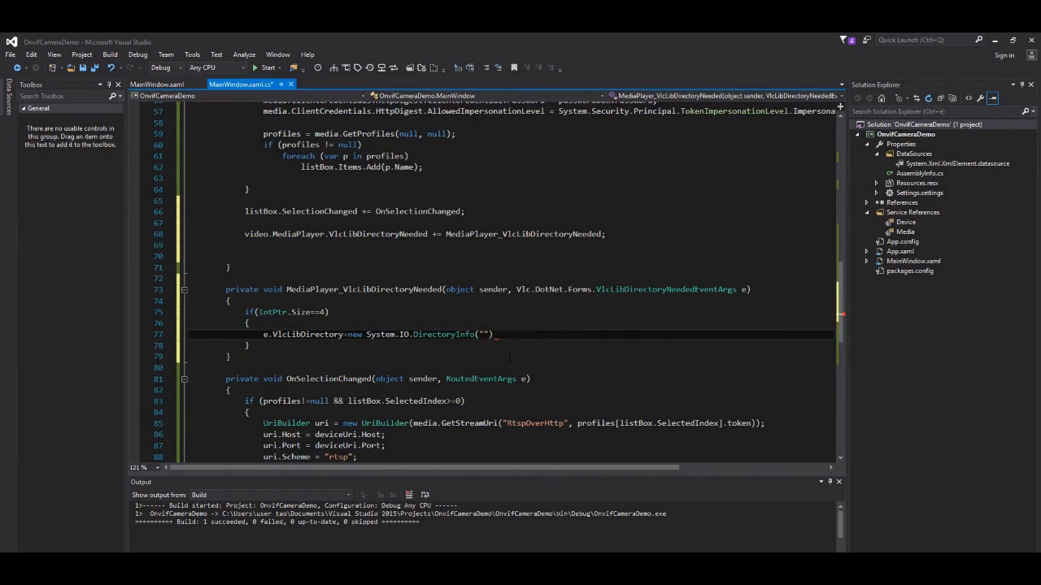
text(@"C:\Program Files (x86)\VideoLAN\VLC")
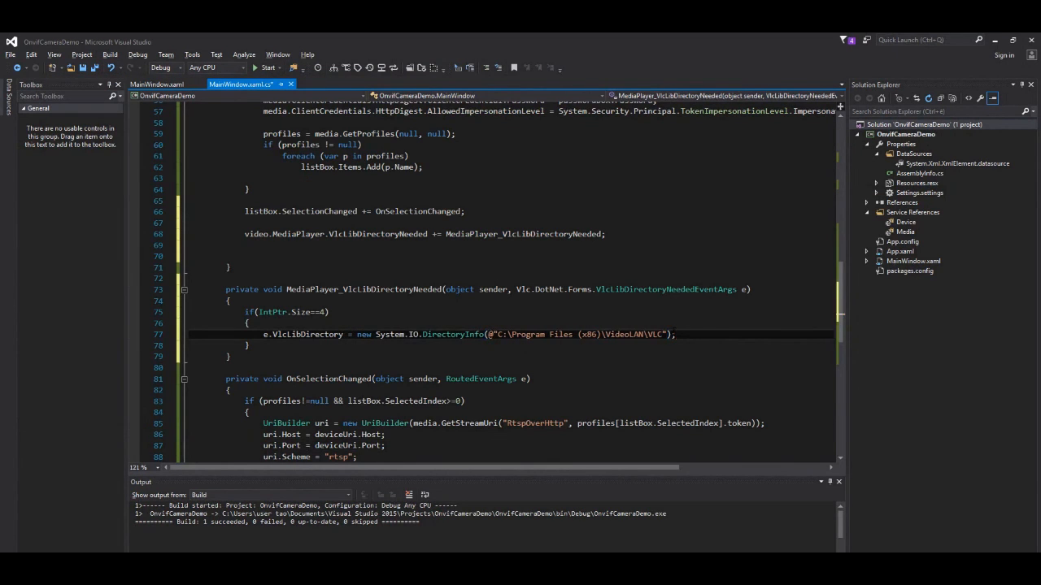
text(video.MediaPlayer.EndInit)
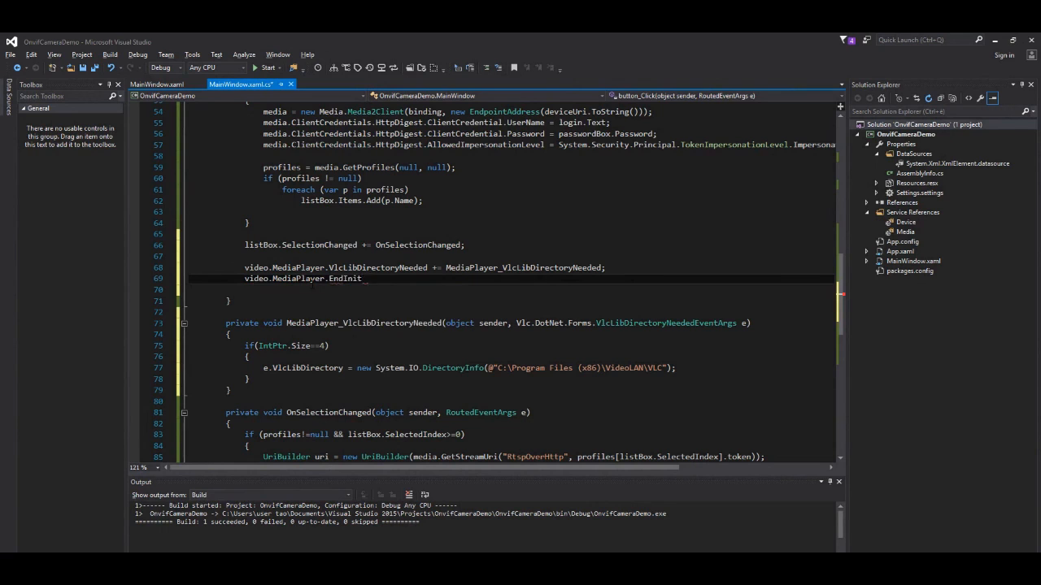
- Complete the video.MediaPlayer.EndInit() call and start the app without debugging
text(();)
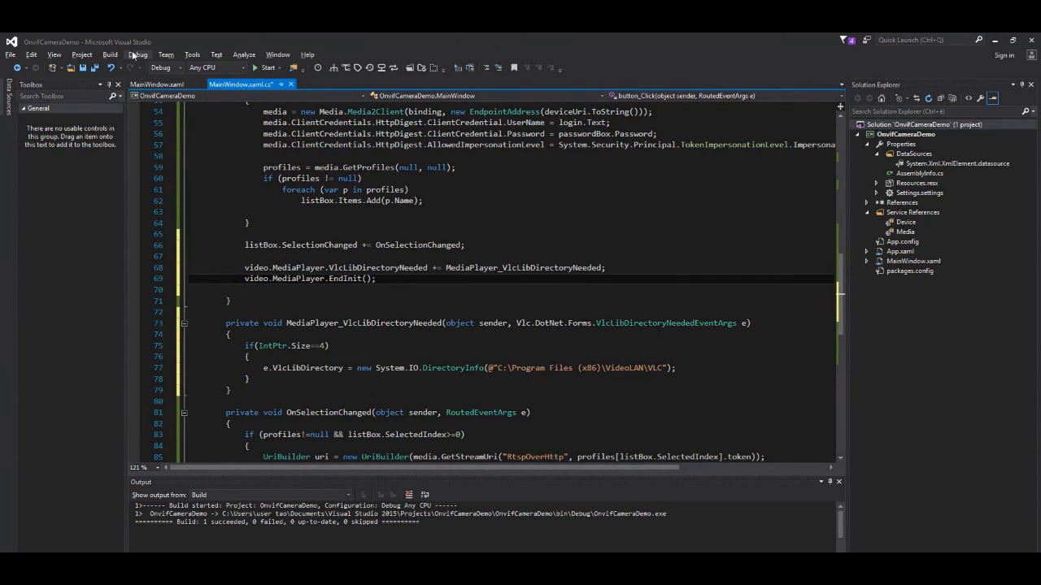
click(137, 55)
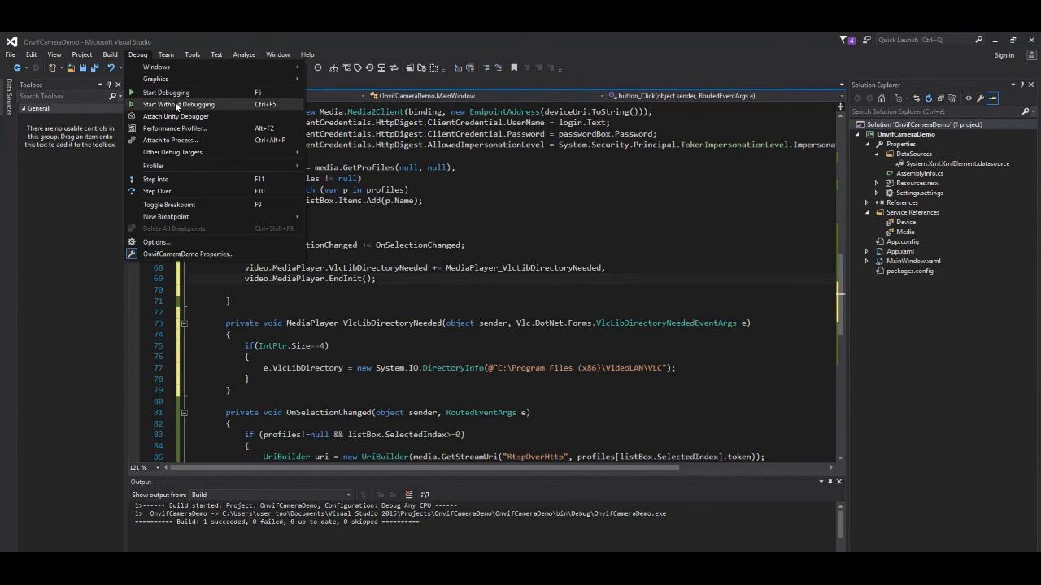
click(177, 104)
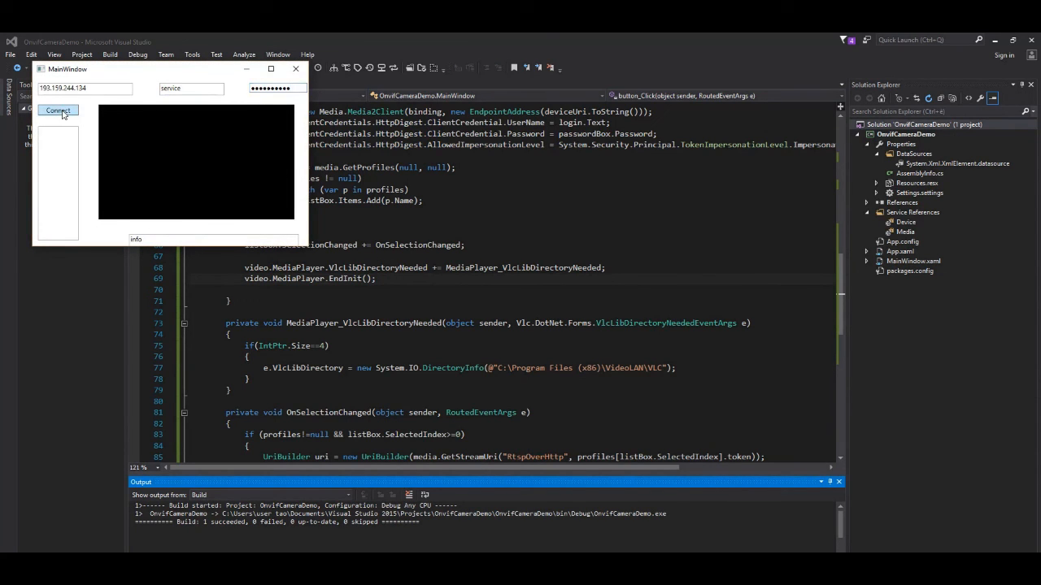
- Connect to the camera and select the first profile, showing its /rtsp_tunnel stream path
click(59, 110)
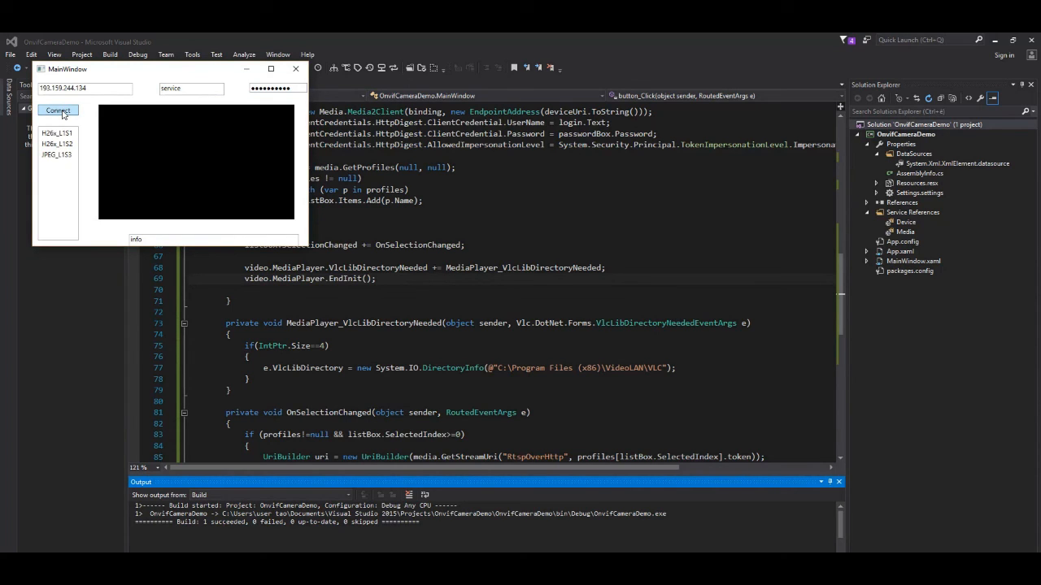
click(57, 133)
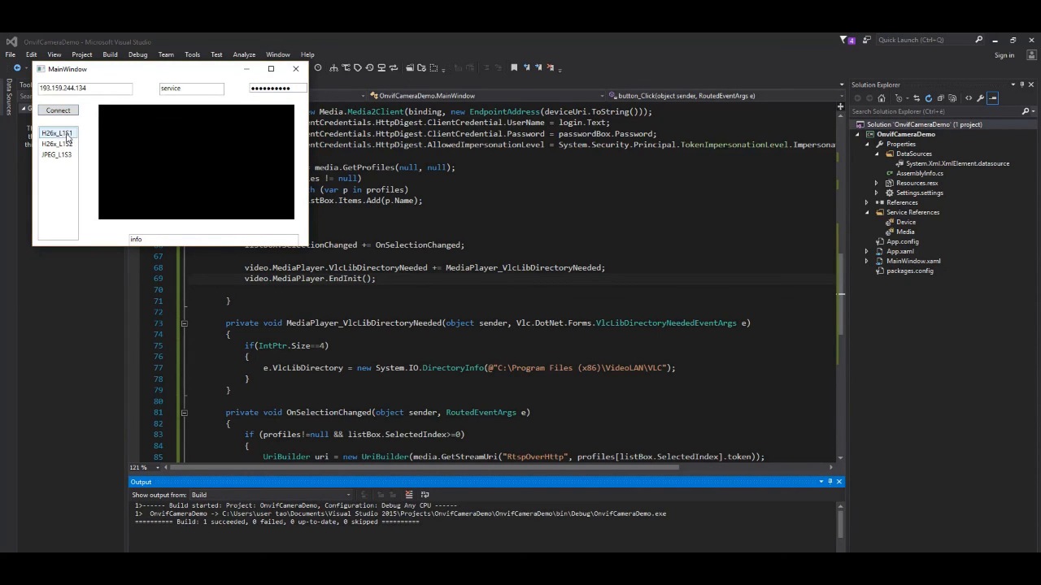
text(/rtsp_tunnel)
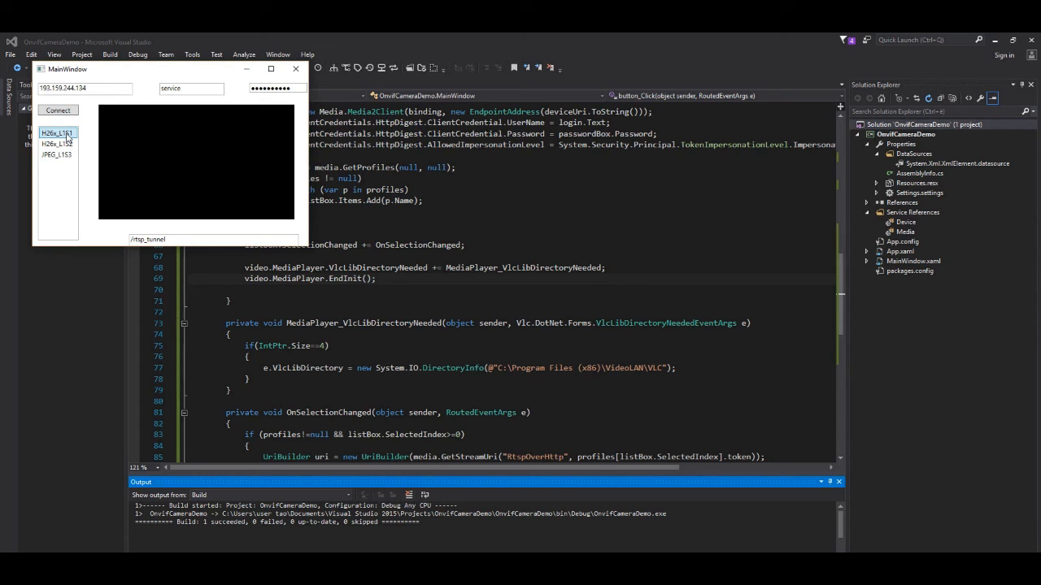